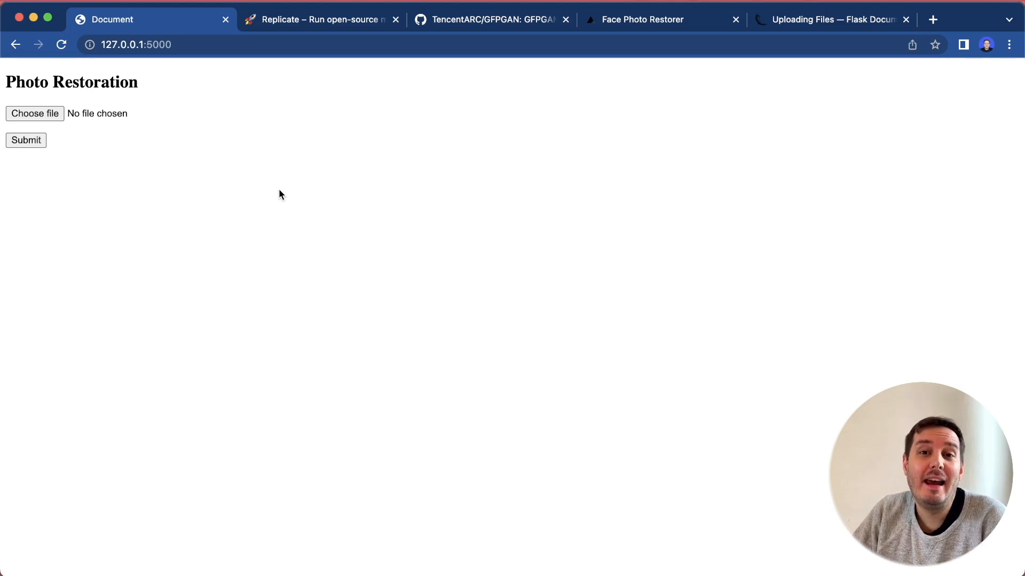
pyautogui.moveTo(172, 159)
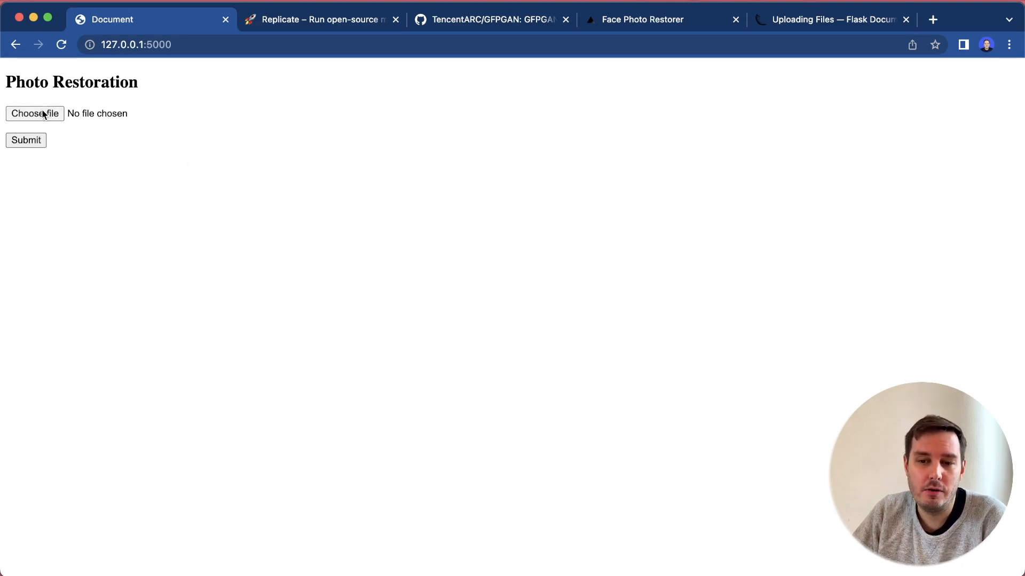
# - Upload example.jpeg to the local Flask app and view the original beside the restored photo
pyautogui.click(34, 114)
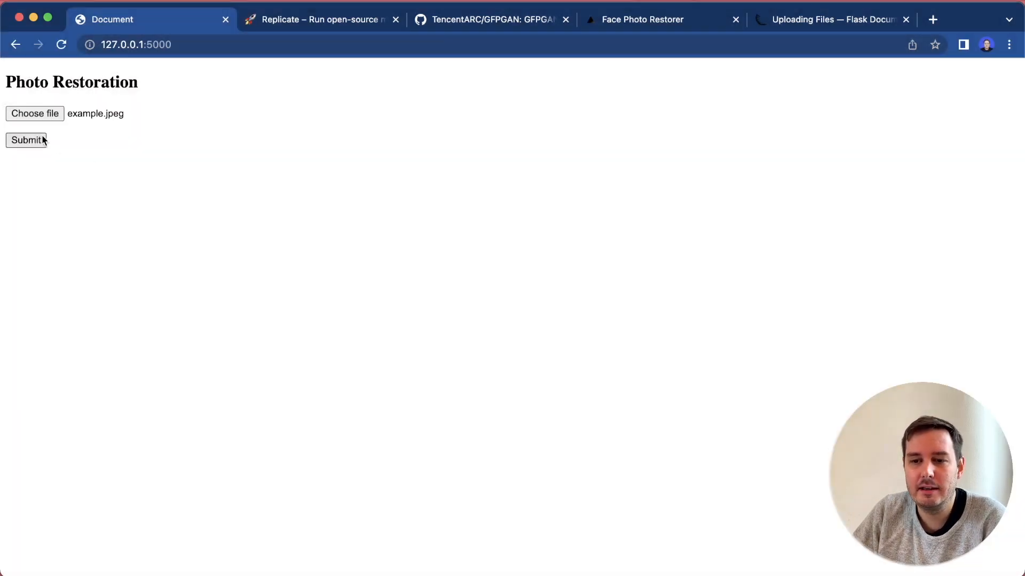
pyautogui.click(26, 140)
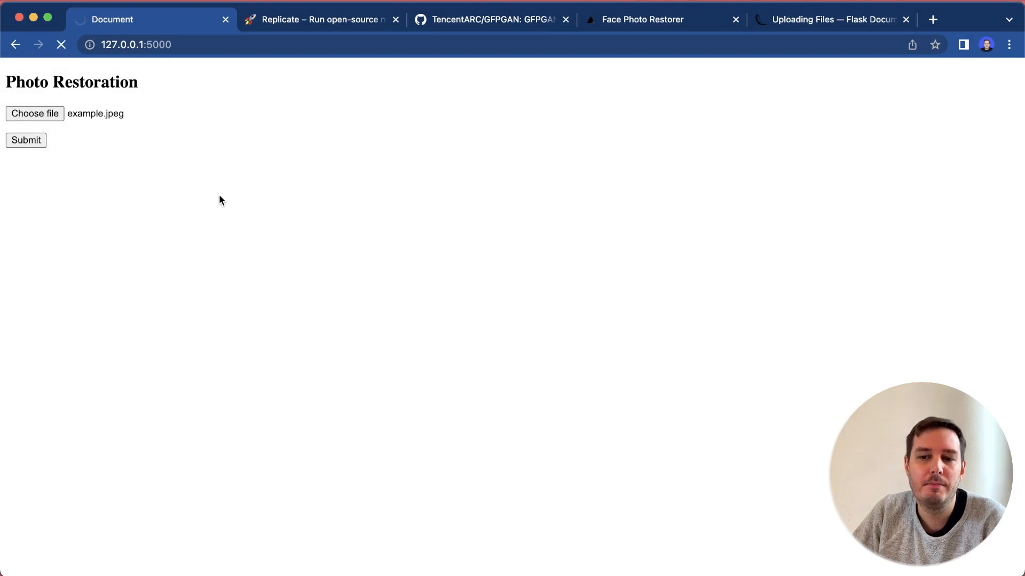
pyautogui.click(26, 140)
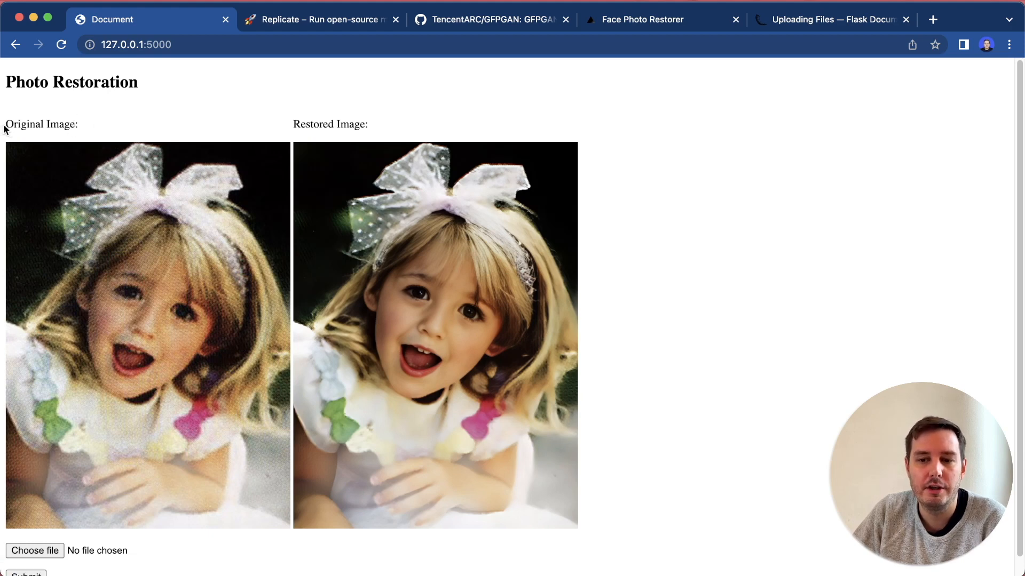
pyautogui.moveTo(484, 256)
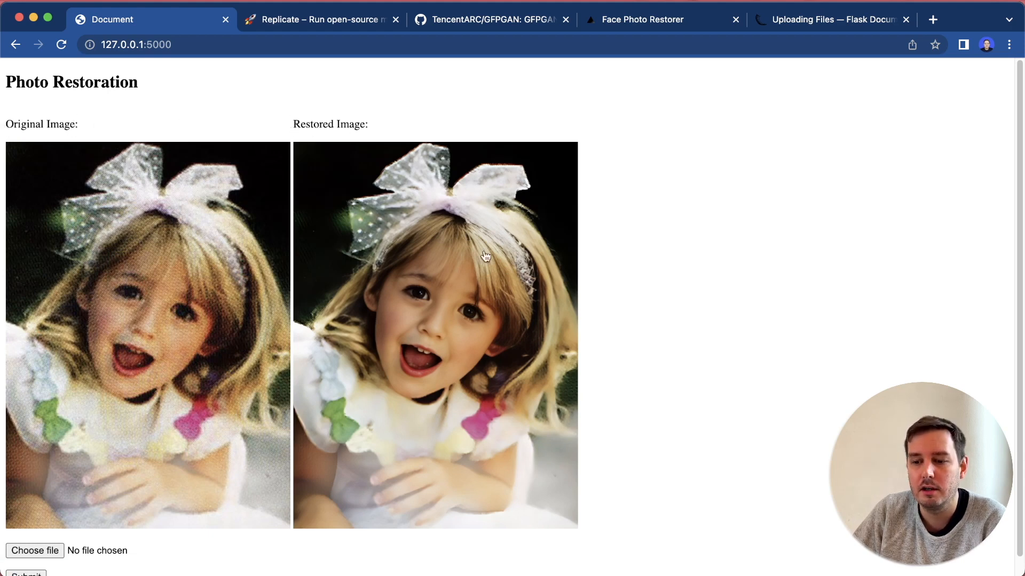
pyautogui.moveTo(404, 381)
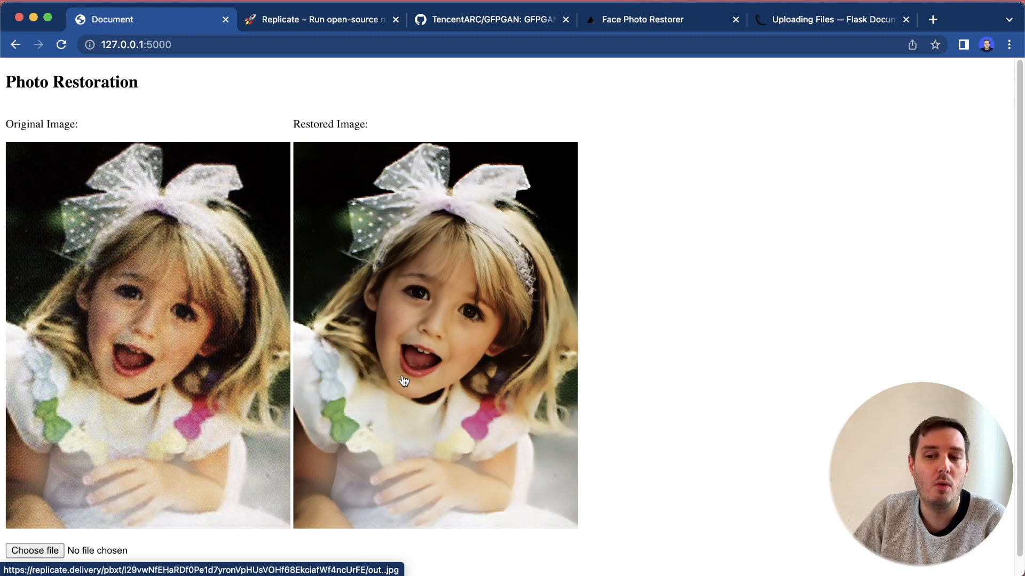
pyautogui.moveTo(329, 255)
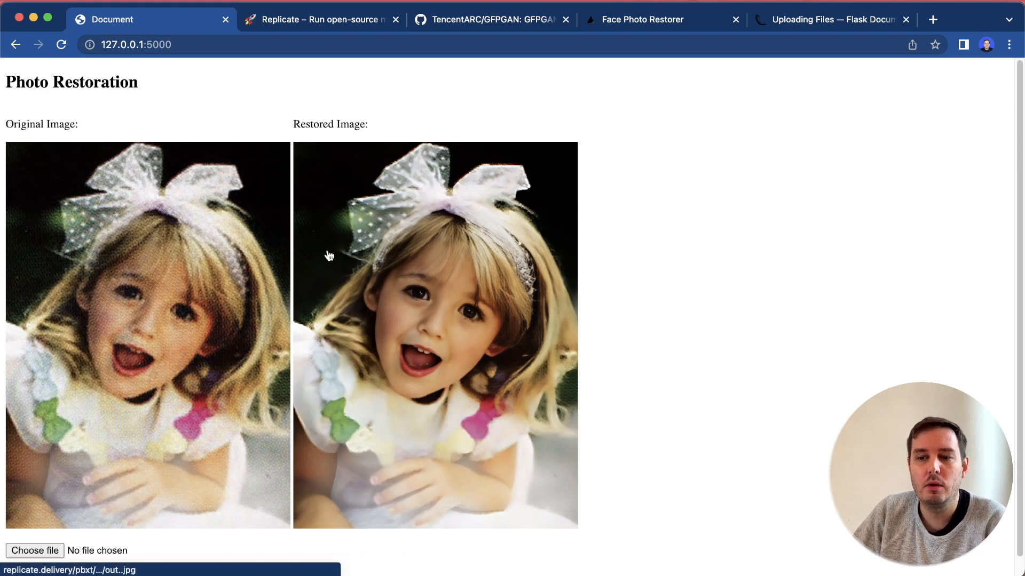
pyautogui.click(320, 19)
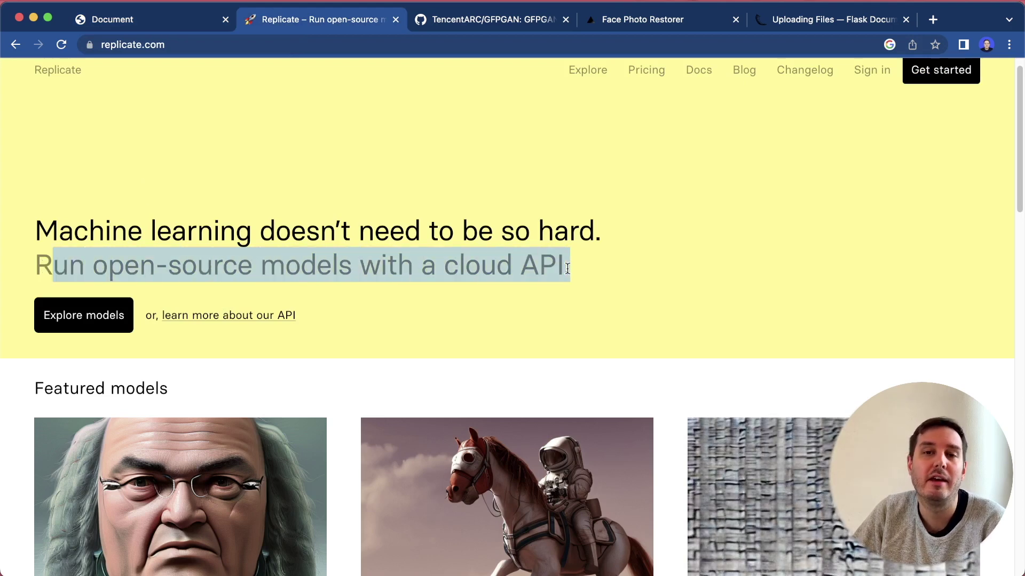
pyautogui.moveTo(428, 376)
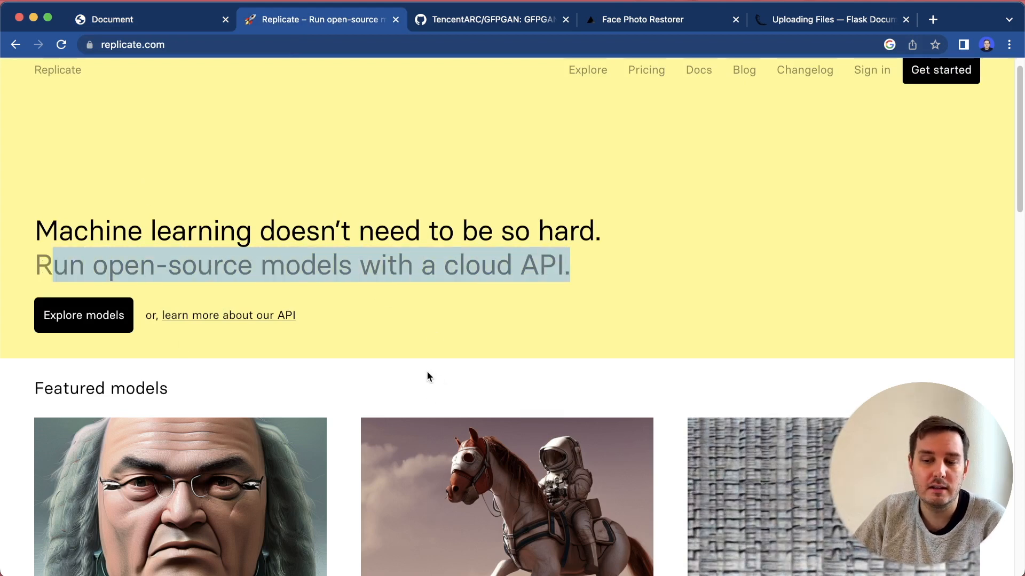
# - Browse the TencentARC/GFPGAN GitHub repository, then bring up Flask's Uploading Files documentation
pyautogui.click(489, 19)
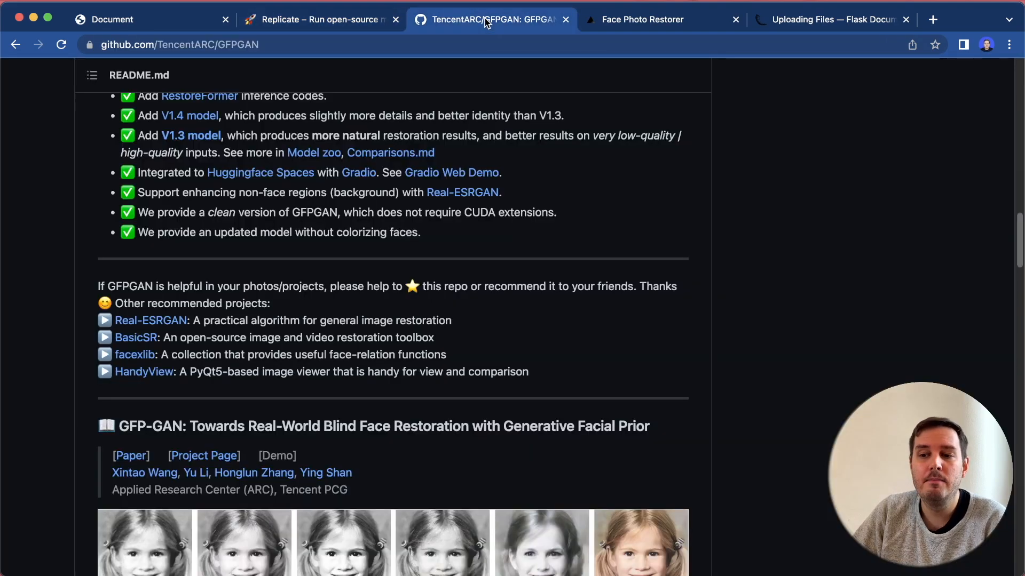
pyautogui.scroll(3)
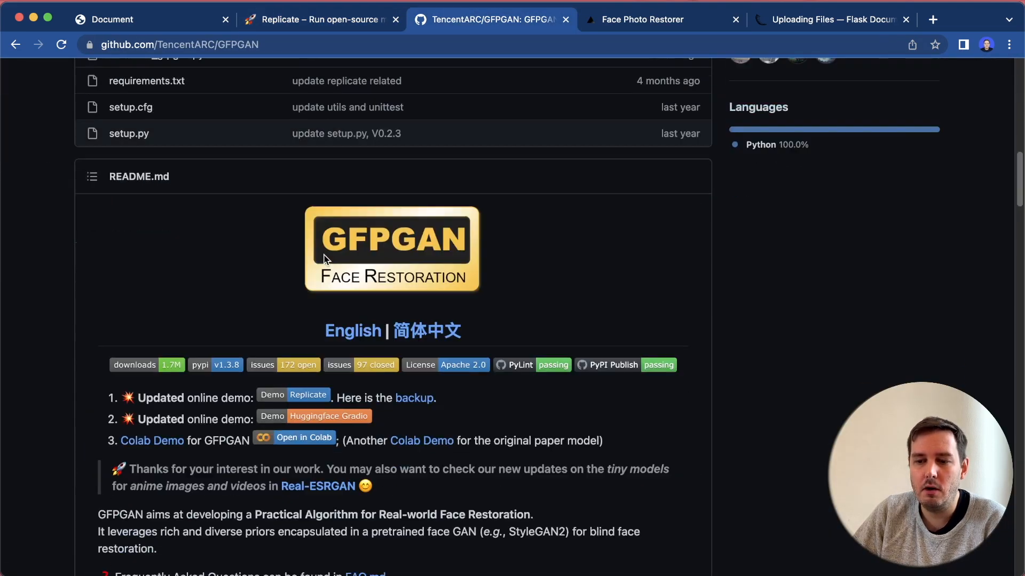
pyautogui.scroll(3)
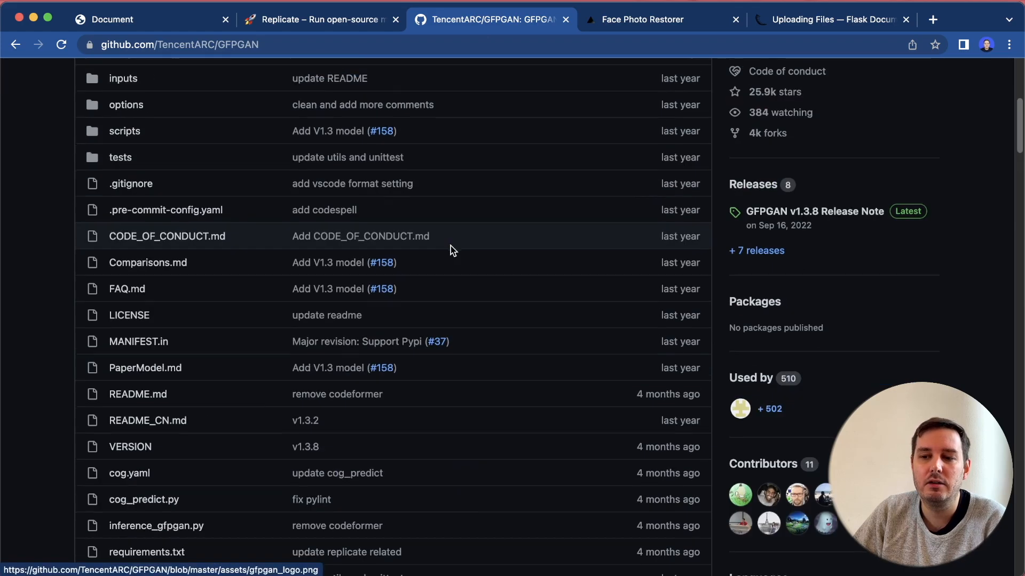
pyautogui.scroll(3)
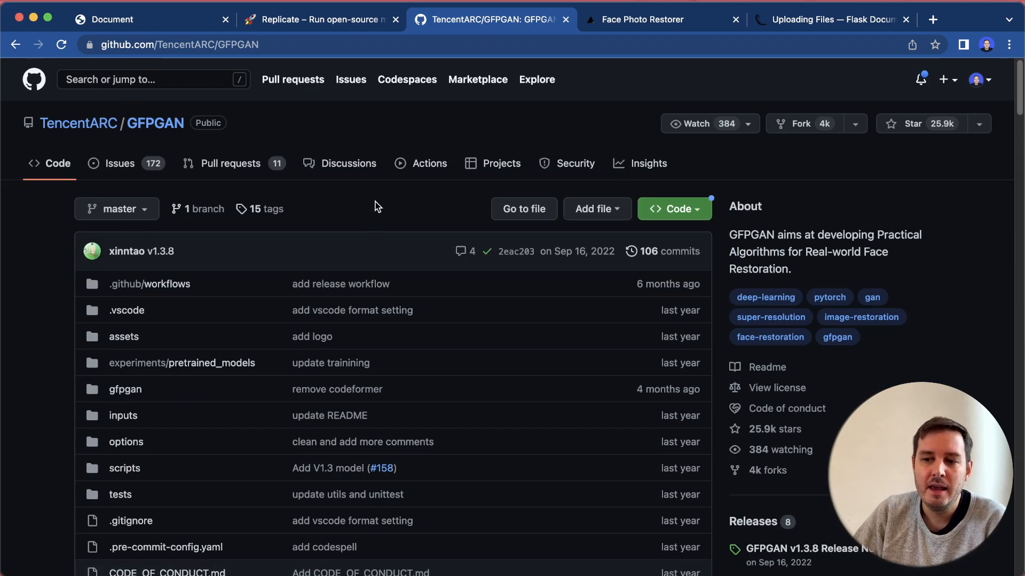
pyautogui.click(832, 19)
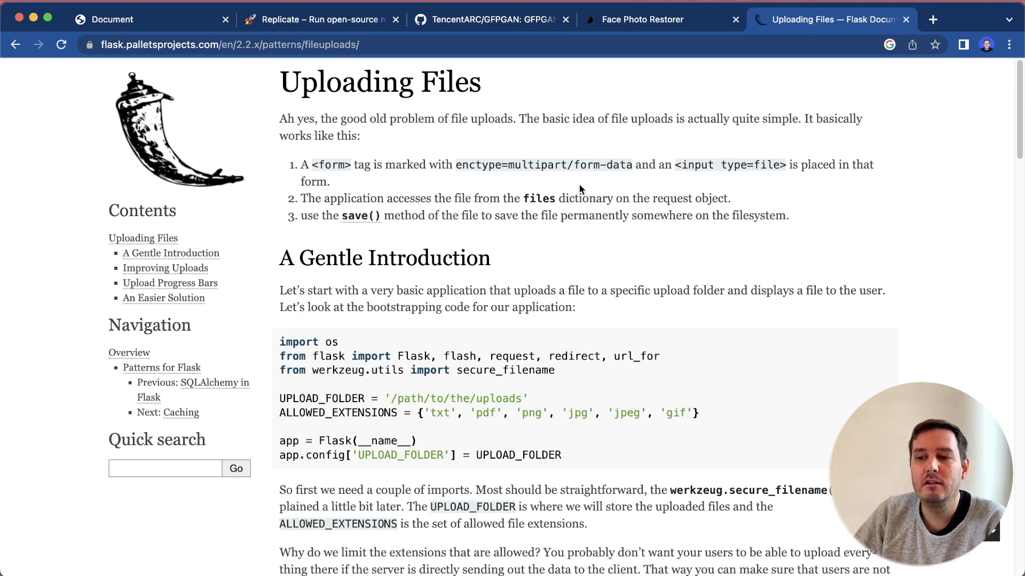
pyautogui.moveTo(653, 26)
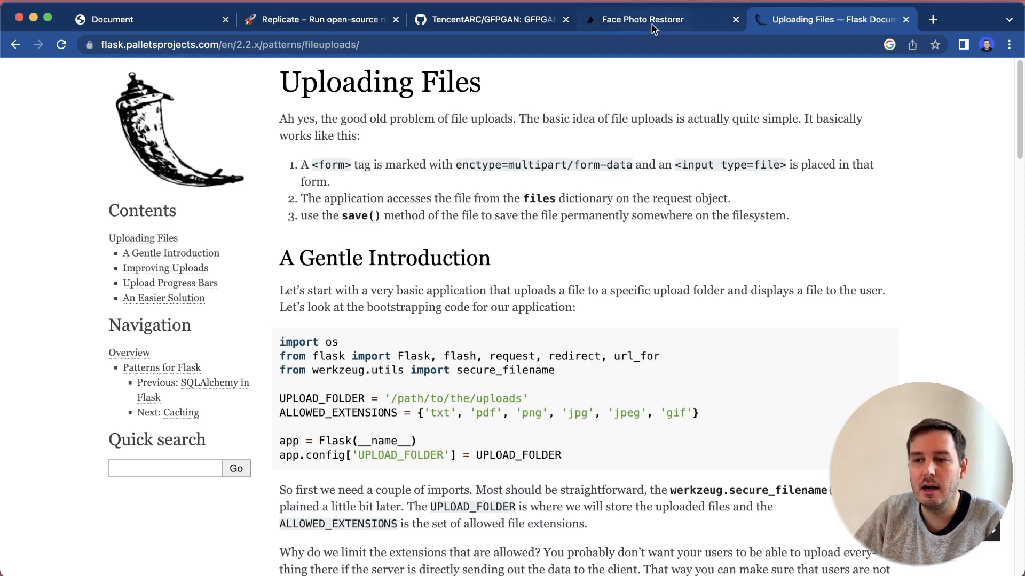
# - Scroll through the restorePhotos.io homepage and testimonials, then back to the top
pyautogui.click(643, 20)
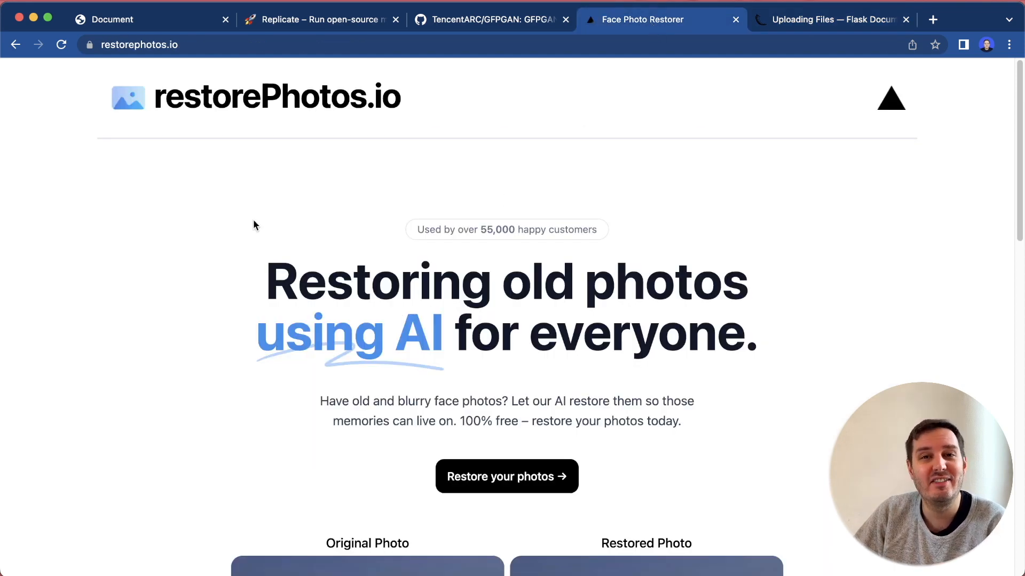
pyautogui.moveTo(372, 108)
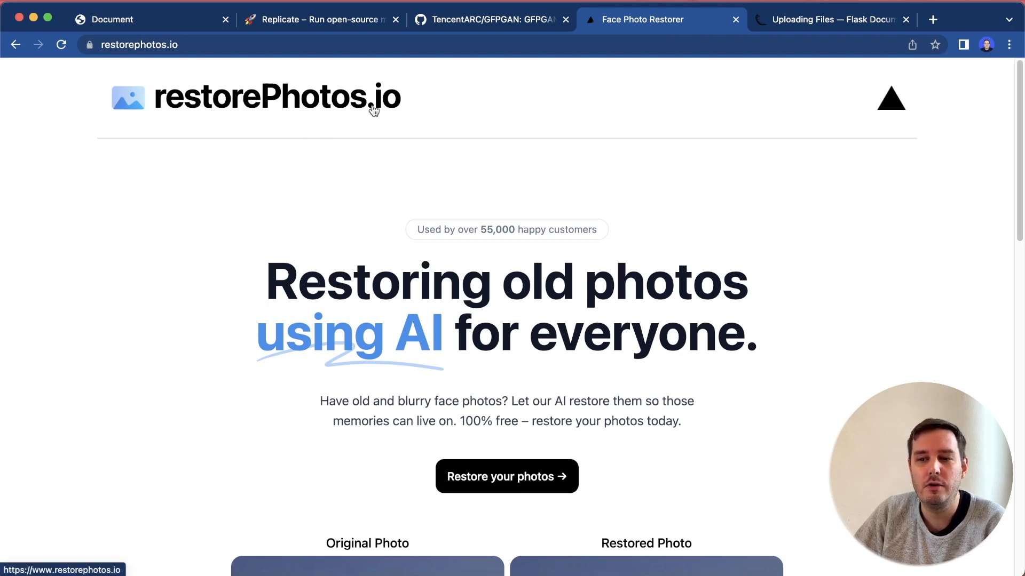
pyautogui.moveTo(405, 114)
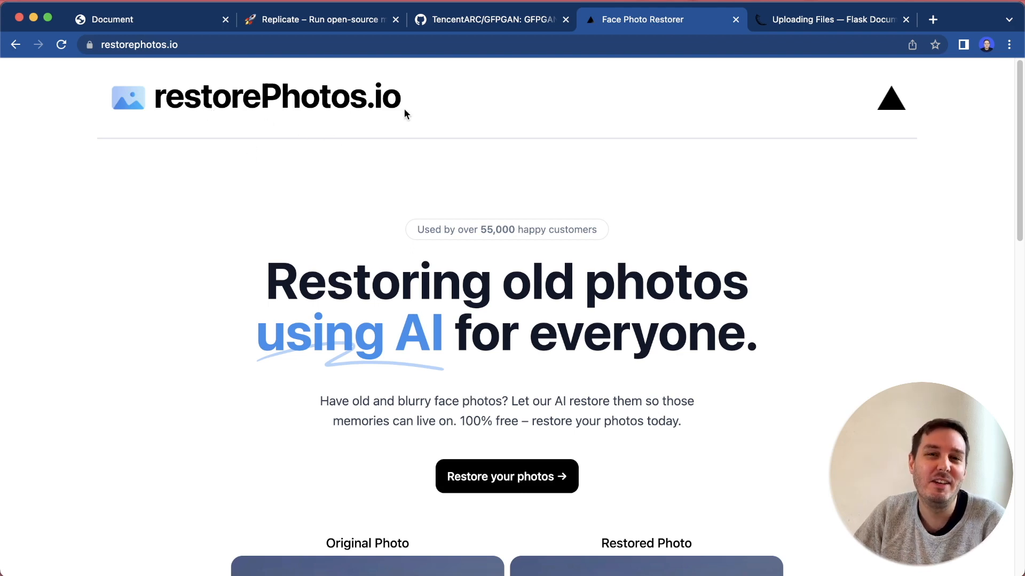
pyautogui.scroll(-3)
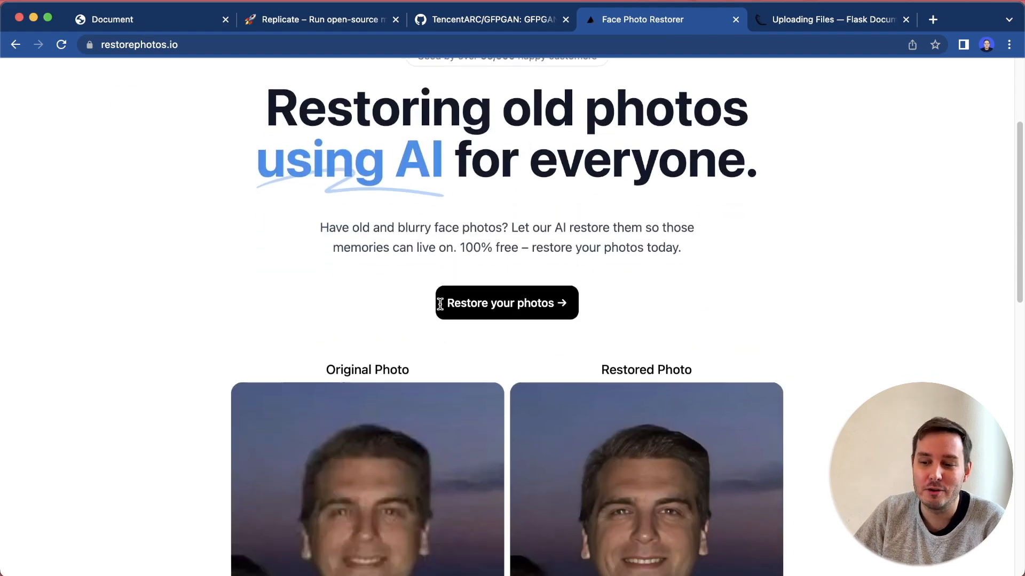
pyautogui.scroll(-3)
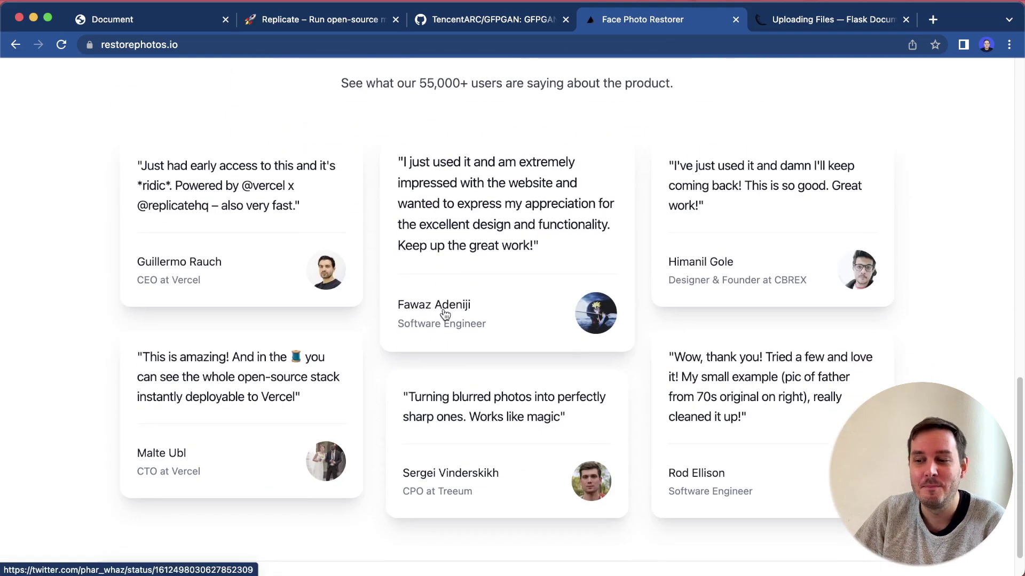
pyautogui.scroll(3)
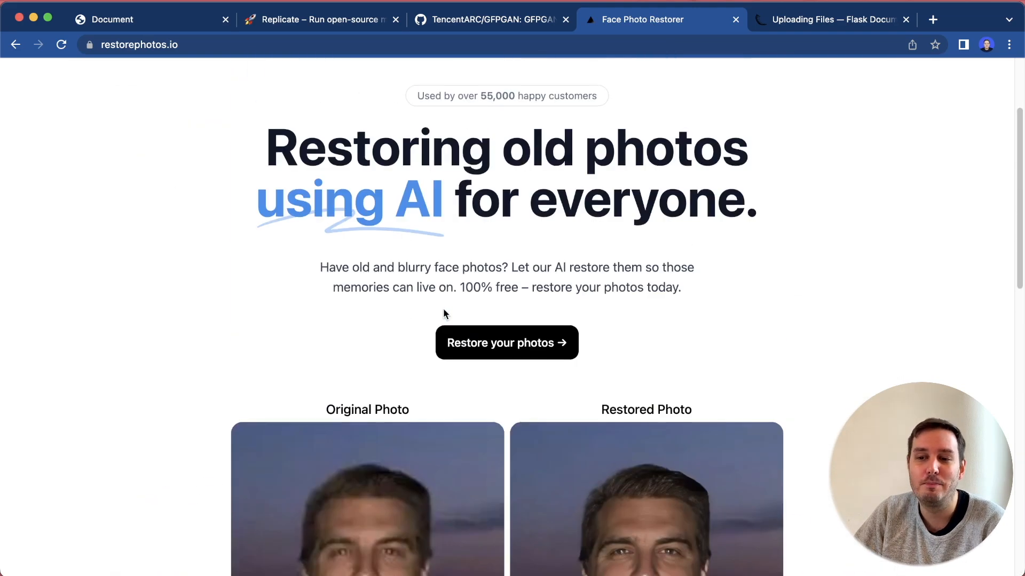
pyautogui.scroll(3)
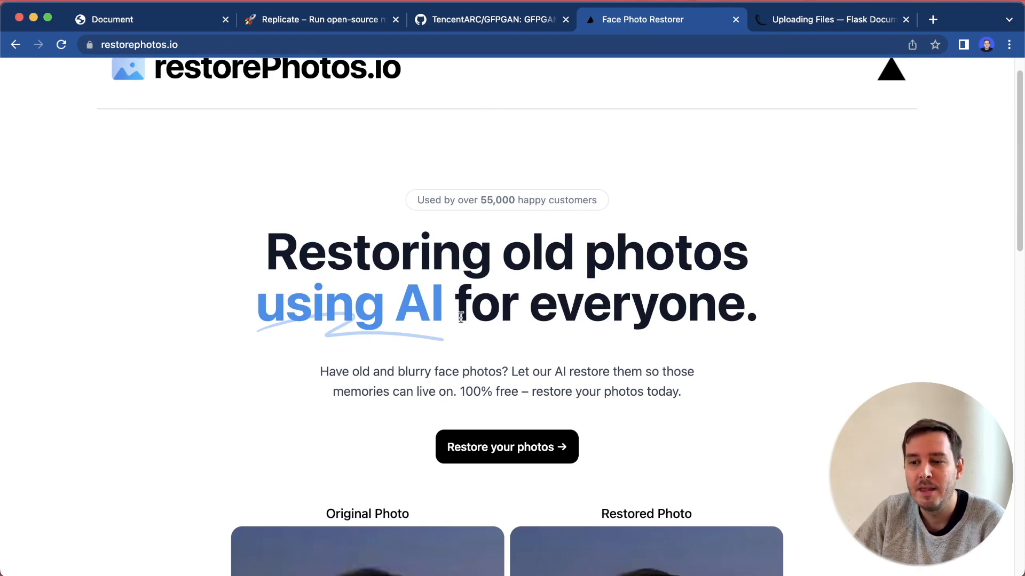
pyautogui.click(111, 20)
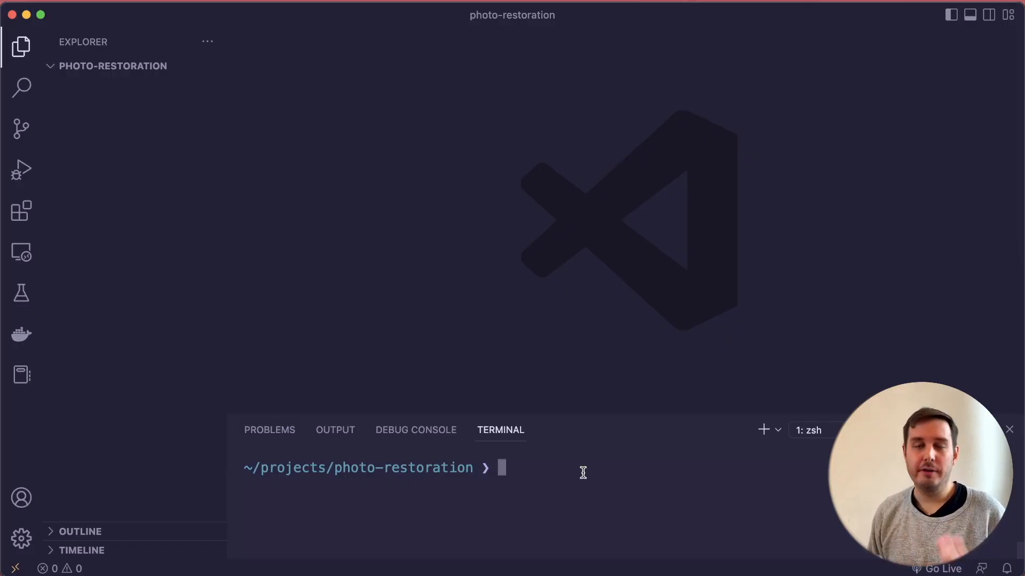
# - Create a venv virtual environment with python3 -m venv venv and activate it
pyautogui.write('python3 -m venv venv')
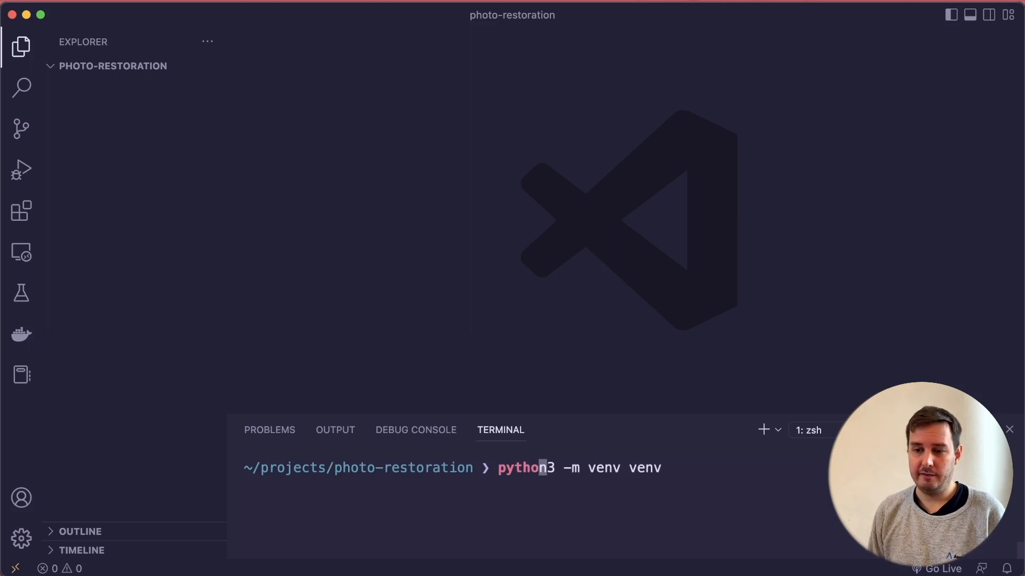
pyautogui.press('Return')
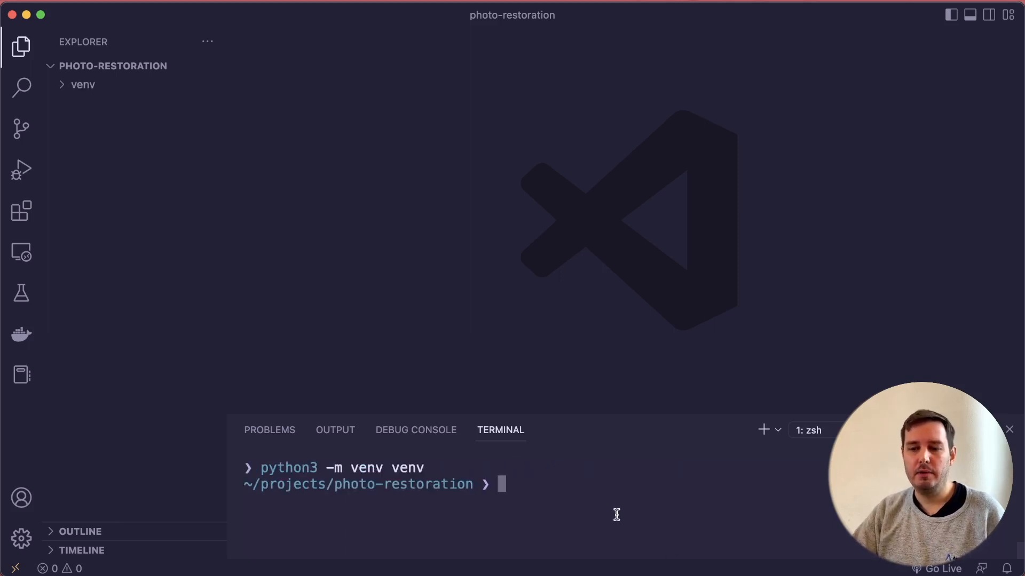
pyautogui.write('. venv/bin/activate')
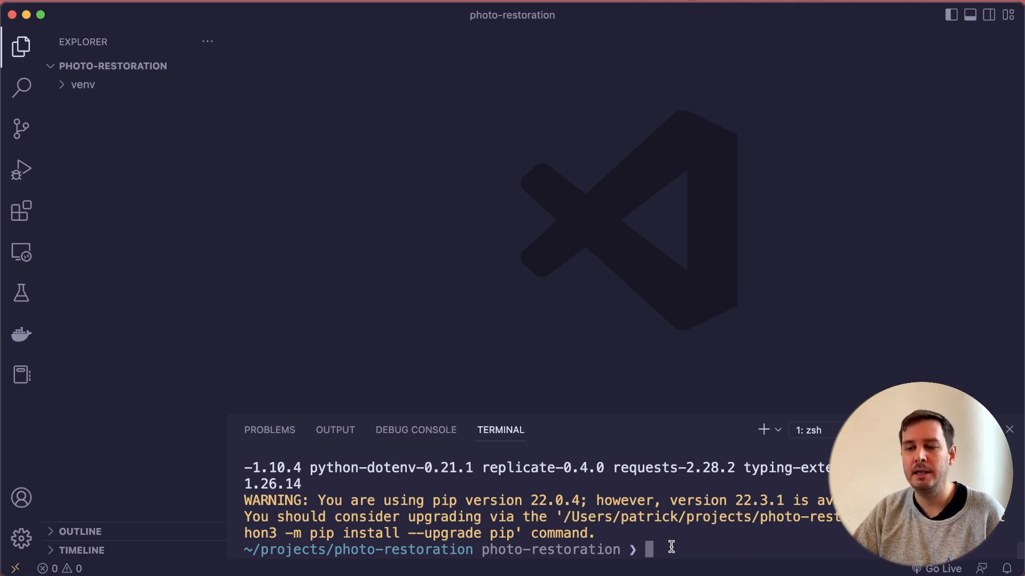
# - Create main.py and a second file, renaming the photo file to photo_restore
pyautogui.click(154, 66)
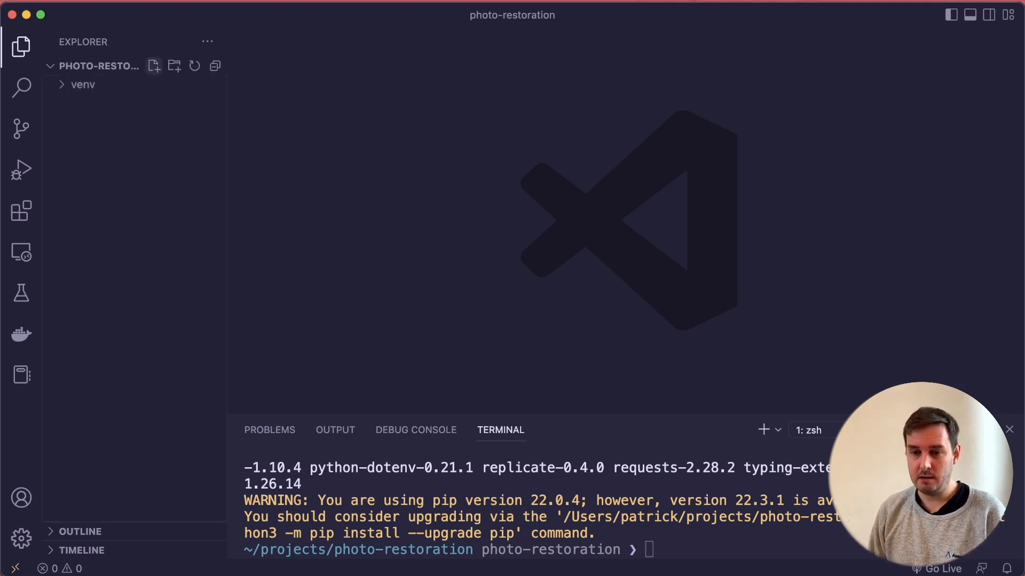
pyautogui.click(153, 65)
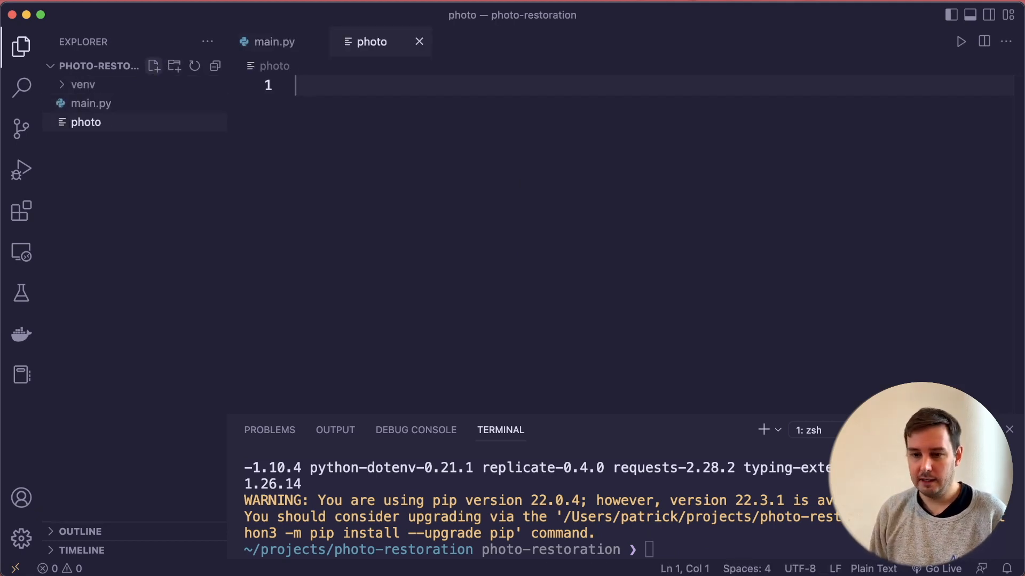
pyautogui.rightClick(85, 122)
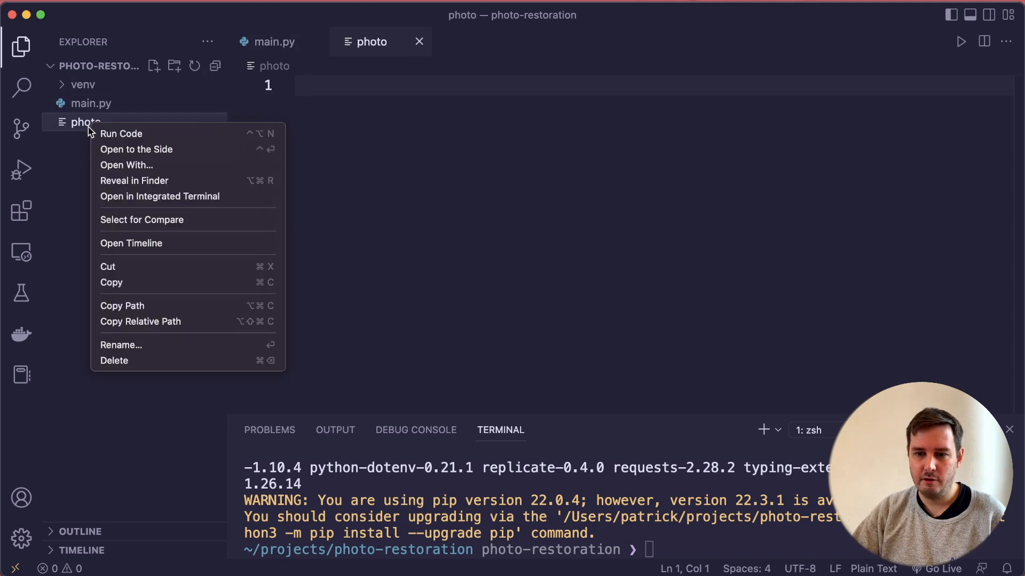
pyautogui.click(120, 346)
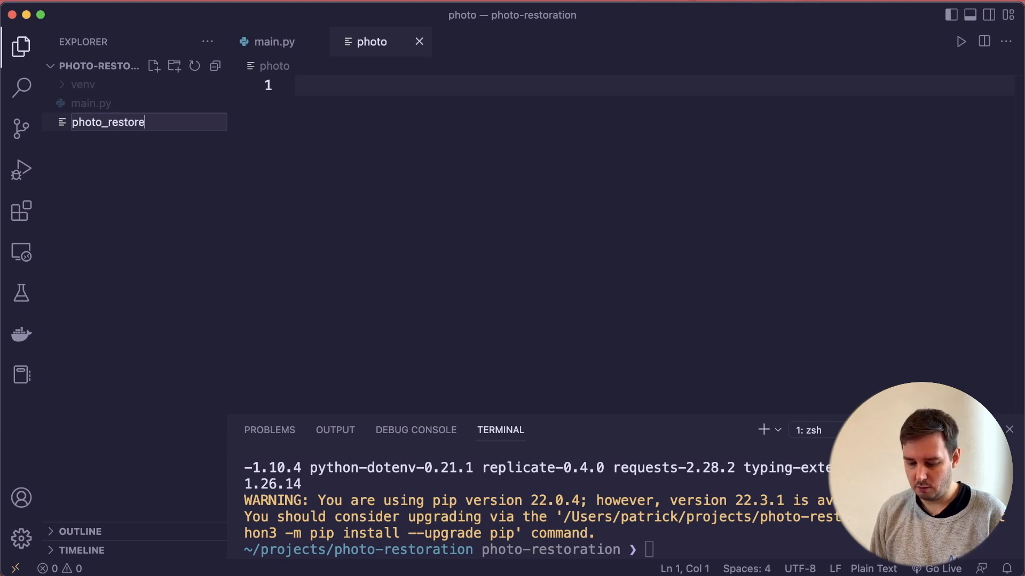
pyautogui.press('Return')
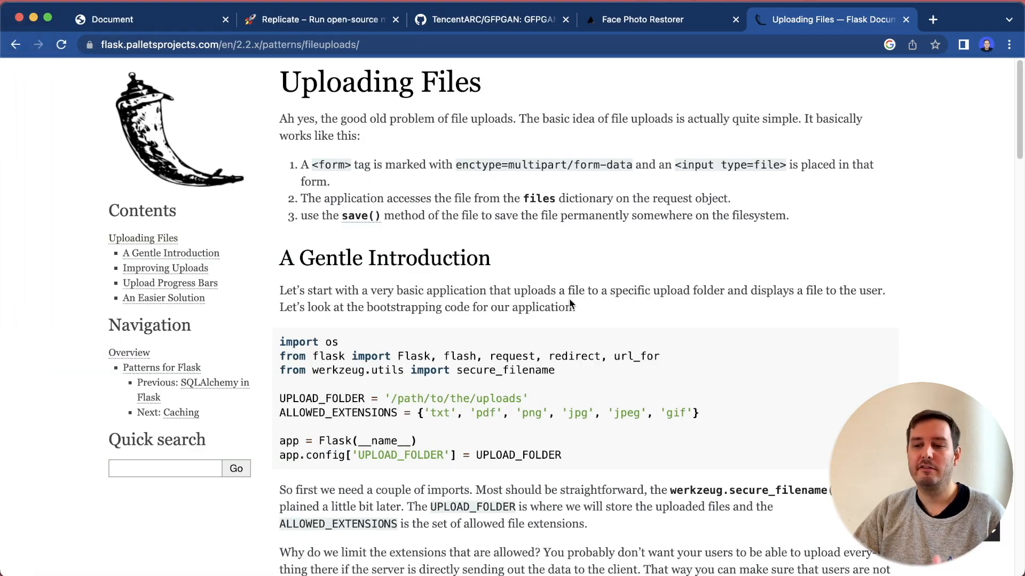
pyautogui.moveTo(533, 382)
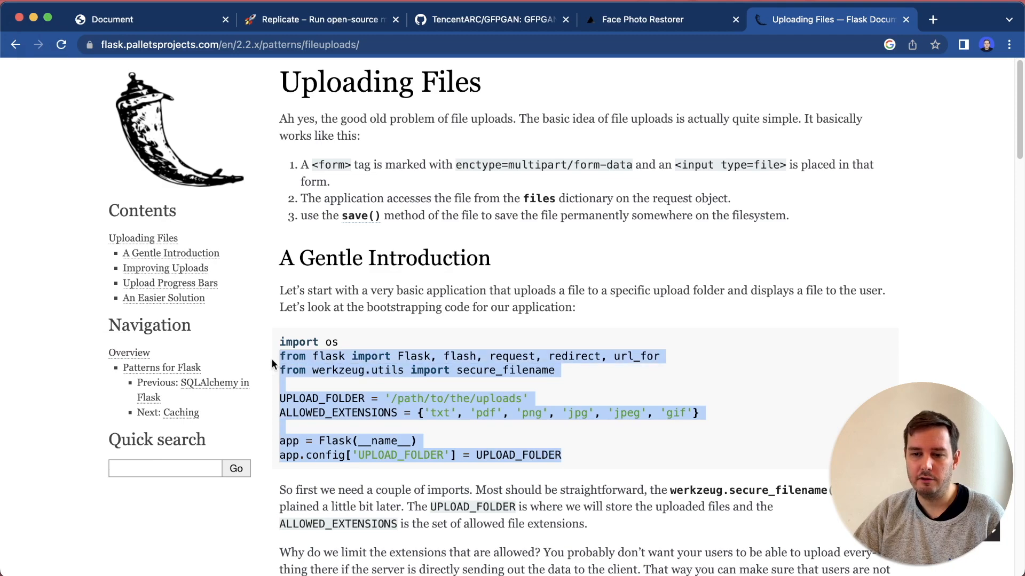
pyautogui.moveTo(34, 18)
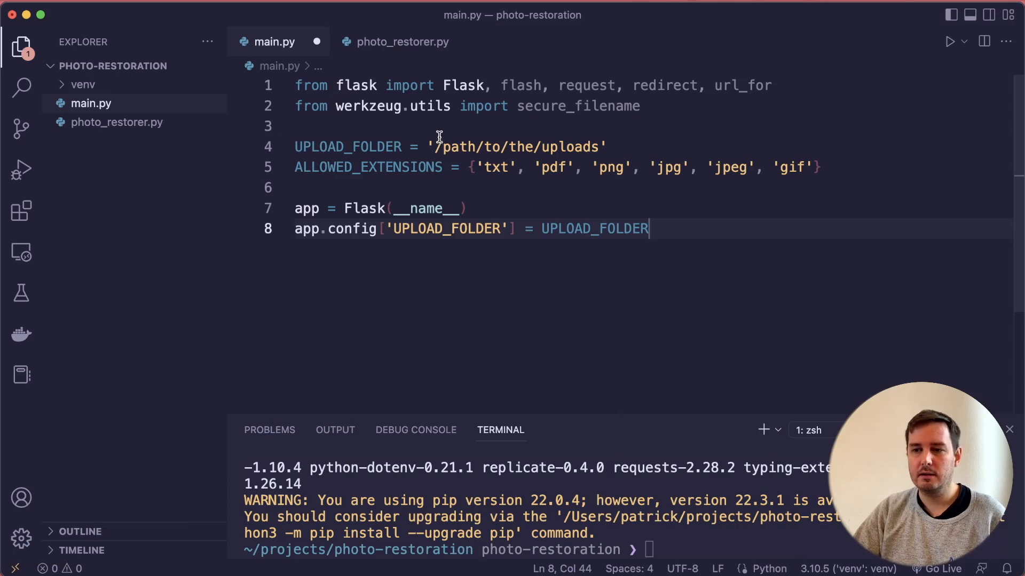
# - Set UPLOAD_FOLDER to '/static/images' in main.py and create the static/images folder
pyautogui.click(436, 86)
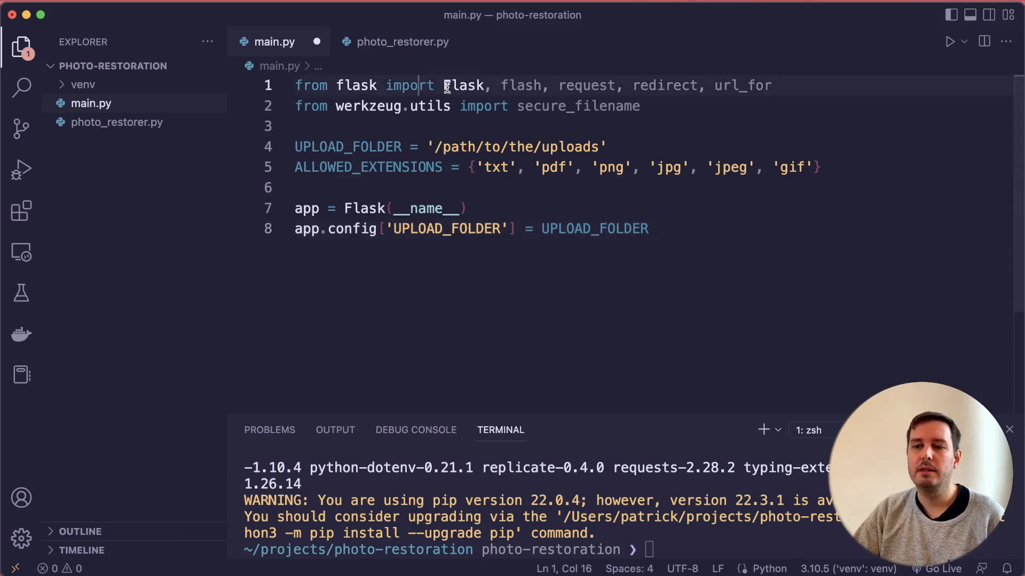
pyautogui.doubleClick(347, 146)
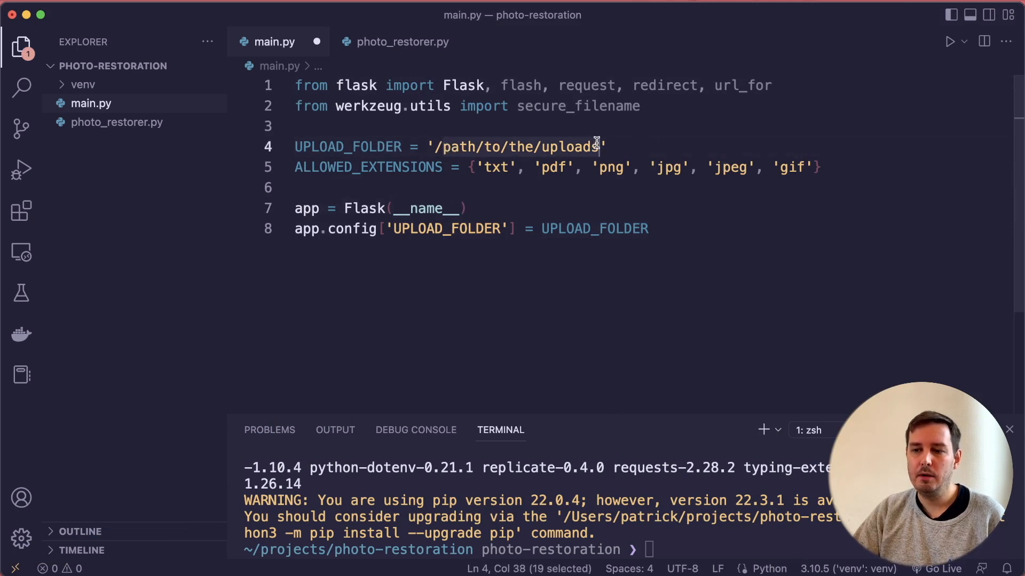
pyautogui.write('/static')
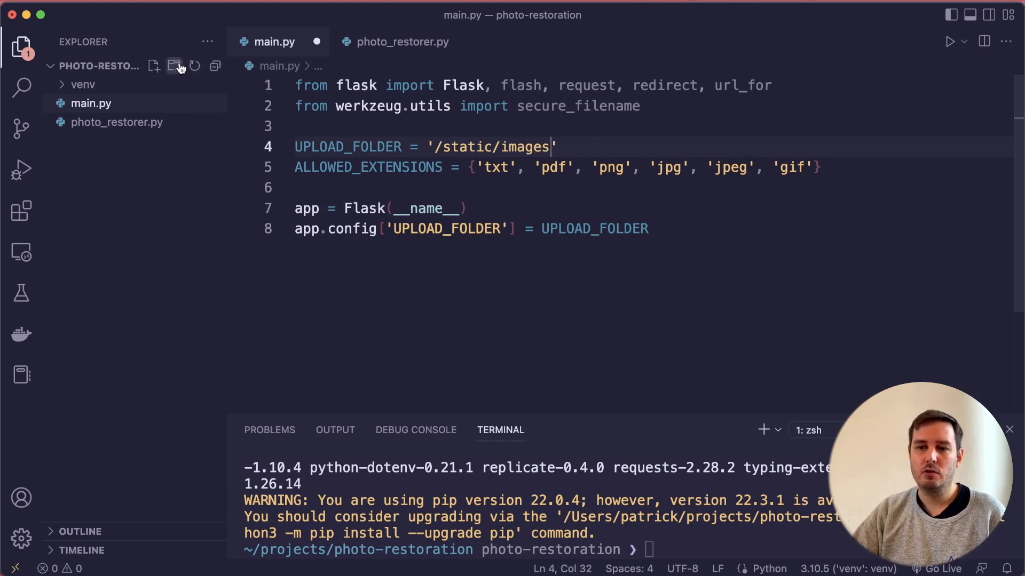
pyautogui.click(174, 66)
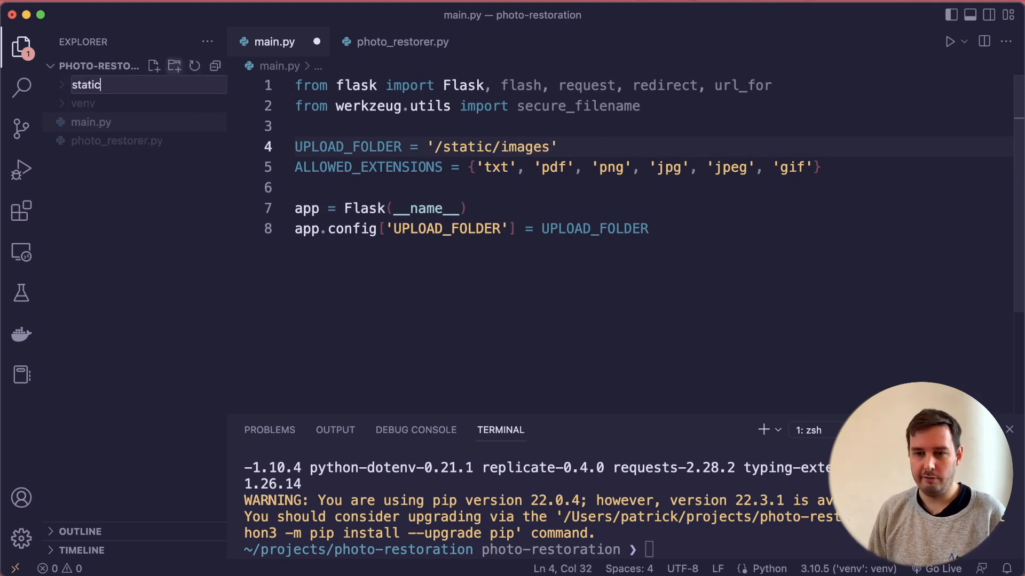
pyautogui.write('/ima')
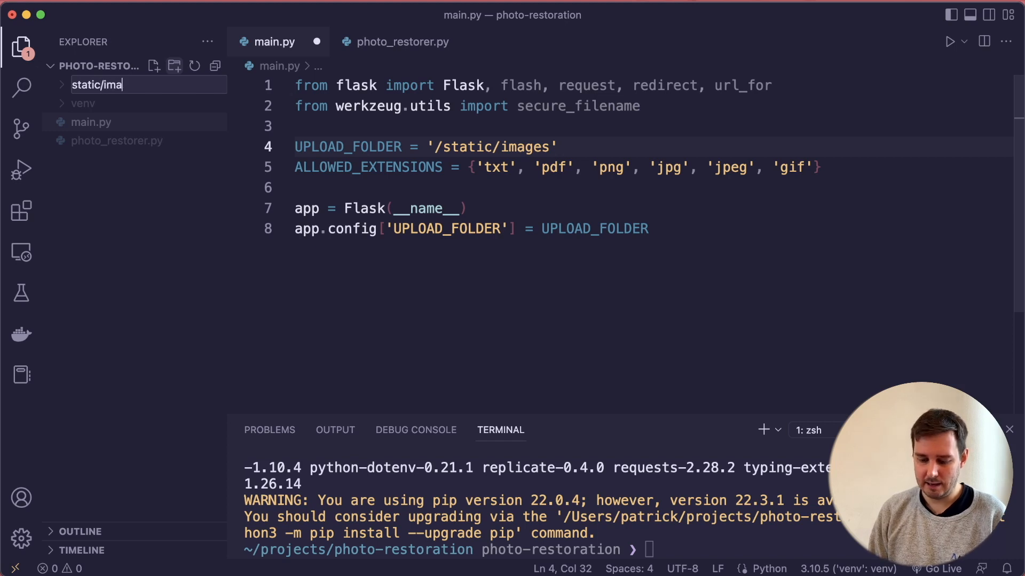
pyautogui.write('ges')
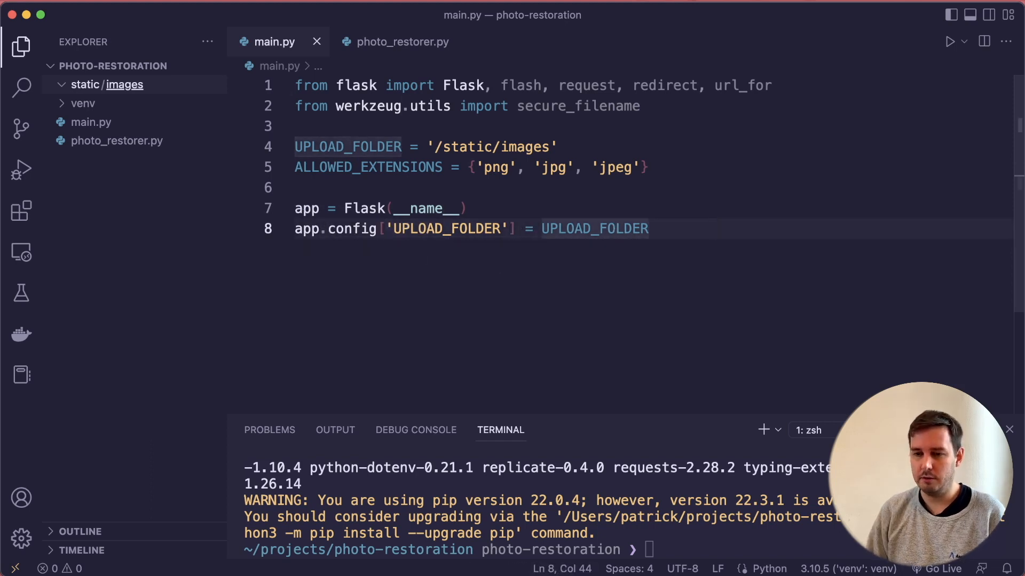
# - Add an if __name__ == "__main__" block running app.run(debug=True) to main.py
pyautogui.write('if __name__ ==')
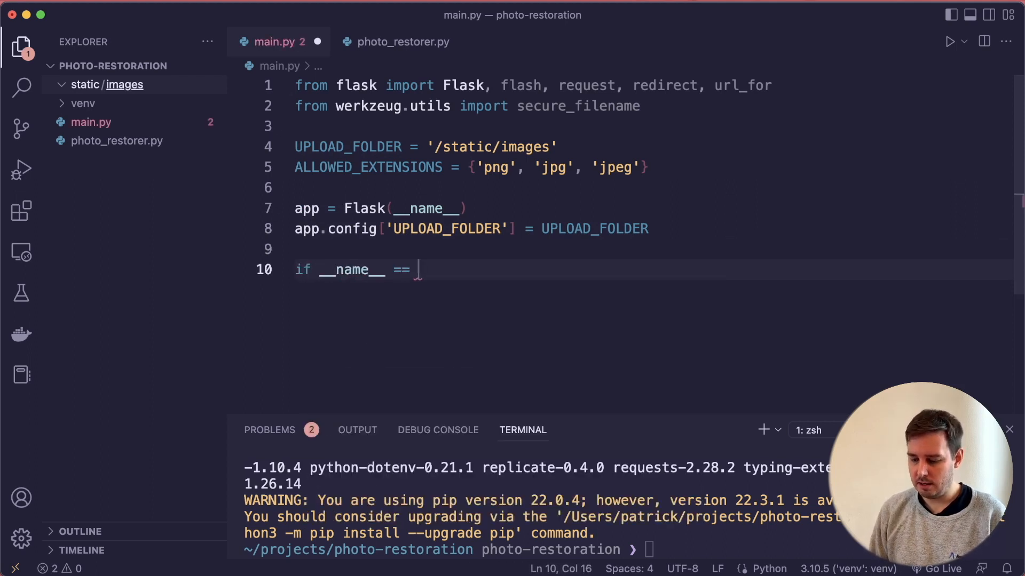
pyautogui.write('"__main__":')
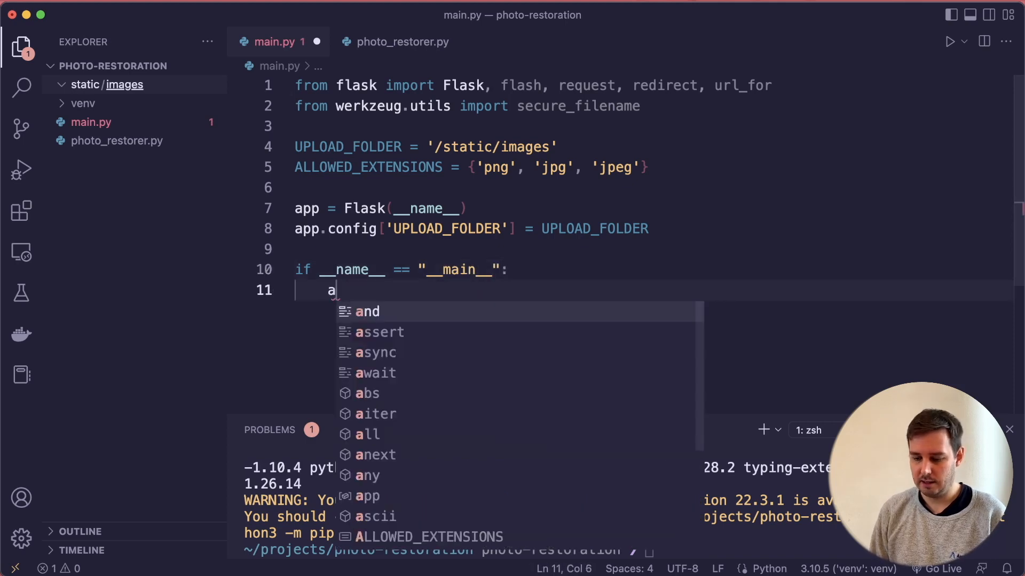
pyautogui.write('pp.run(d')
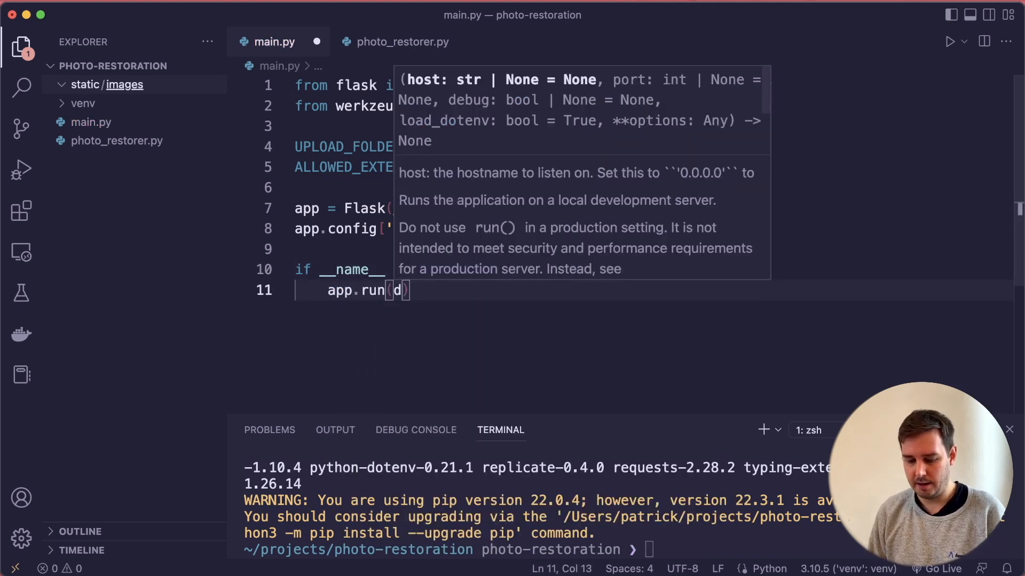
pyautogui.write('ebug=True')
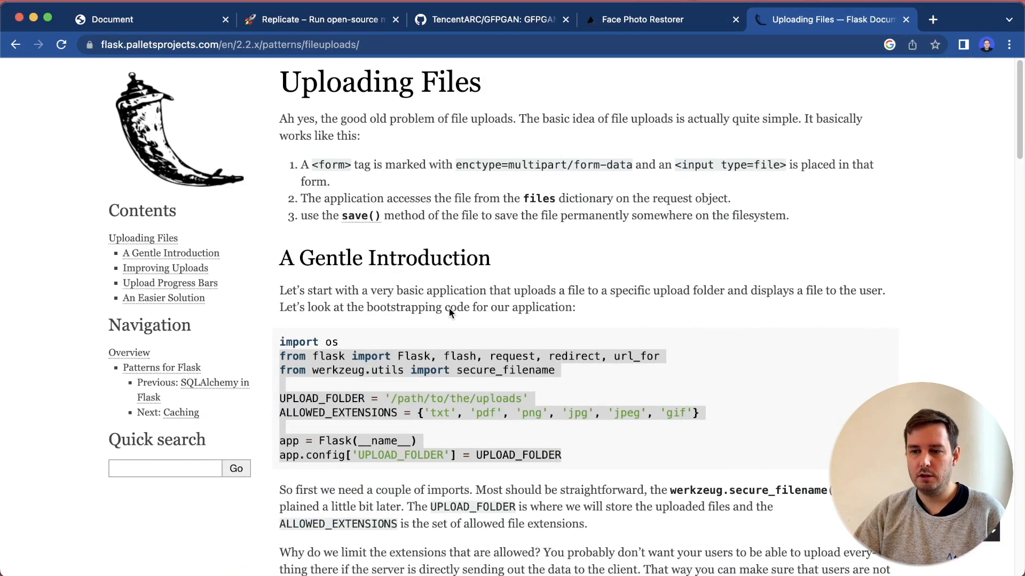
# - Add app.config['MAX_CONTENT_LENGTH'] = 16 * 1000 * 1000 to cap upload size
pyautogui.scroll(-3)
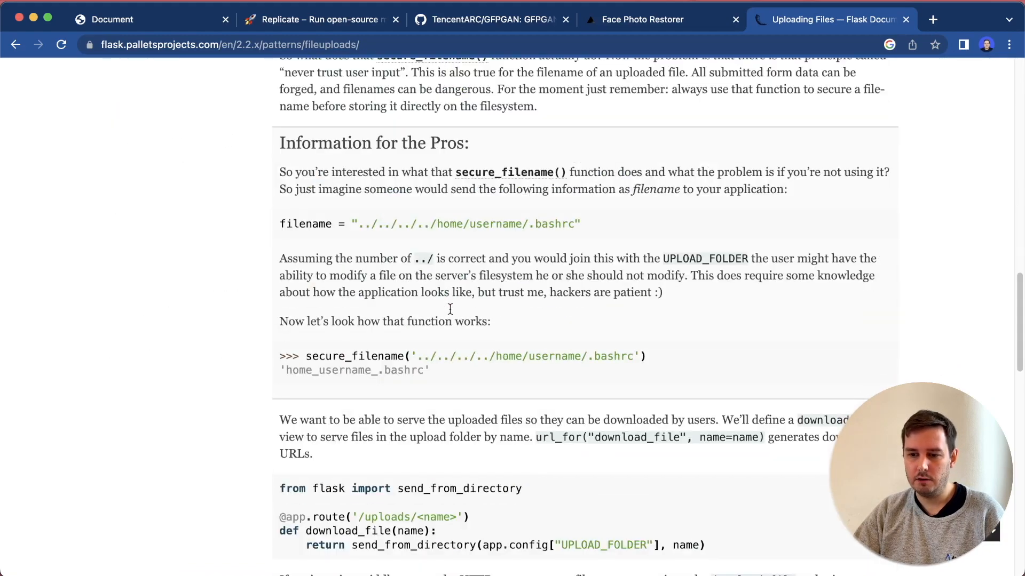
pyautogui.scroll(-3)
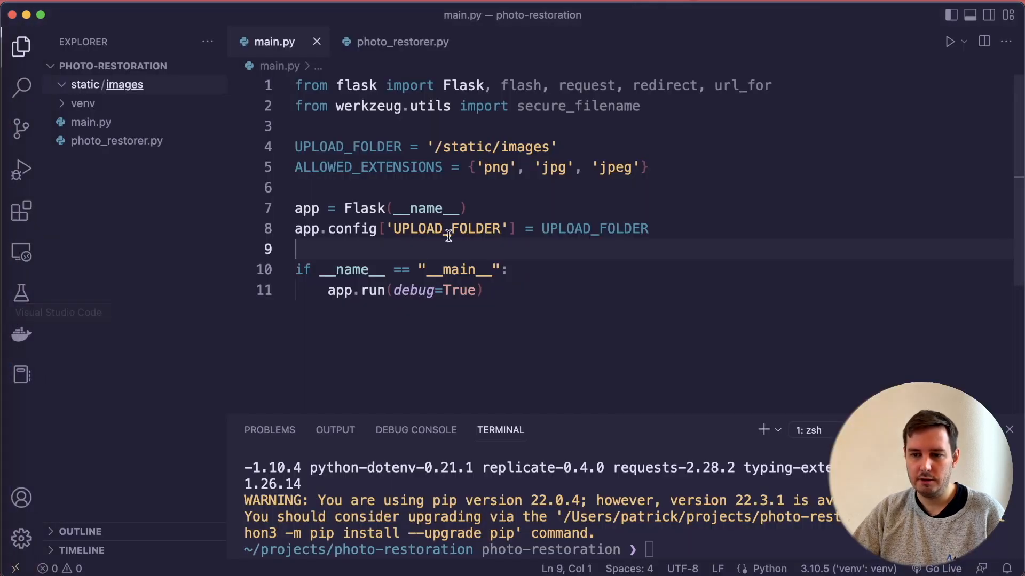
pyautogui.write("app.config['MAX_CONTENT_LENGTH'] = 16 * 1000 * 1000")
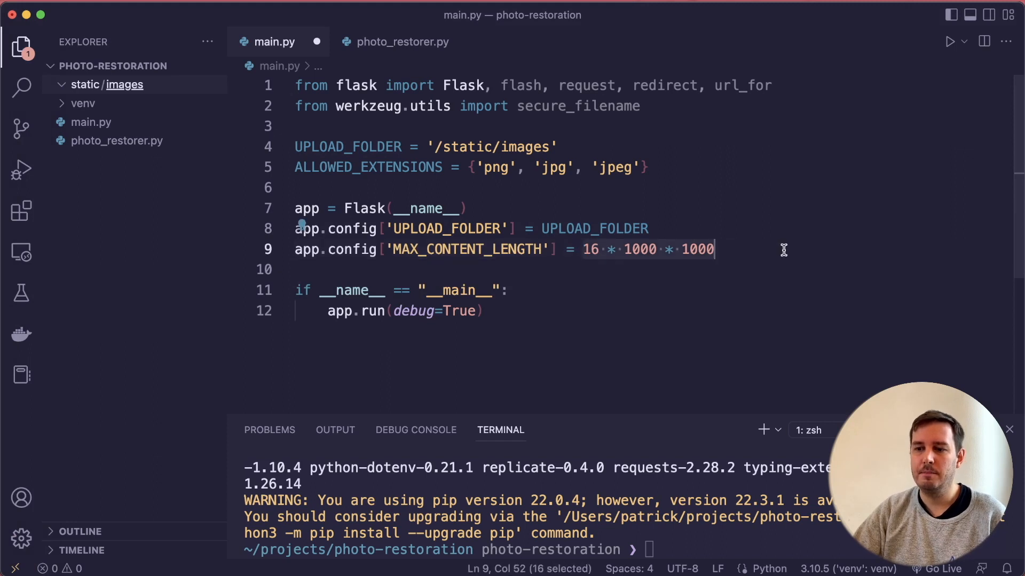
pyautogui.moveTo(653, 249)
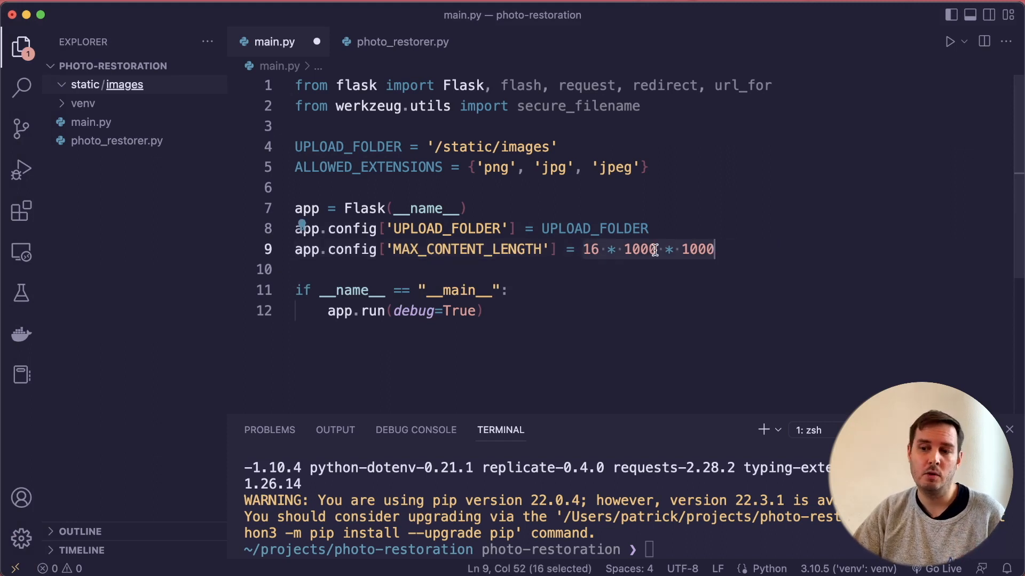
pyautogui.moveTo(675, 256)
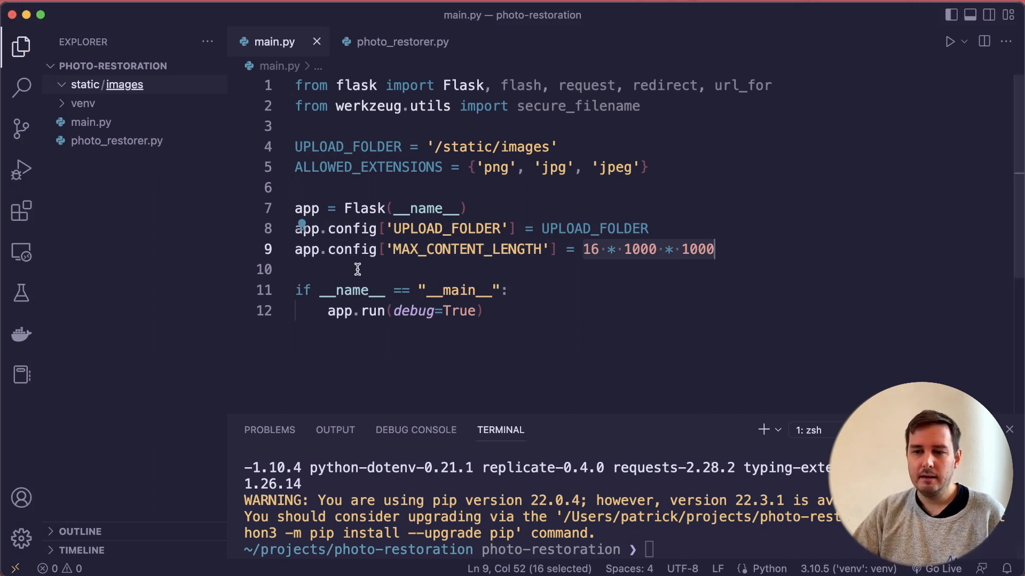
pyautogui.write('def')
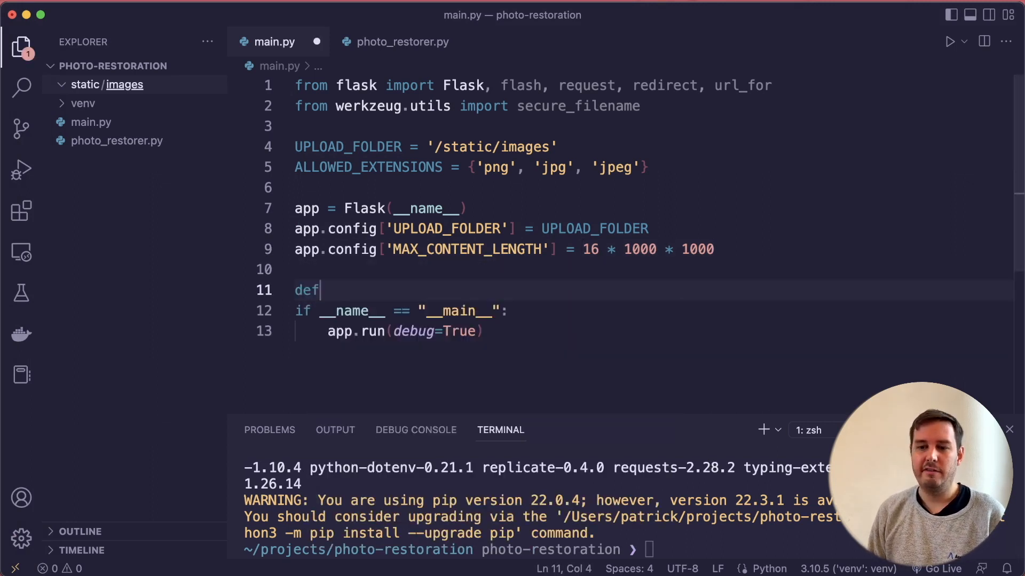
pyautogui.write('ho')
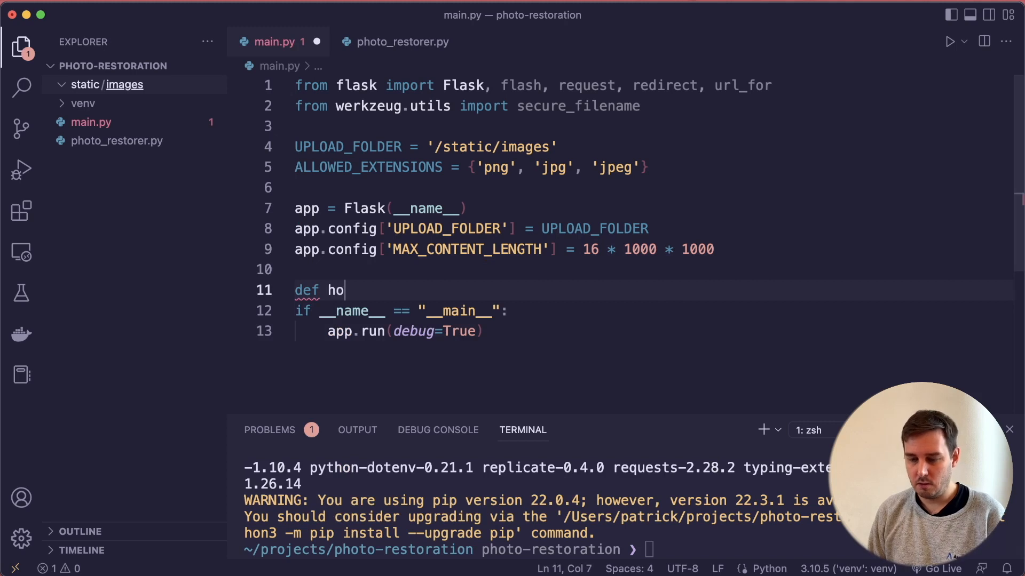
pyautogui.write('me():')
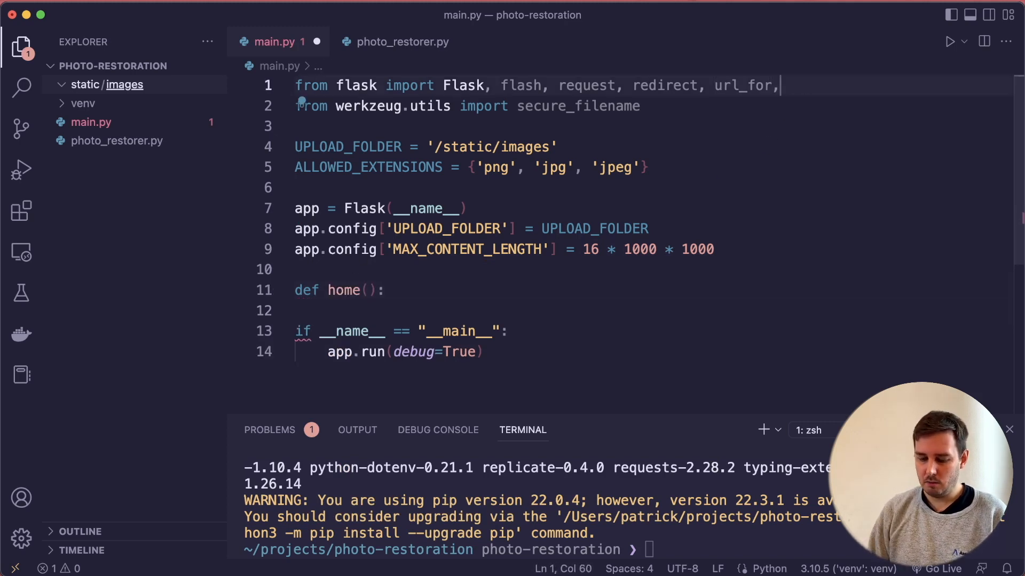
pyautogui.write('render_template')
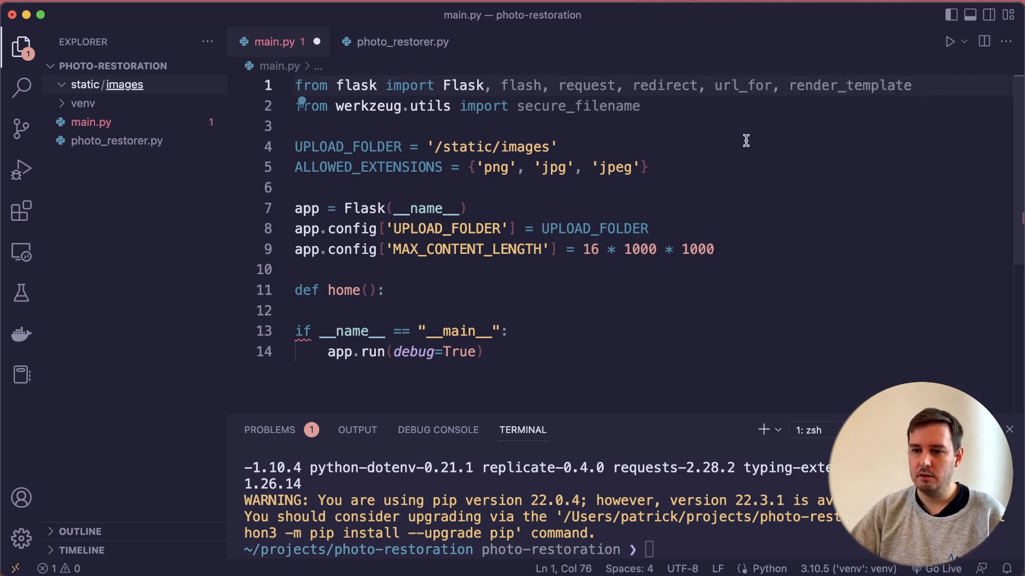
pyautogui.write('retur')
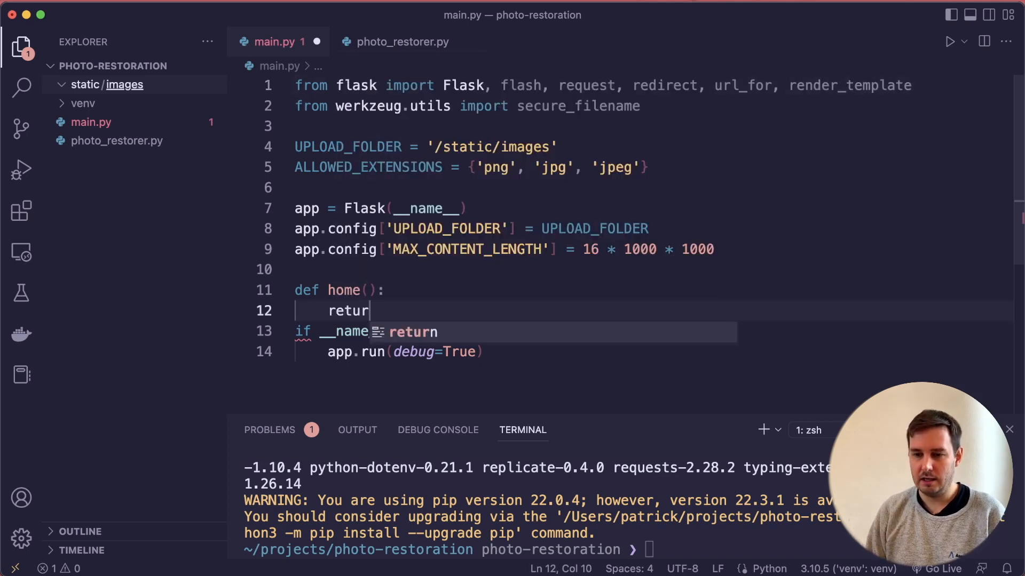
pyautogui.write('n render_template')
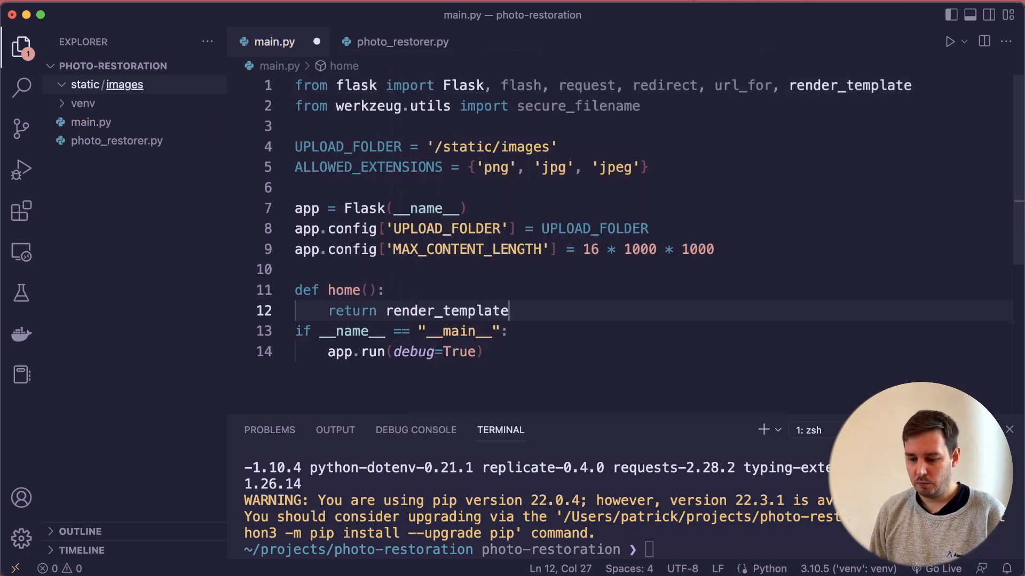
pyautogui.write('("index.ht')
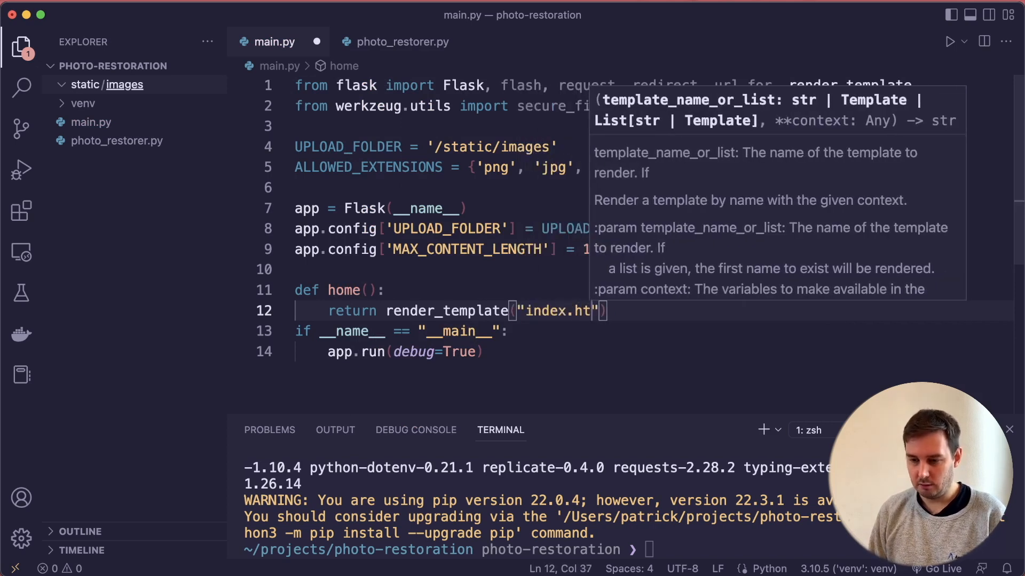
pyautogui.click(412, 290)
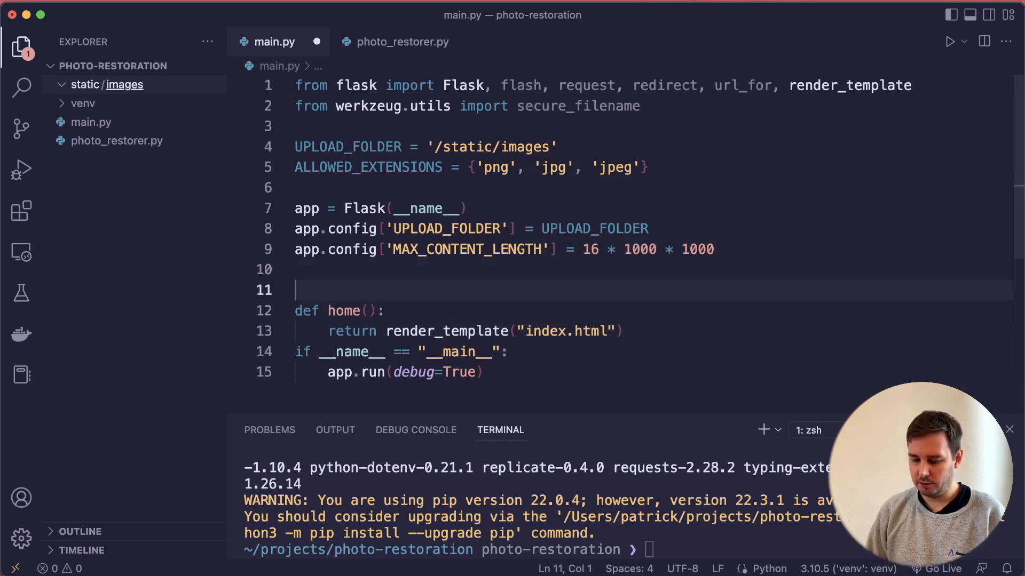
pyautogui.write('@app.route("/')
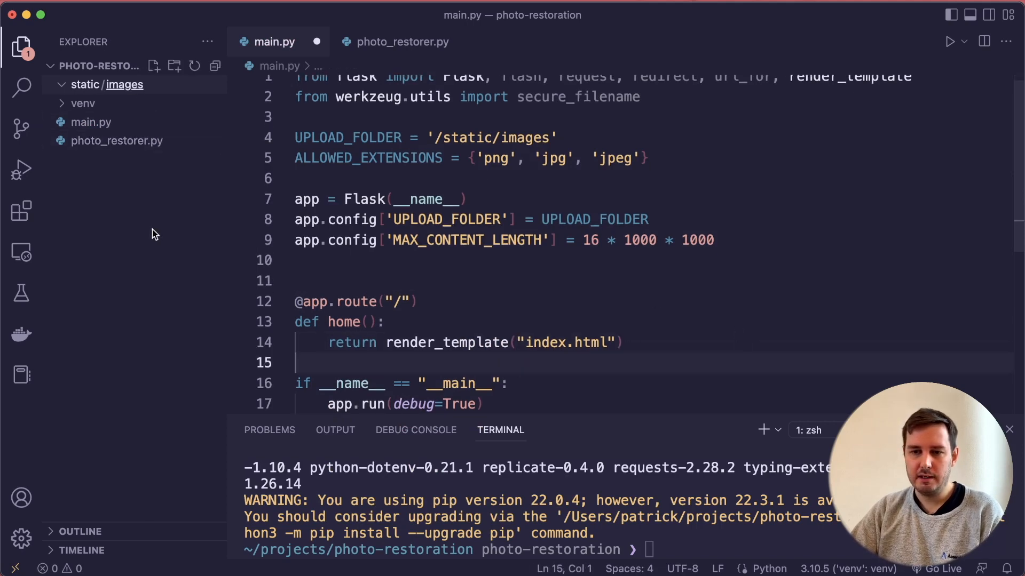
# - Create a templates folder containing index.html, then start a new def in main.py
pyautogui.click(174, 66)
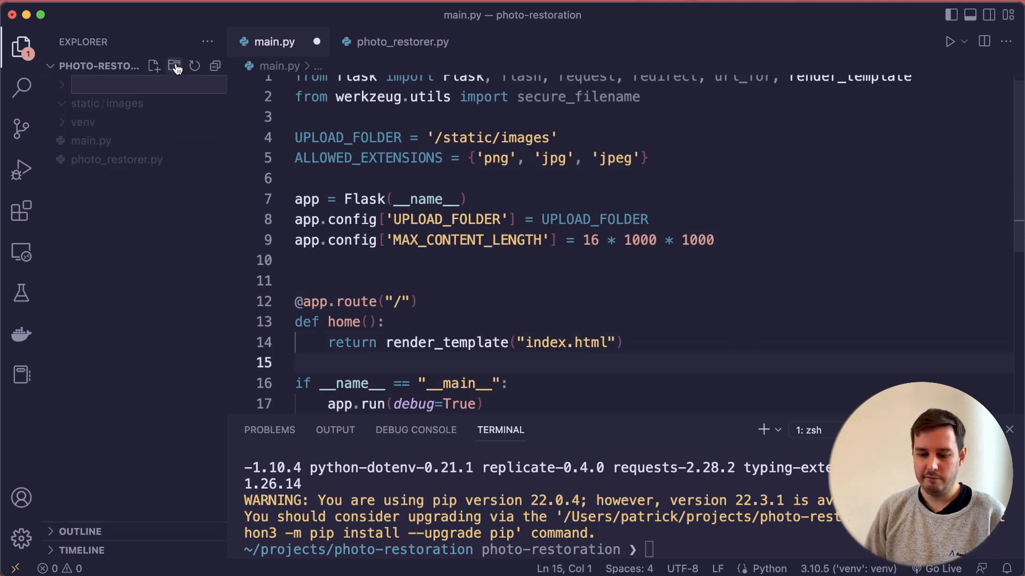
pyautogui.write('template')
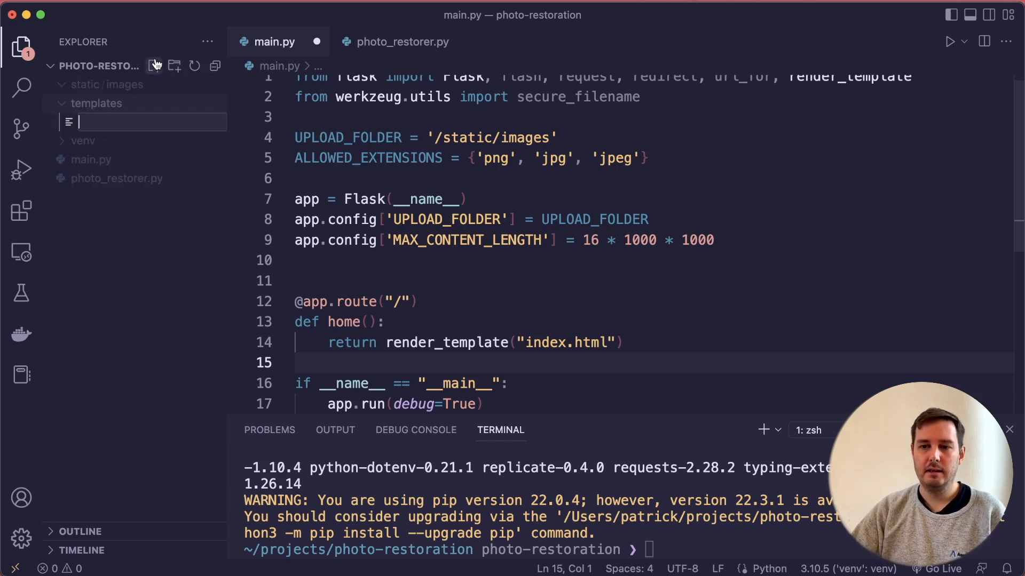
pyautogui.write('index.html')
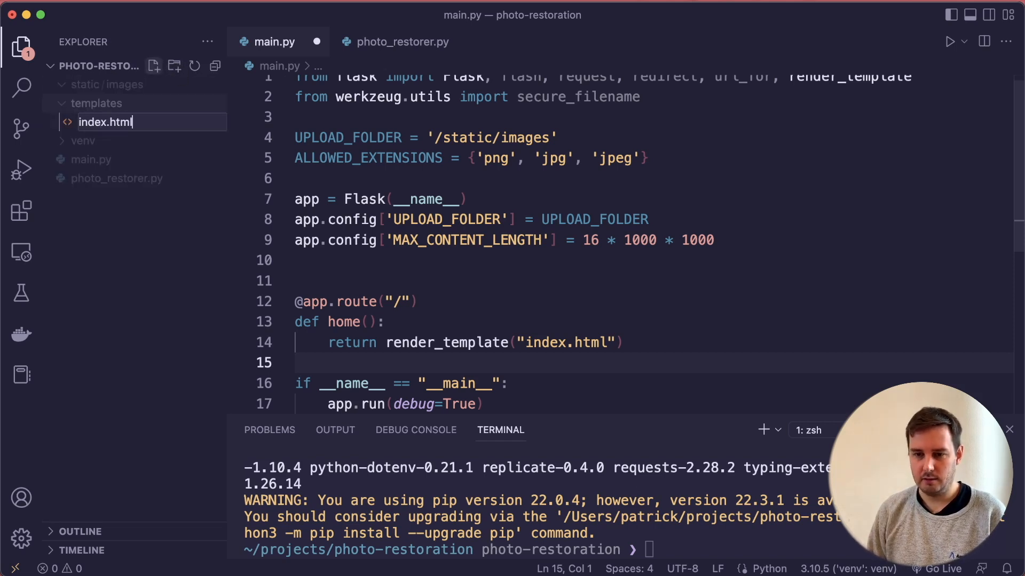
pyautogui.press('Return')
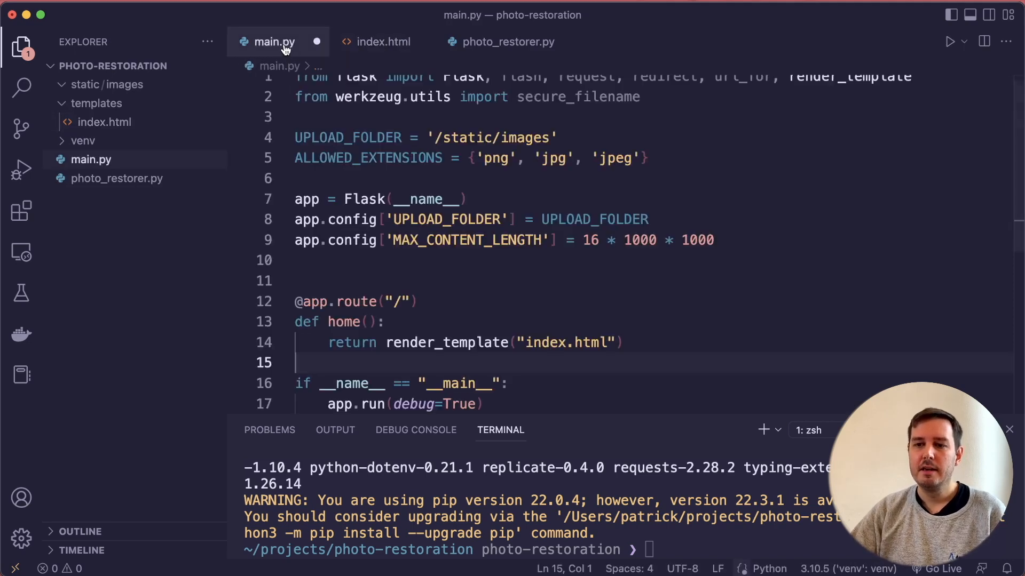
pyautogui.click(653, 257)
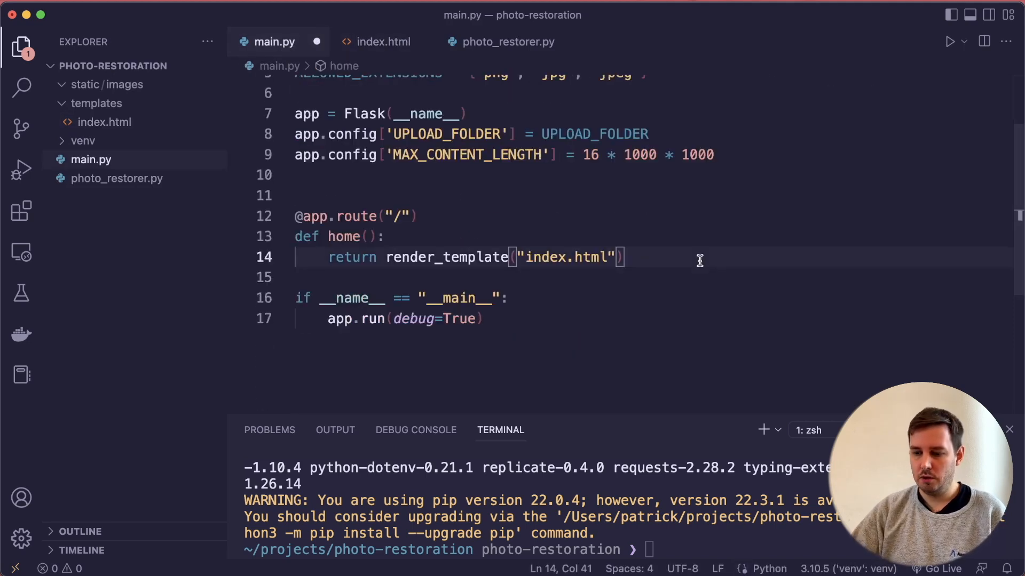
pyautogui.write('def')
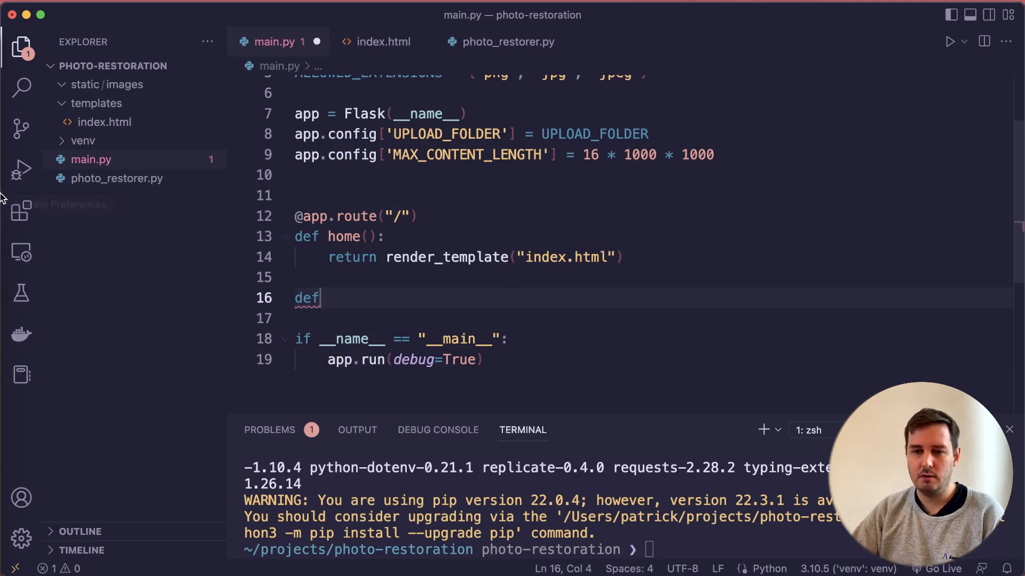
# - Return to Flask's Uploading Files page and scroll up to the upload_file example
pyautogui.click(832, 20)
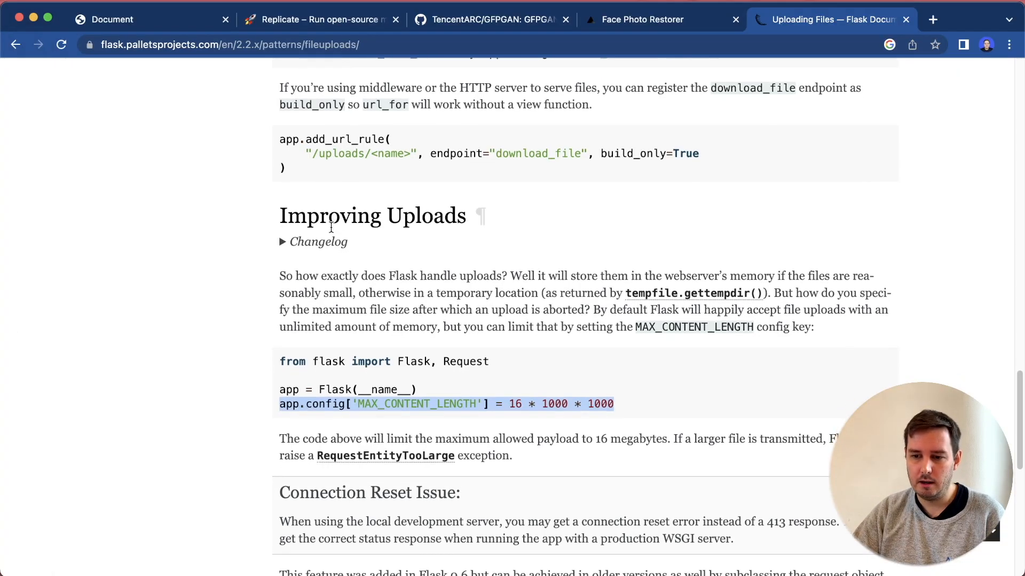
pyautogui.scroll(3)
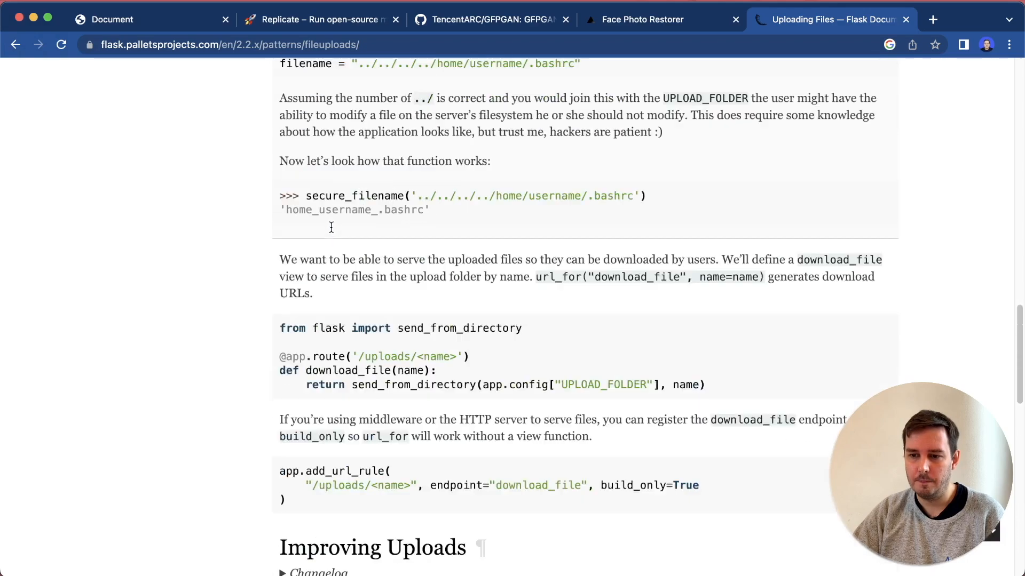
pyautogui.scroll(3)
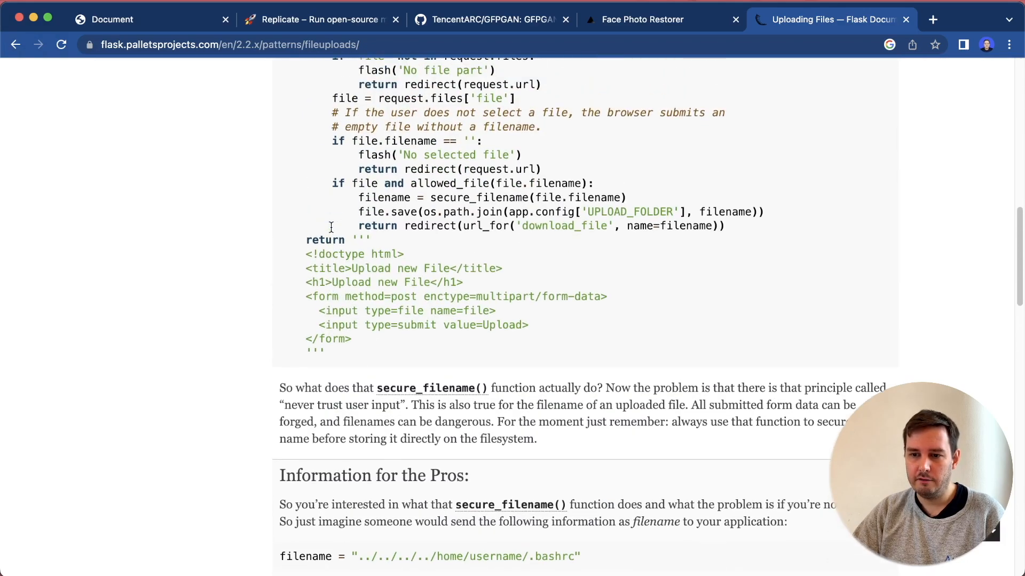
pyautogui.scroll(3)
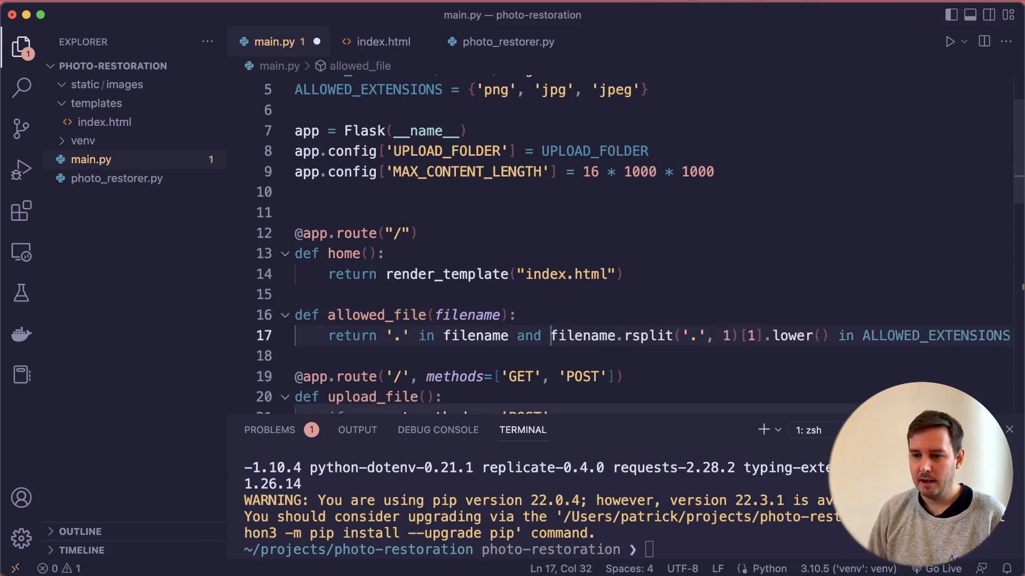
# - Make the upload route POST-only and strip its flash() messages and comments
pyautogui.scroll(3)
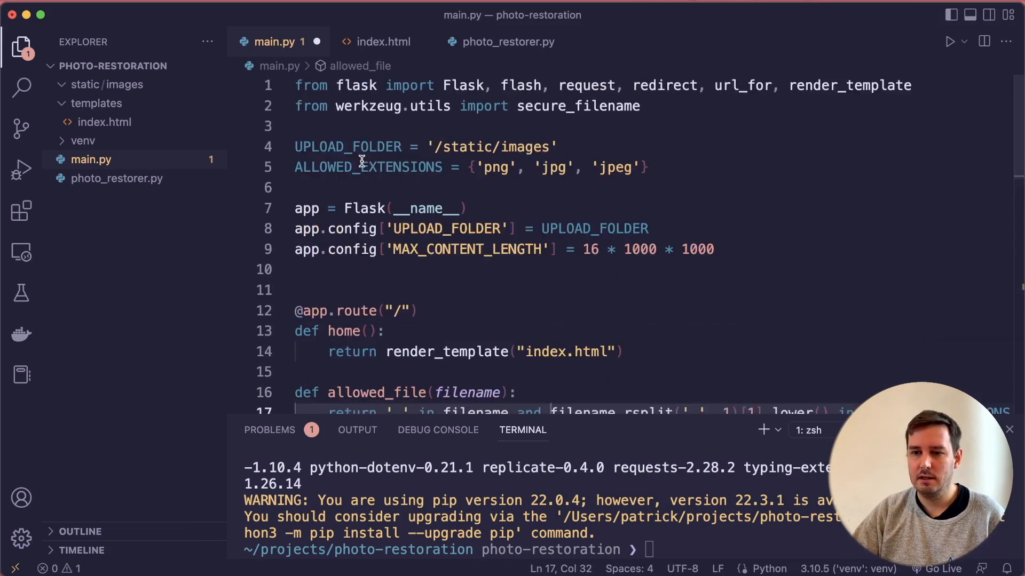
pyautogui.scroll(-3)
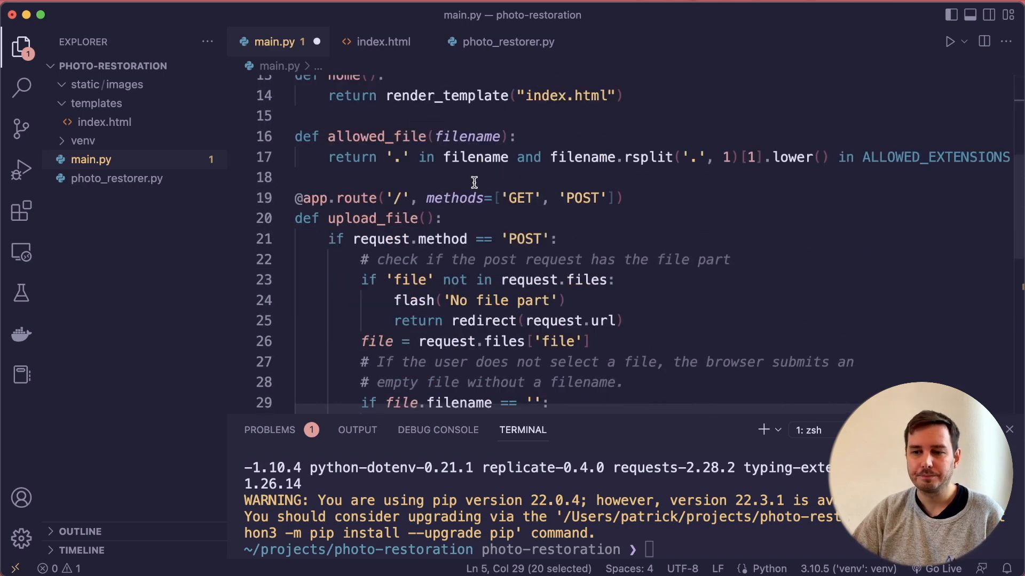
pyautogui.moveTo(339, 198)
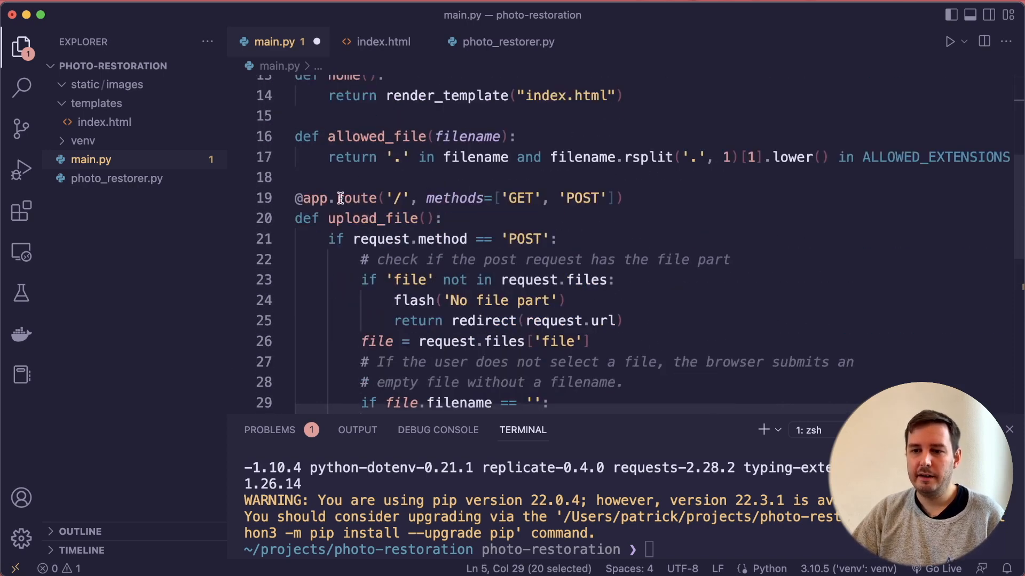
pyautogui.scroll(3)
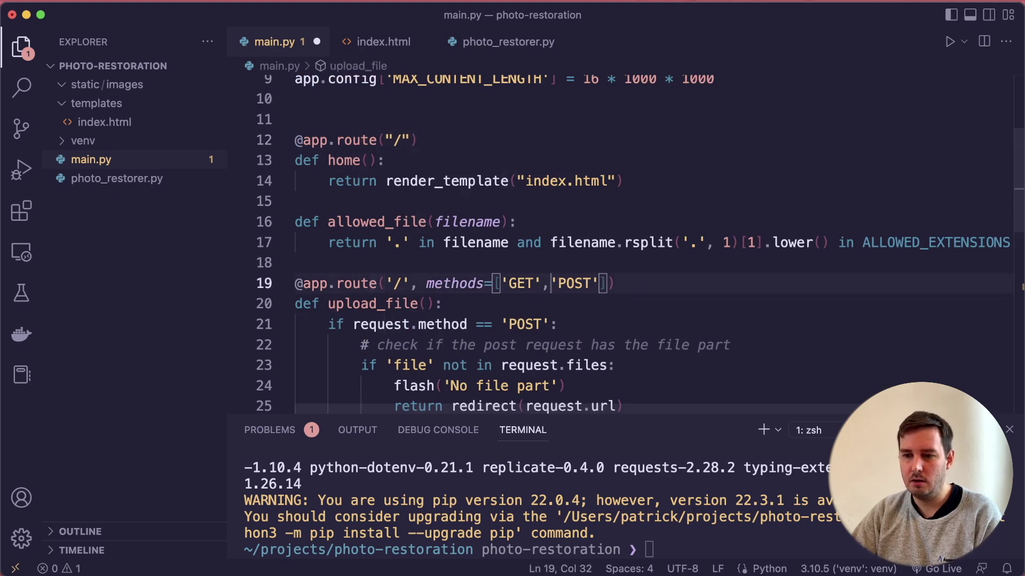
pyautogui.press('Backspace')
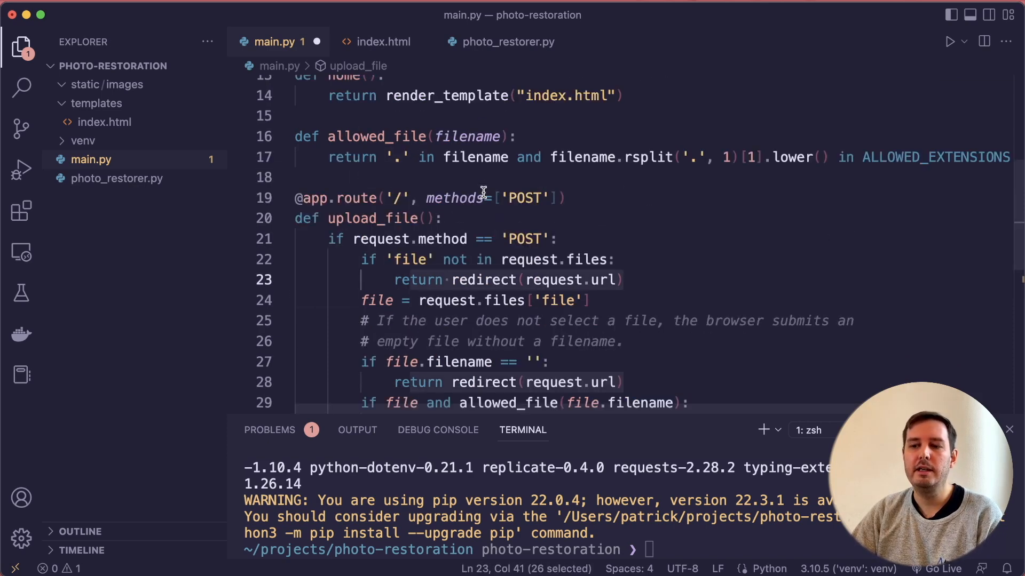
pyautogui.moveTo(603, 274)
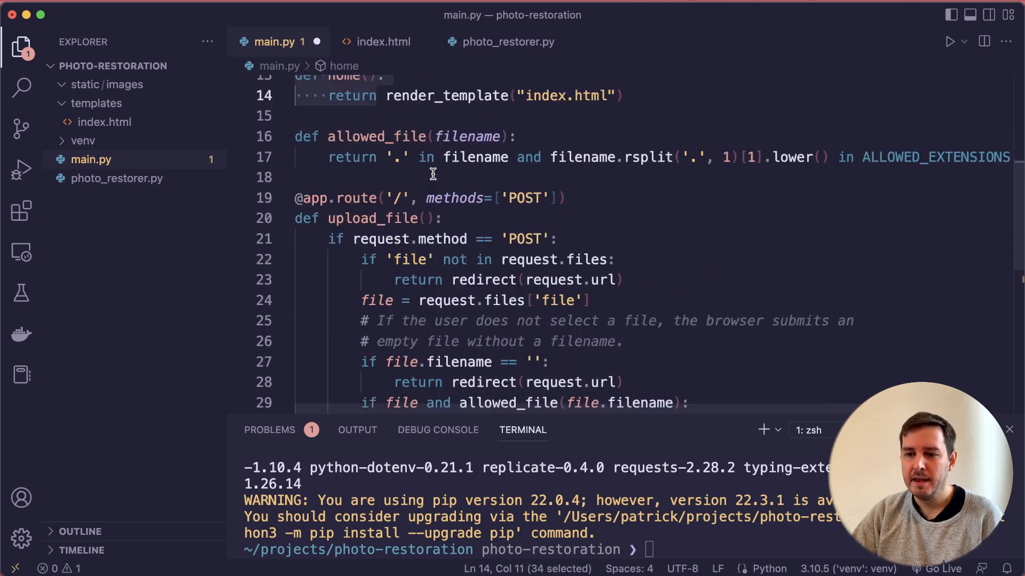
pyautogui.scroll(-3)
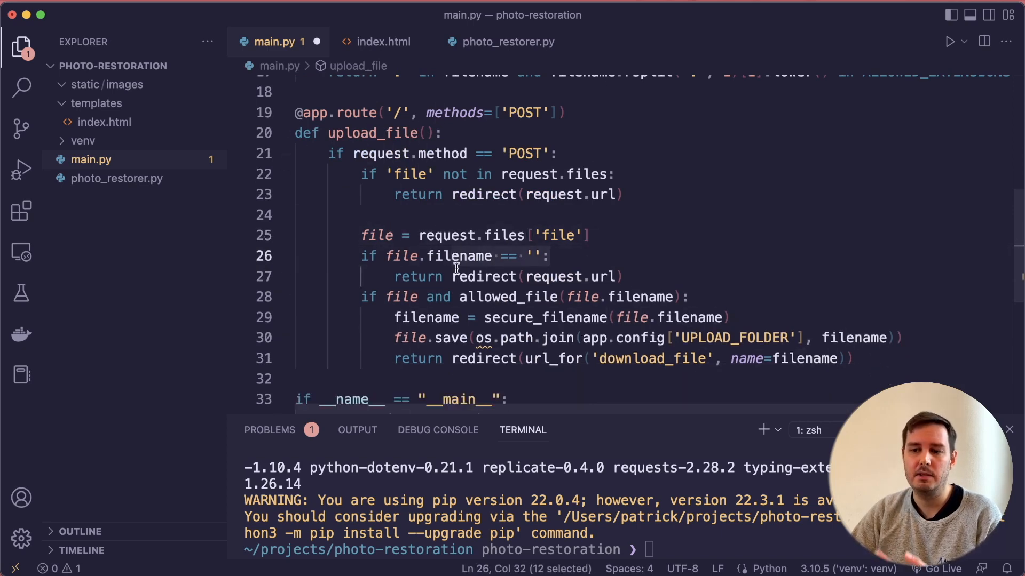
pyautogui.scroll(-3)
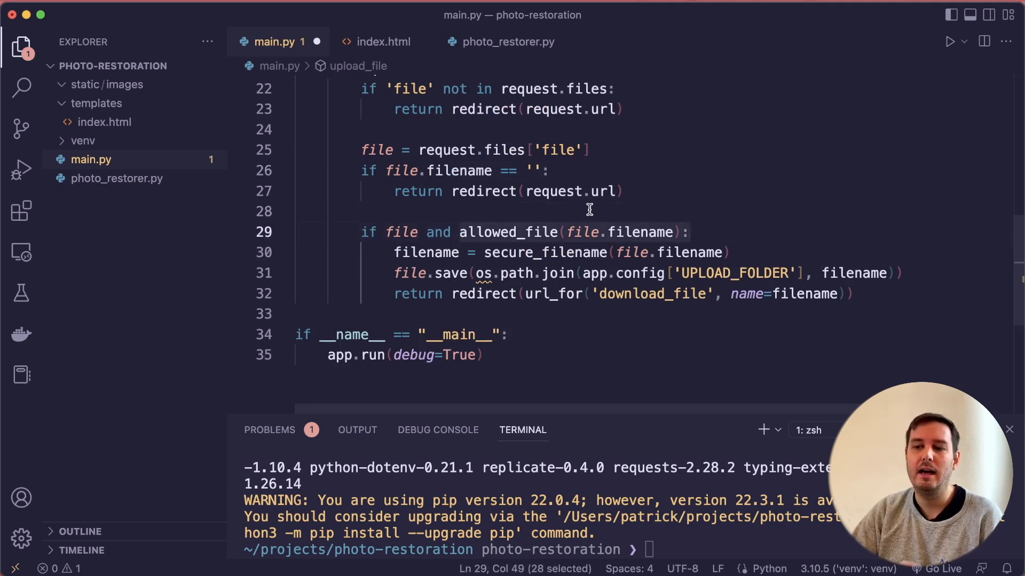
# - Add a full_filename line joining the static images folder with the secure filename
pyautogui.click(390, 253)
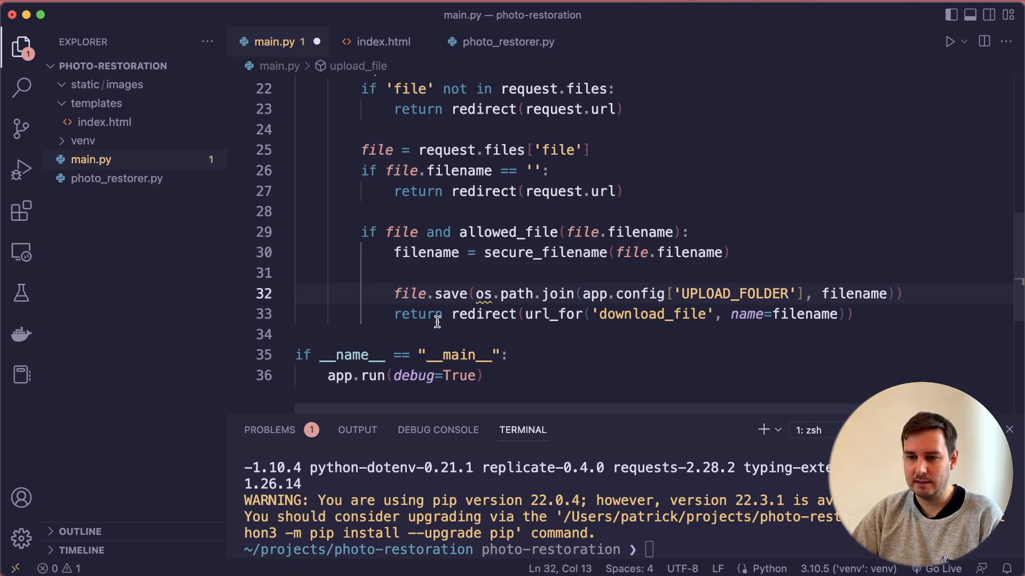
pyautogui.moveTo(513, 293)
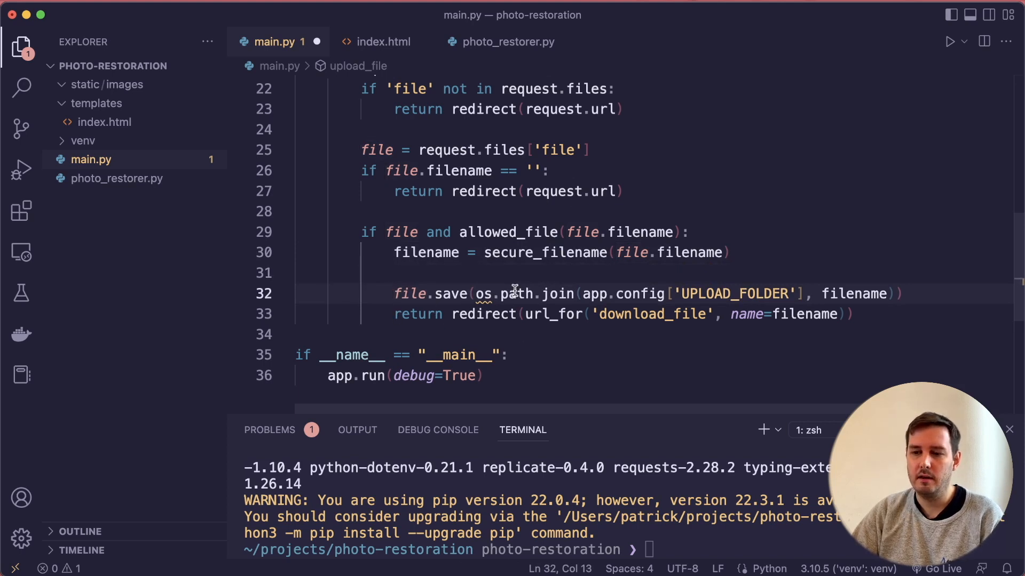
pyautogui.click(576, 293)
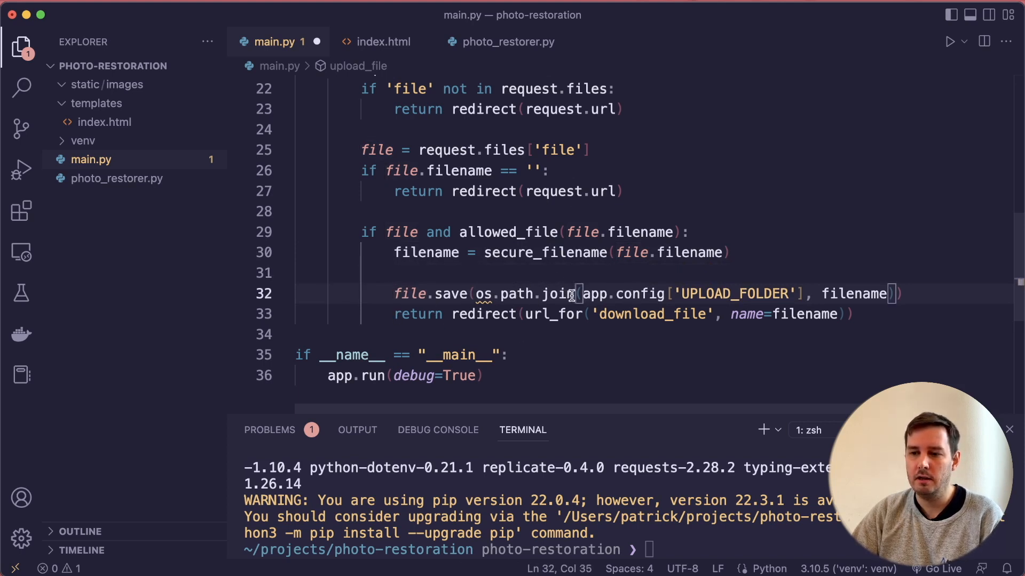
pyautogui.click(395, 273)
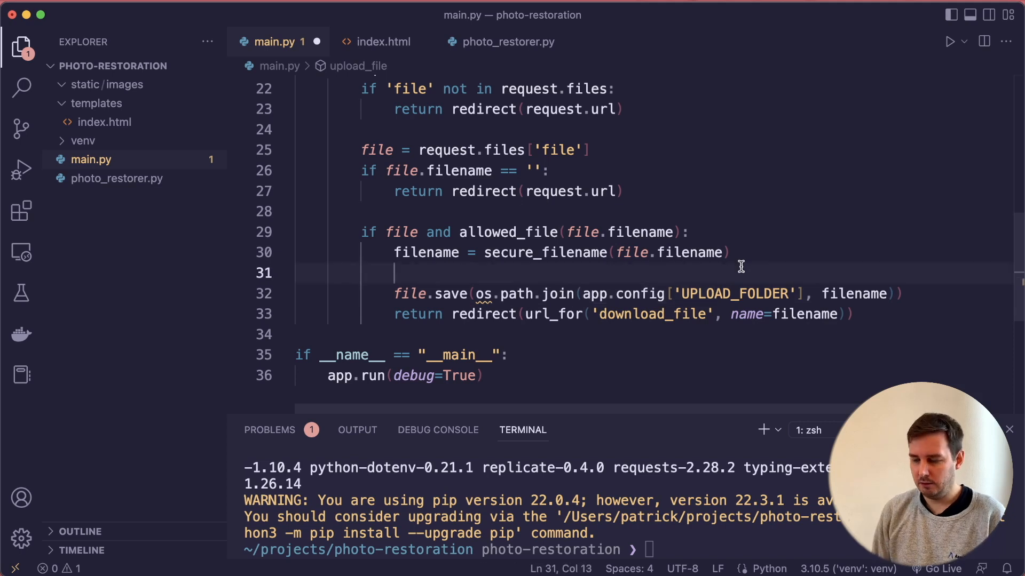
pyautogui.write('full')
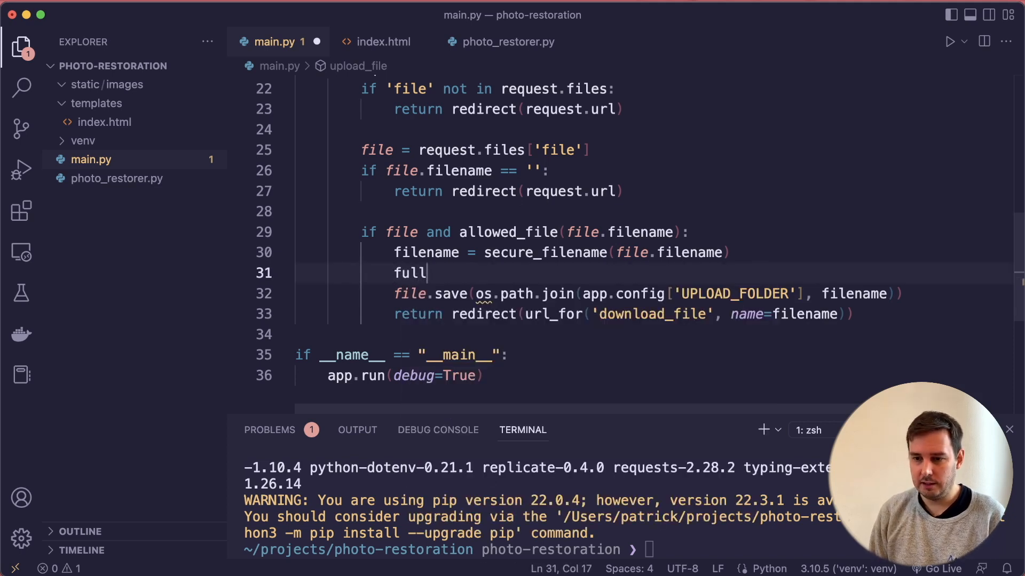
pyautogui.write('_fil')
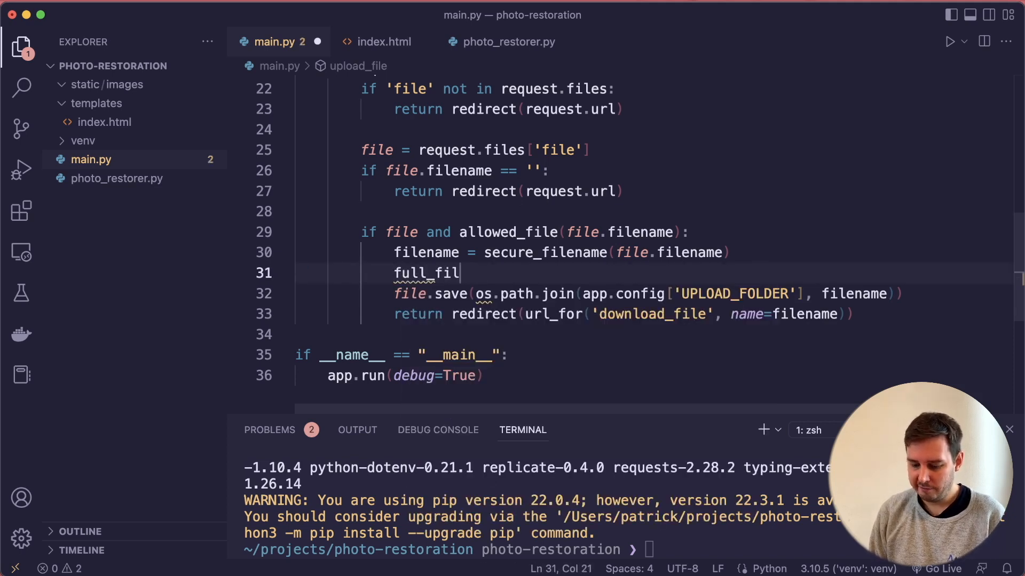
pyautogui.write('ename = "')
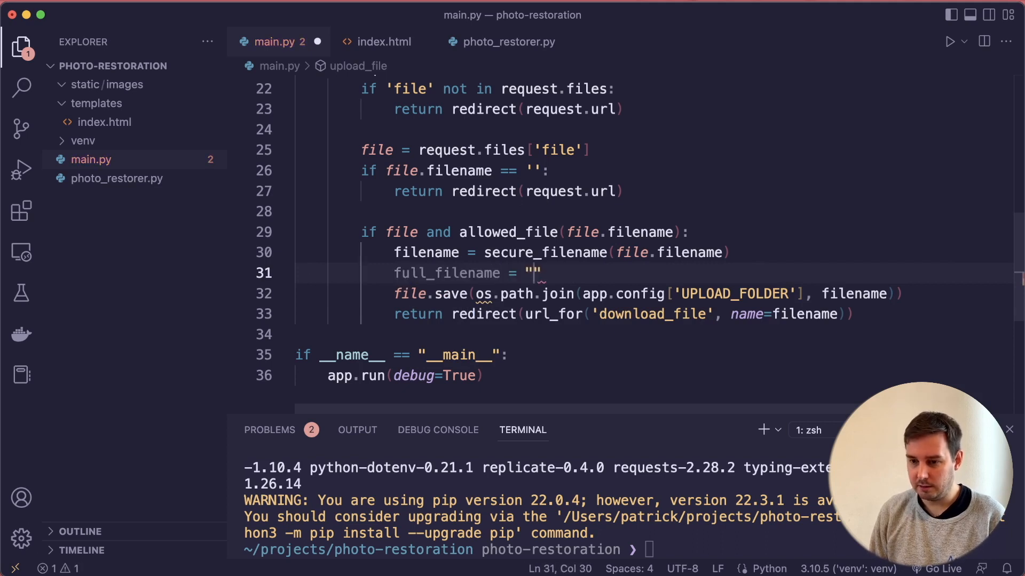
pyautogui.write('.')
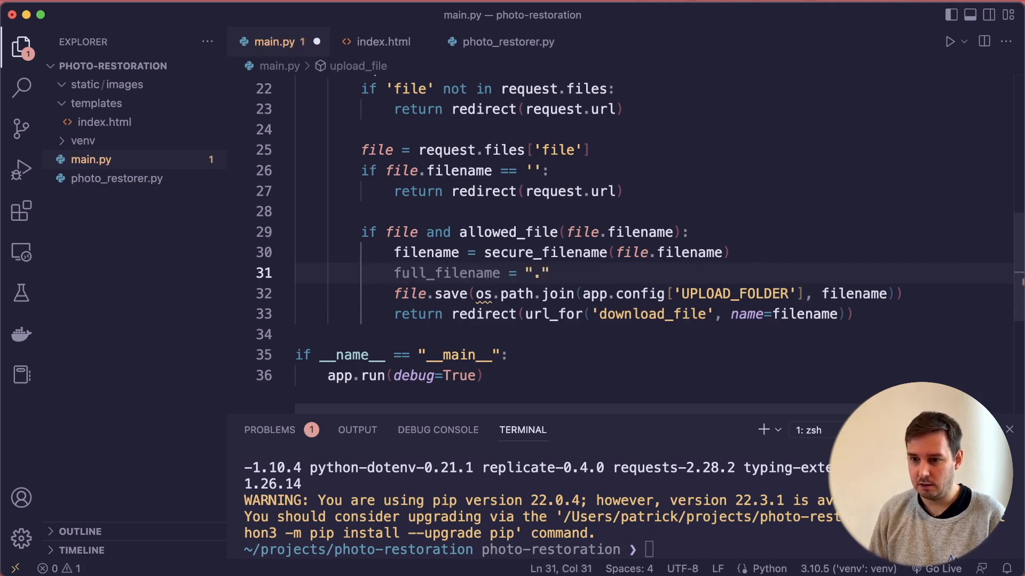
pyautogui.write('+')
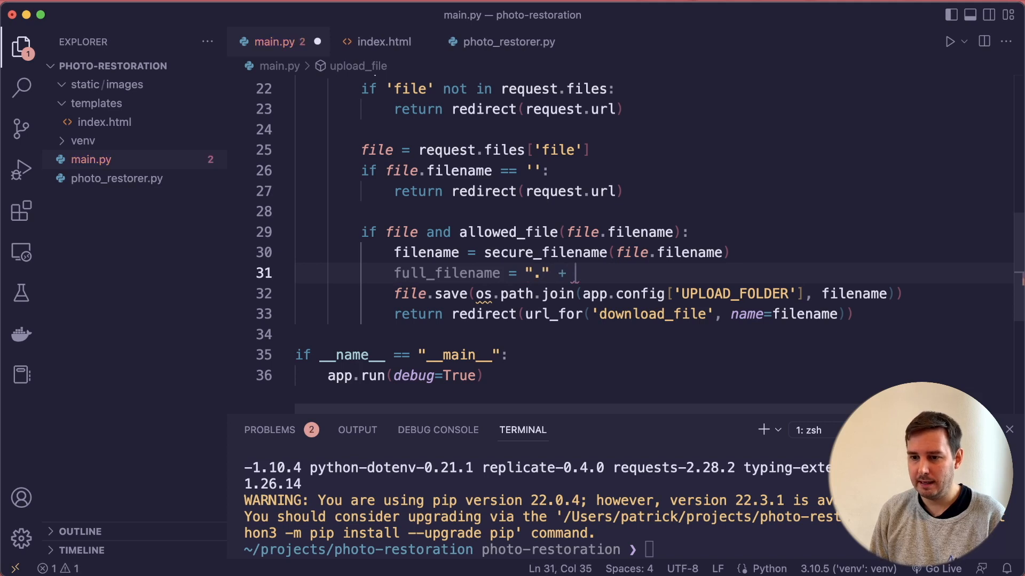
pyautogui.write('url_for(')
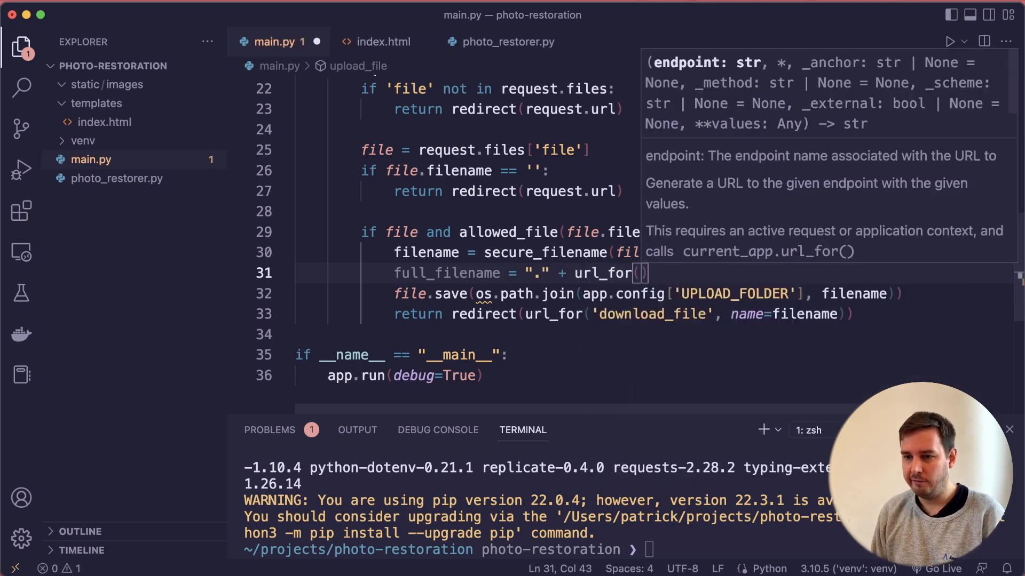
pyautogui.write('"static"')
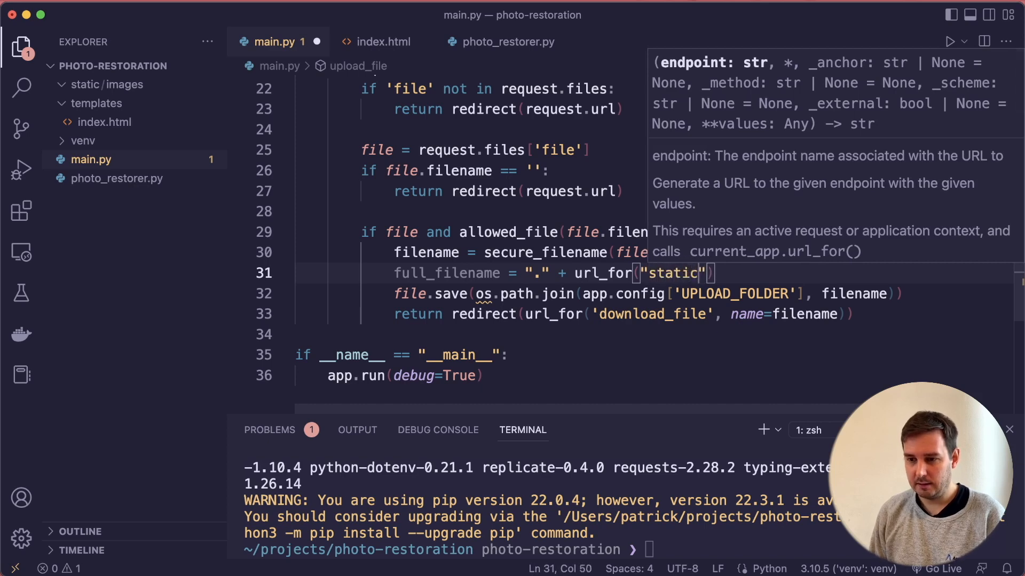
pyautogui.write('",')
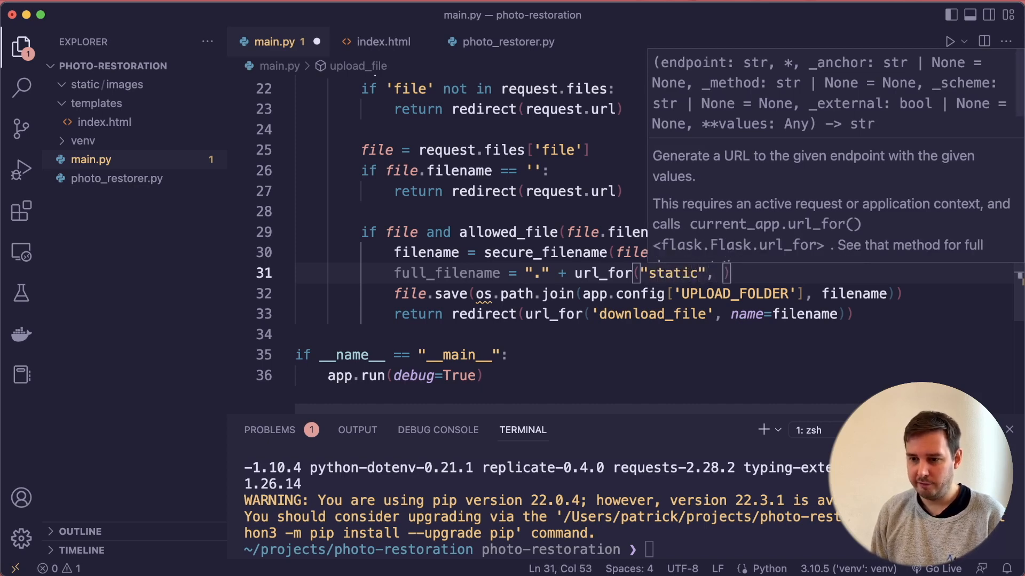
pyautogui.write('file')
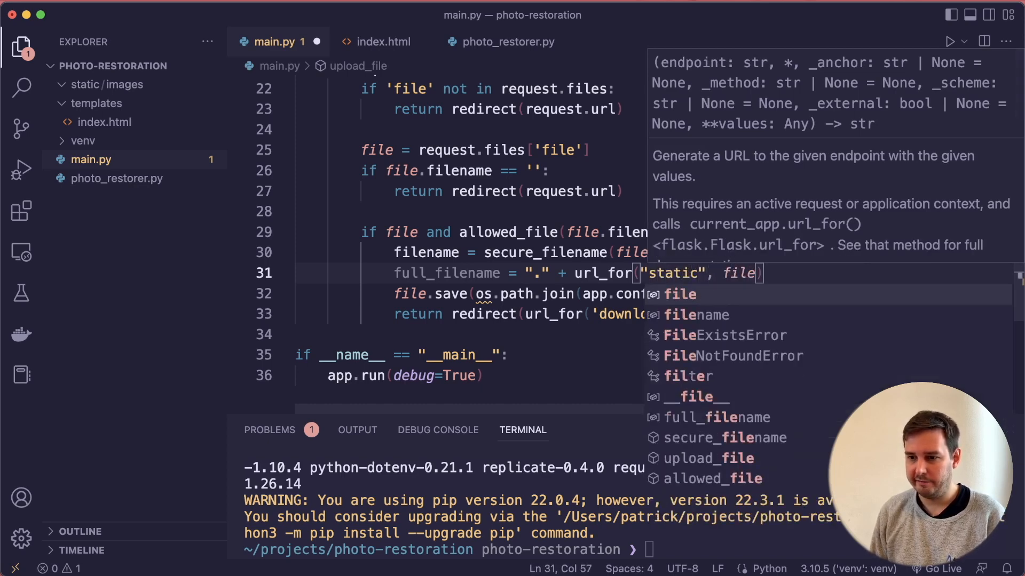
pyautogui.write('filename=')
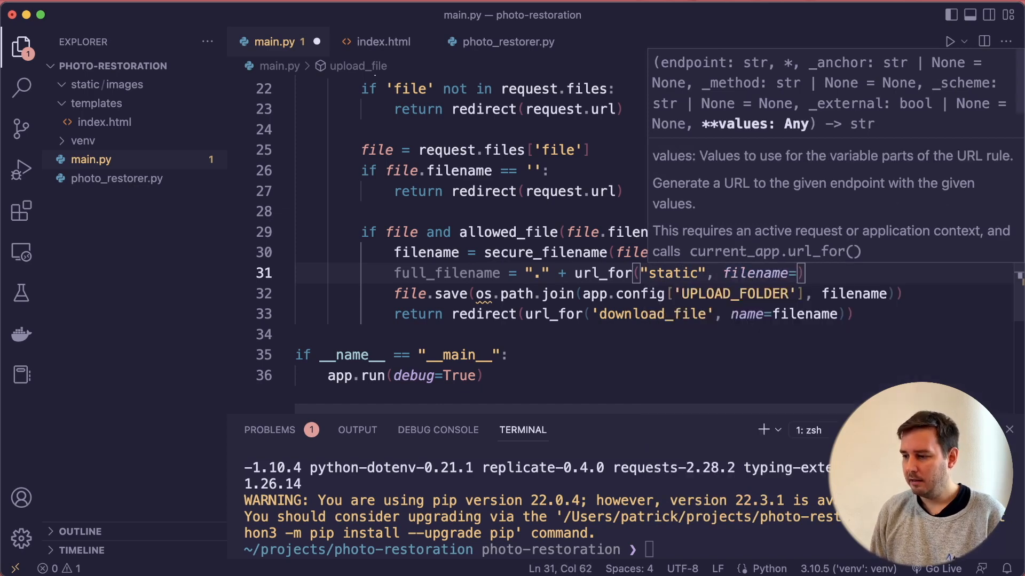
pyautogui.write('"')
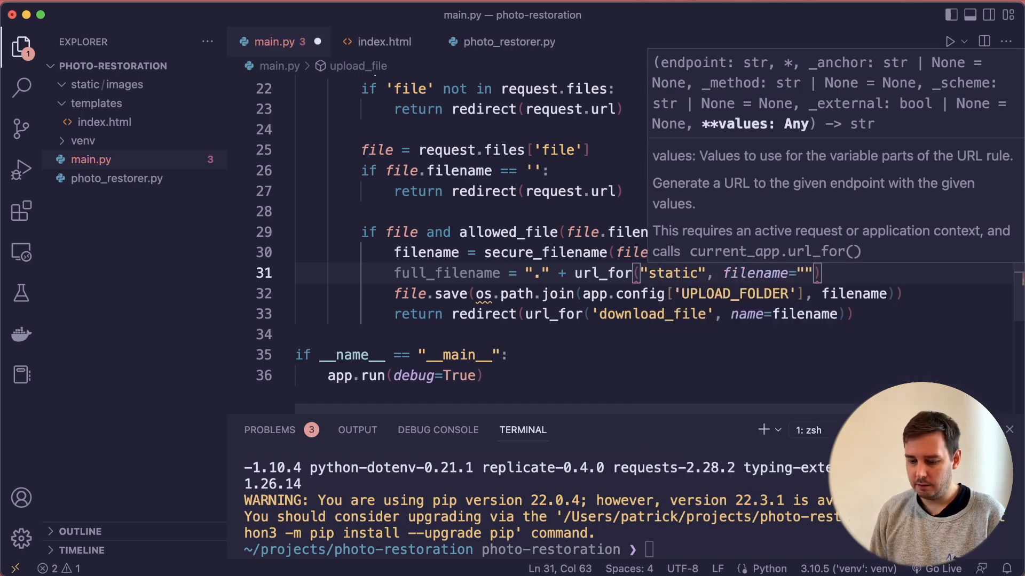
pyautogui.write('images/')
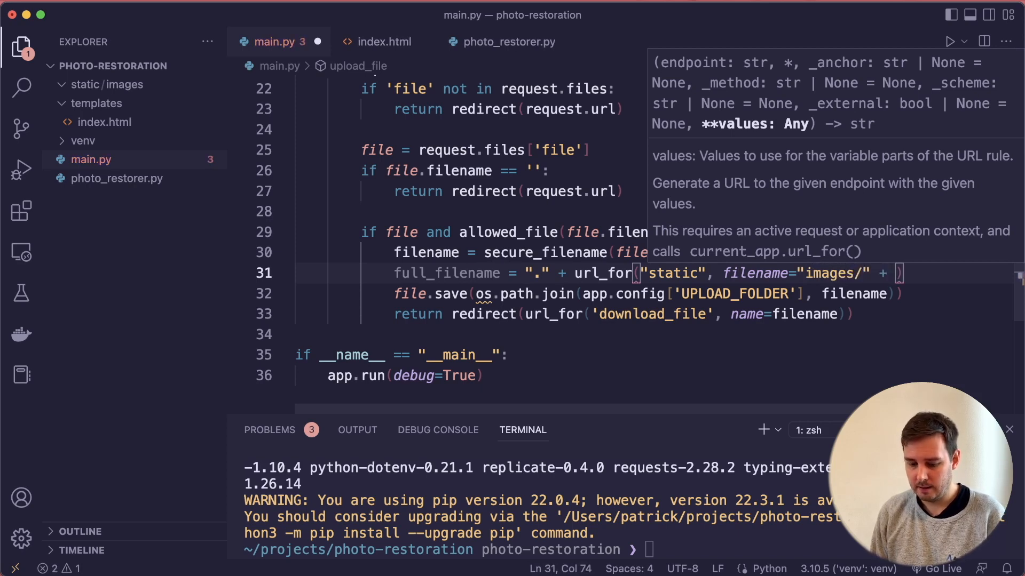
pyautogui.write('filename')
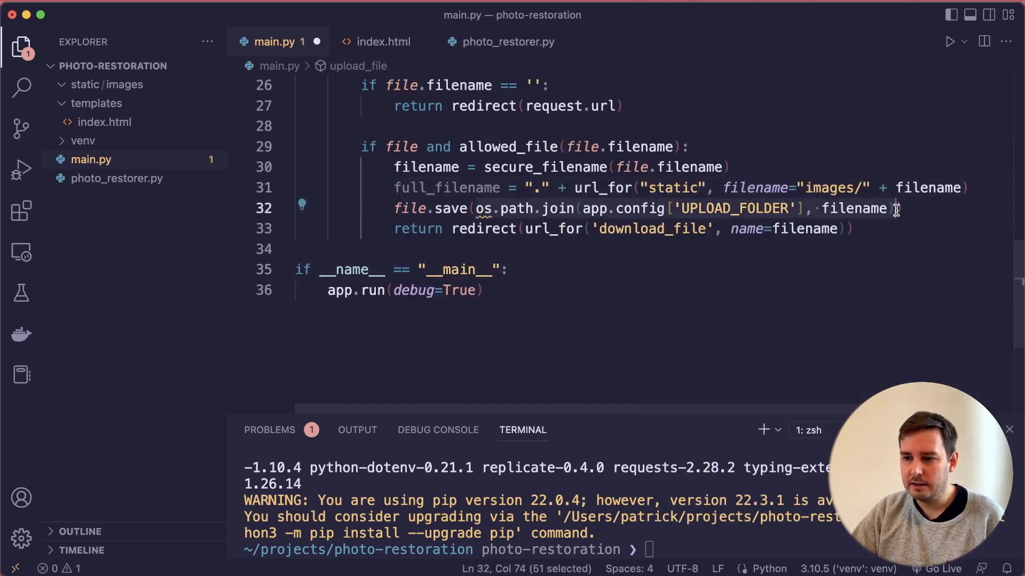
pyautogui.write('full_filename)')
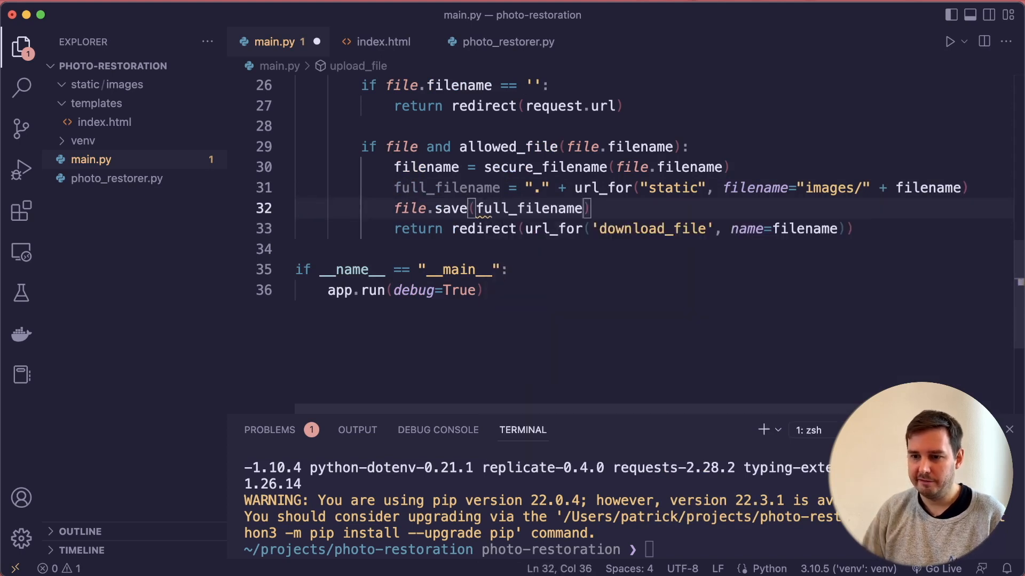
# - Print full_filename and return render_template("index.html", filename=filename)
pyautogui.click(967, 188)
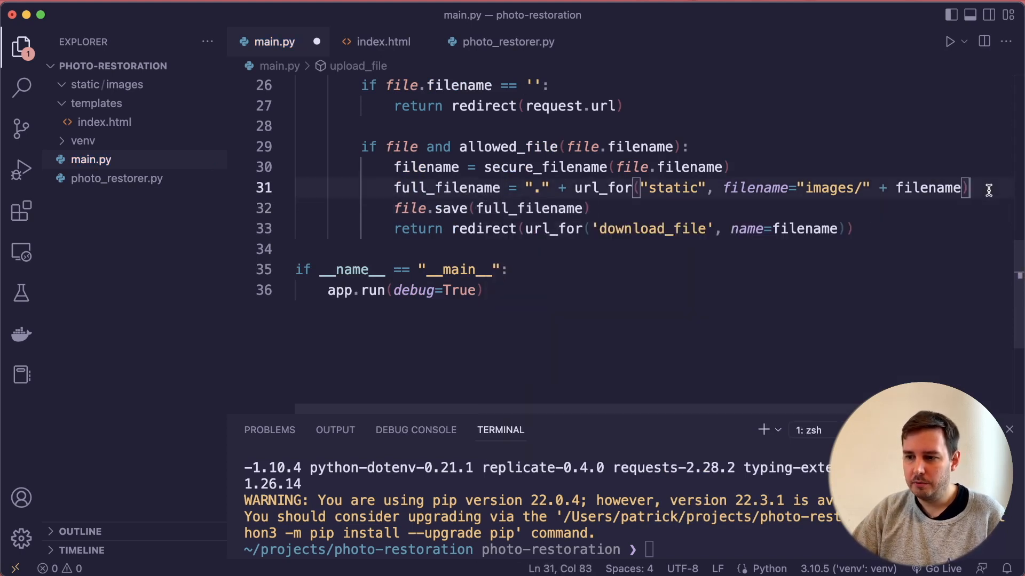
pyautogui.write('print')
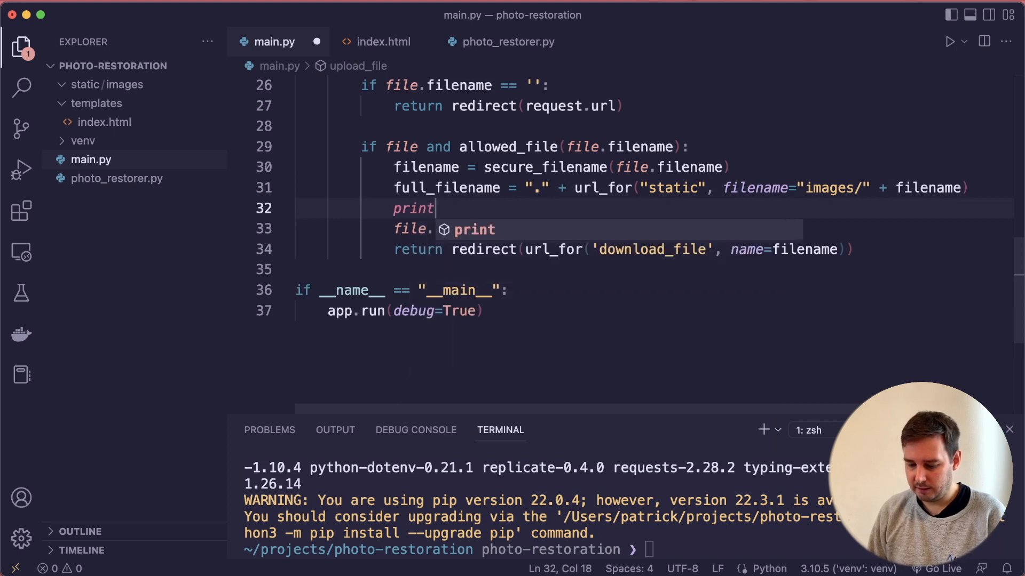
pyautogui.write('(full_filename')
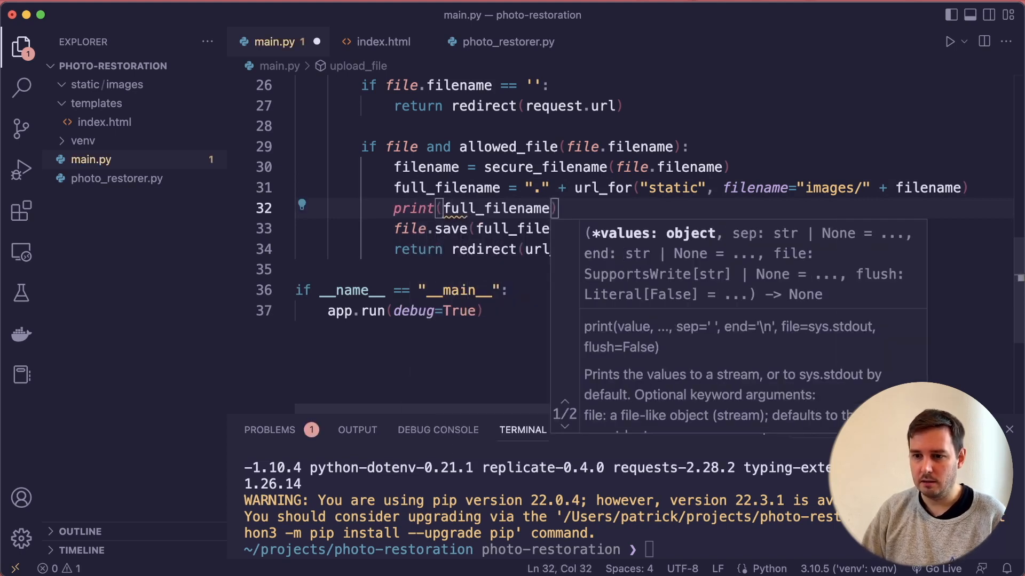
pyautogui.click(450, 249)
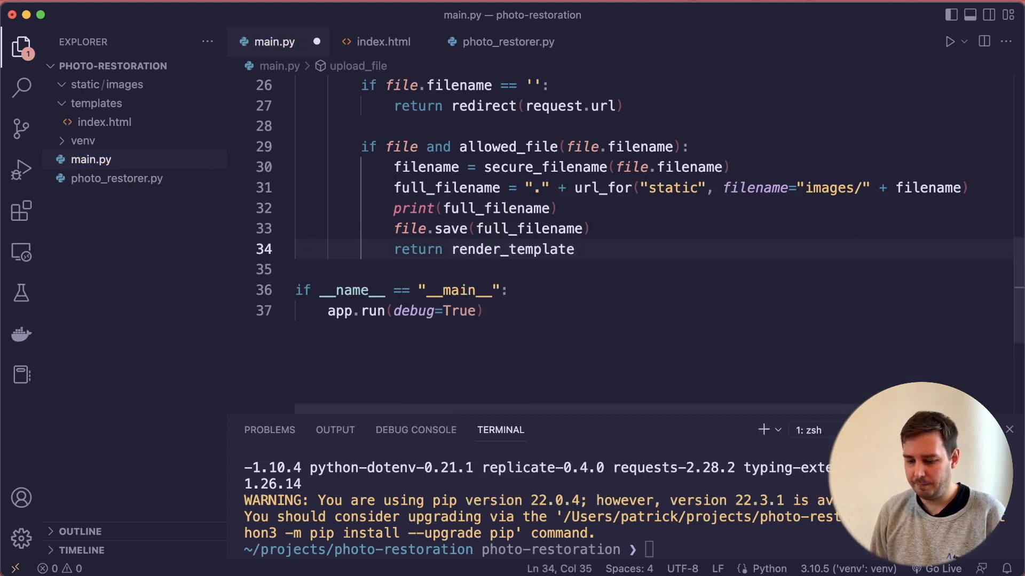
pyautogui.write('("inde"')
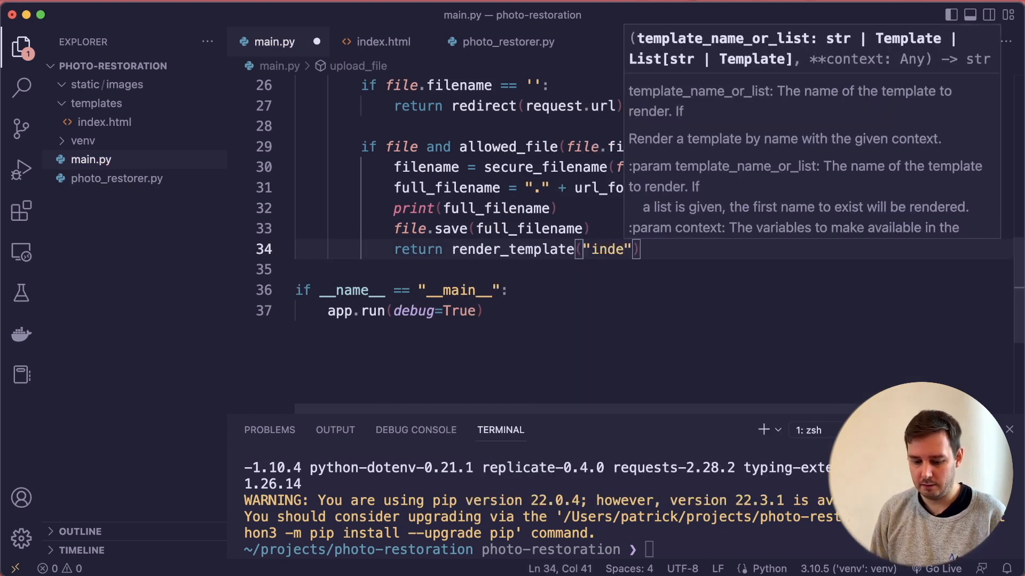
pyautogui.write('x.html')
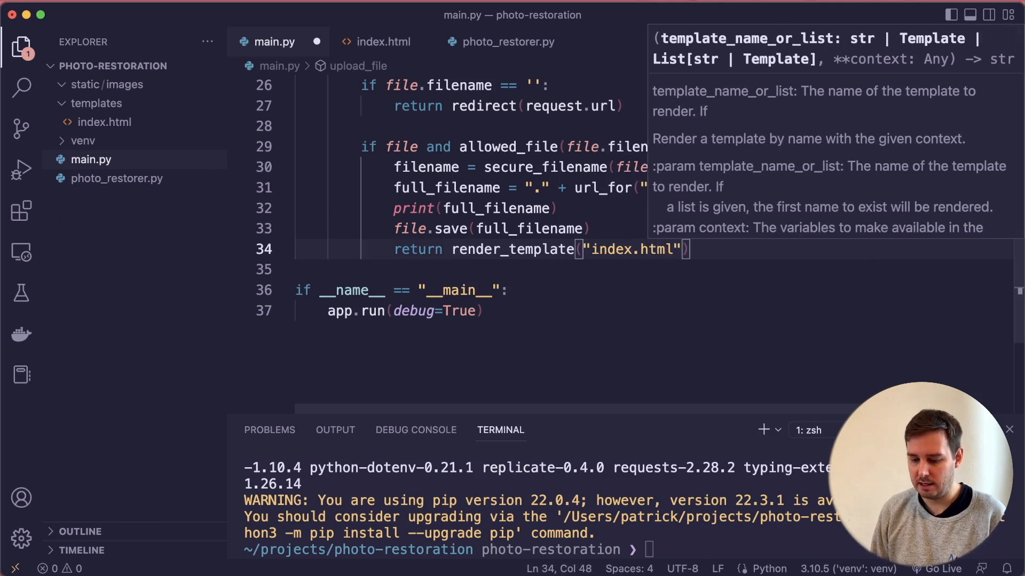
pyautogui.write(', filename=')
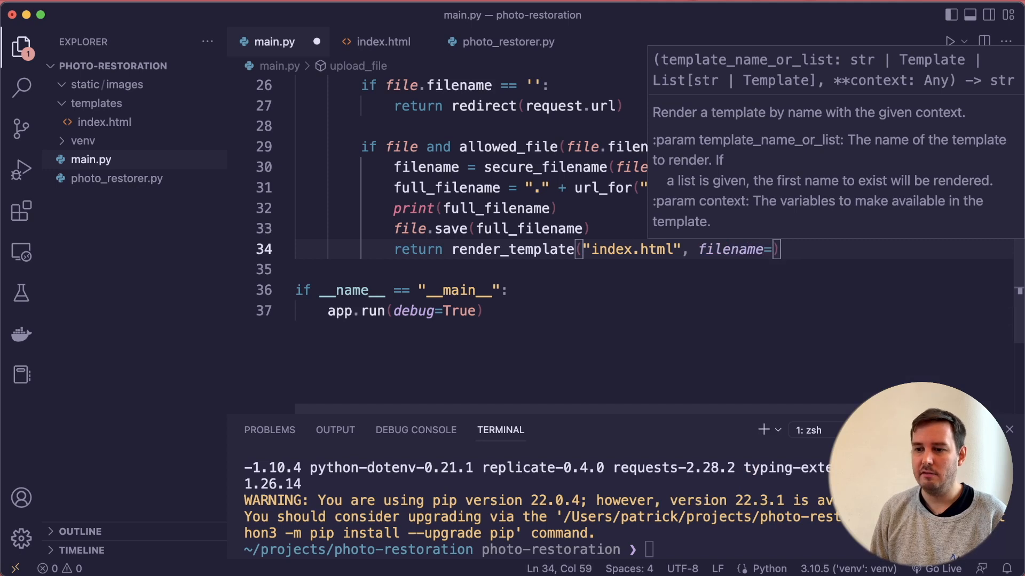
pyautogui.write('filename')
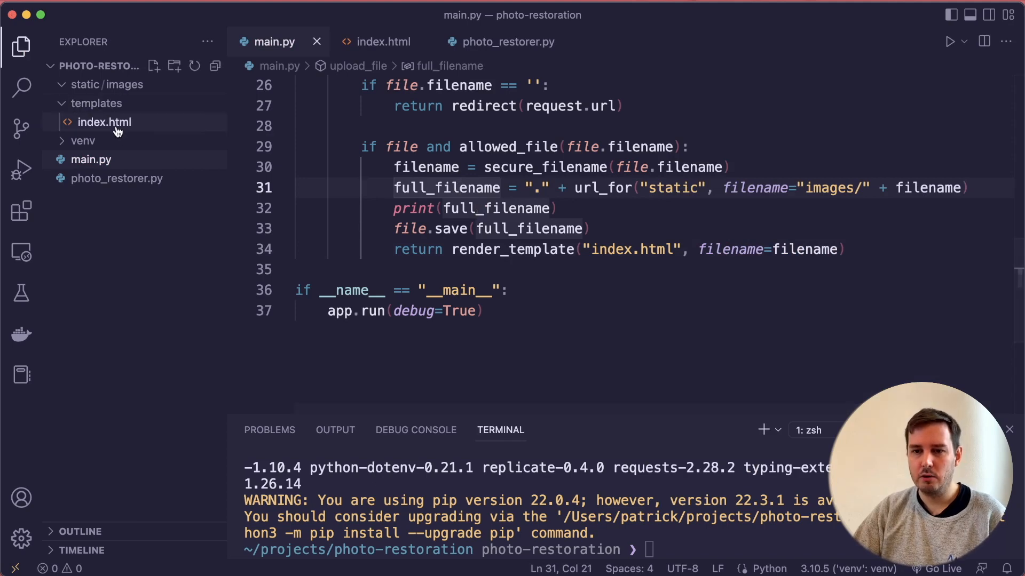
# - Paste index.html with filename and restored_img_url image blocks plus upload form, then review it
pyautogui.click(104, 122)
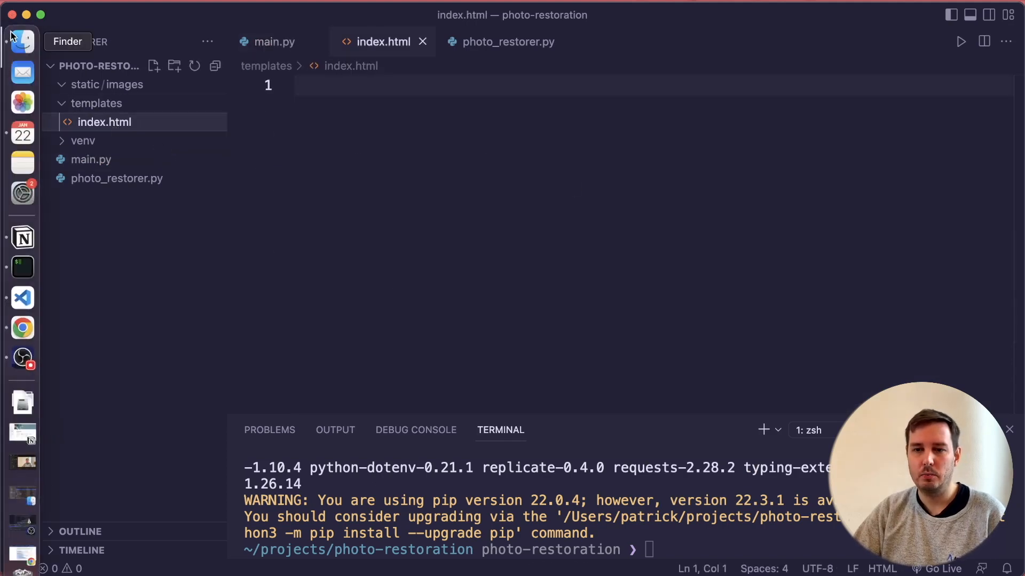
pyautogui.click(21, 41)
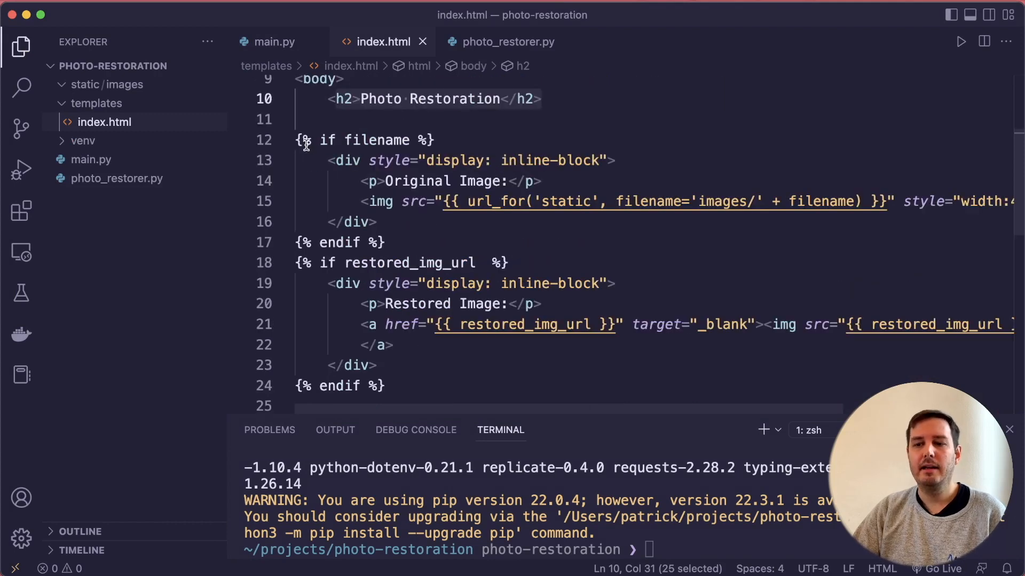
pyautogui.click(330, 140)
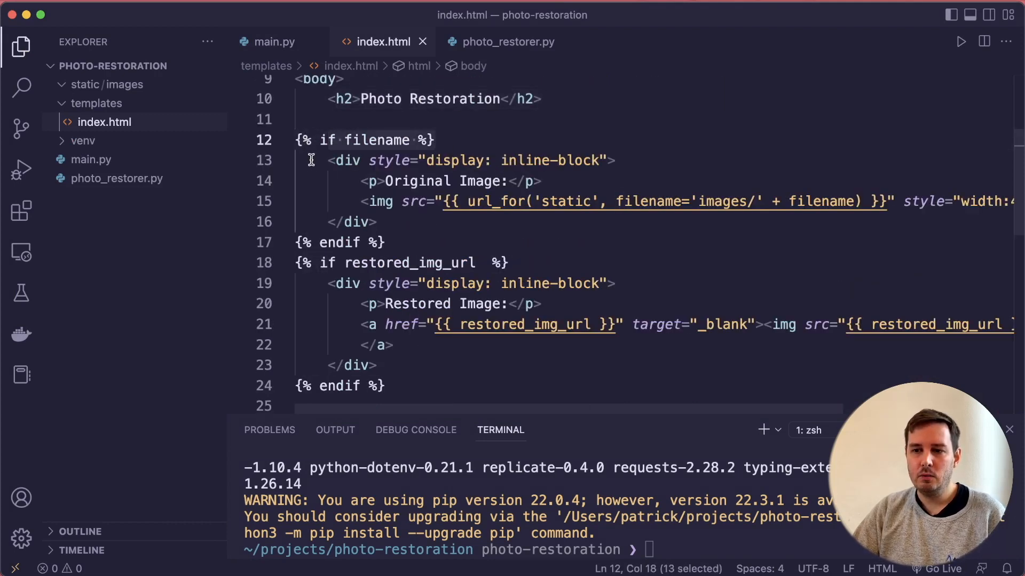
pyautogui.click(358, 181)
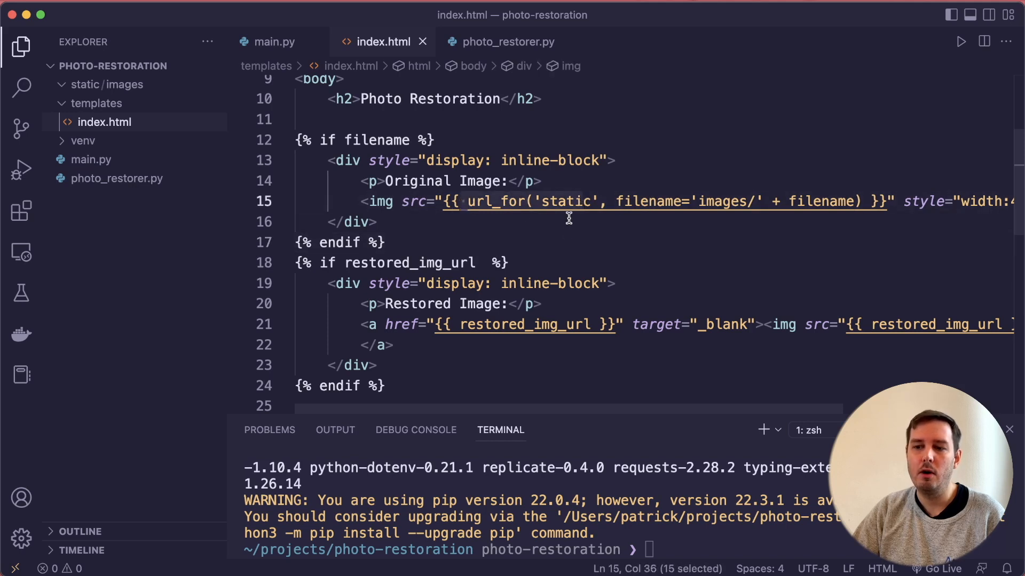
pyautogui.click(626, 201)
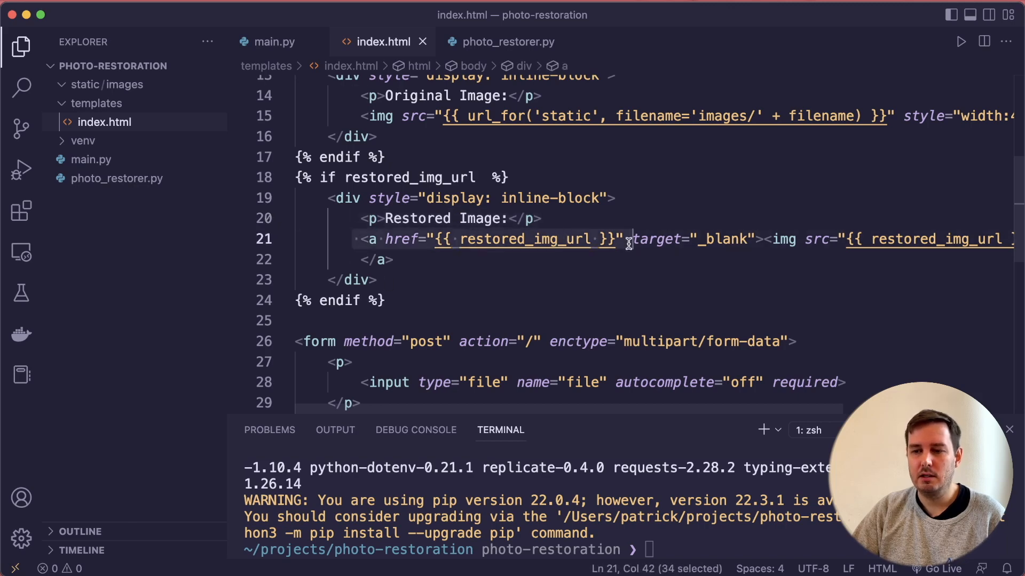
pyautogui.moveTo(507, 264)
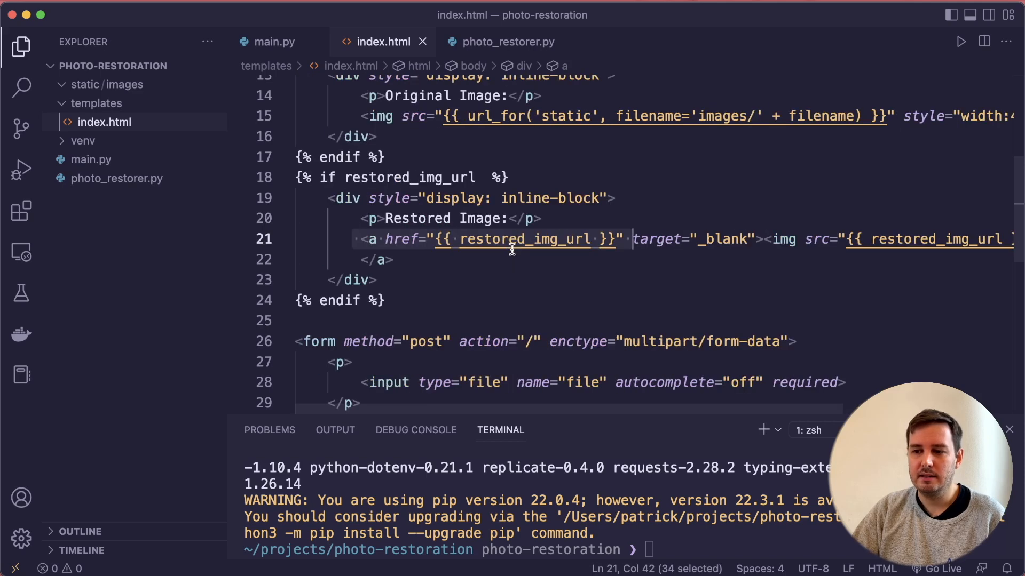
pyautogui.scroll(-3)
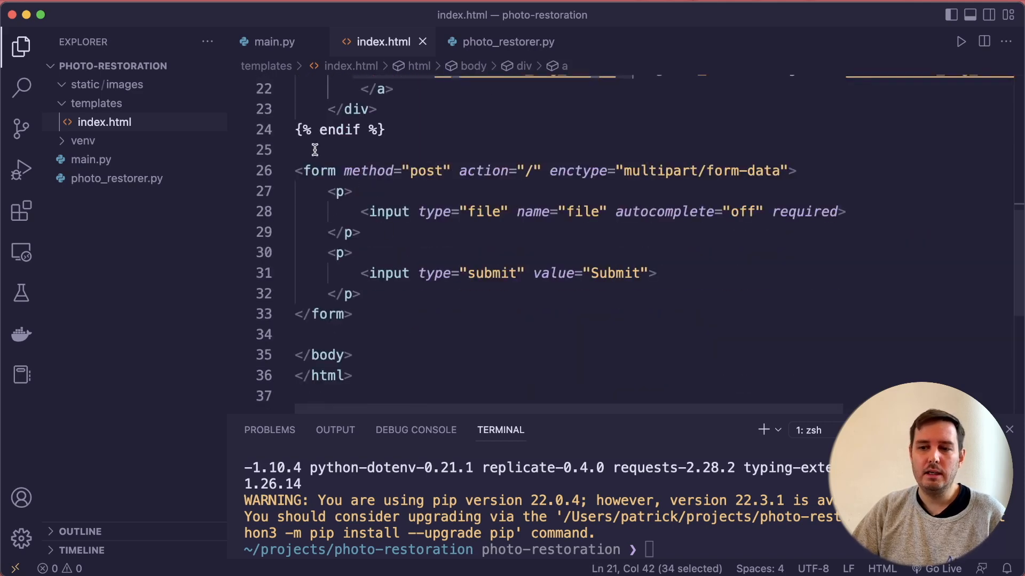
pyautogui.click(352, 315)
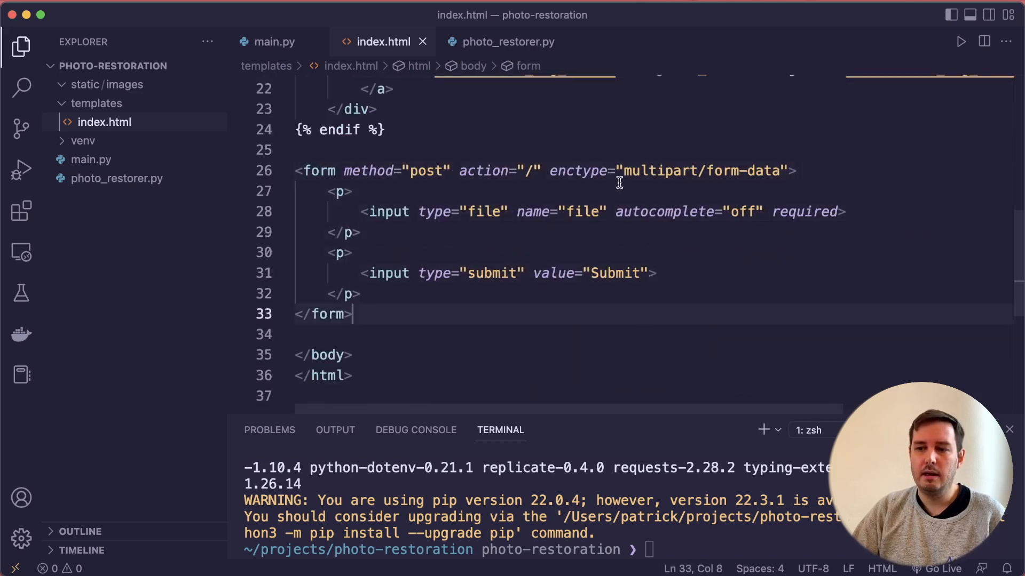
pyautogui.moveTo(535, 243)
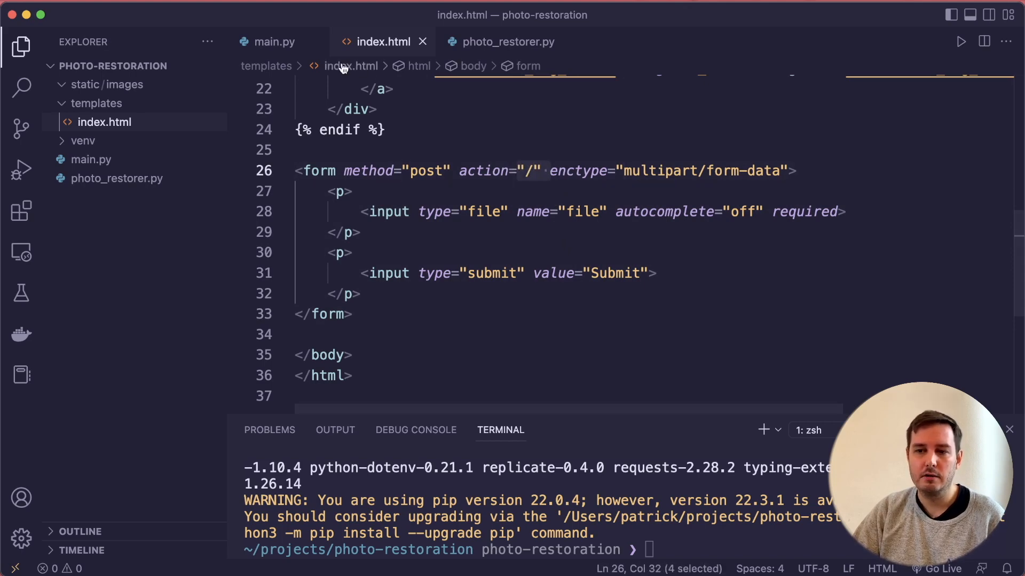
pyautogui.click(273, 41)
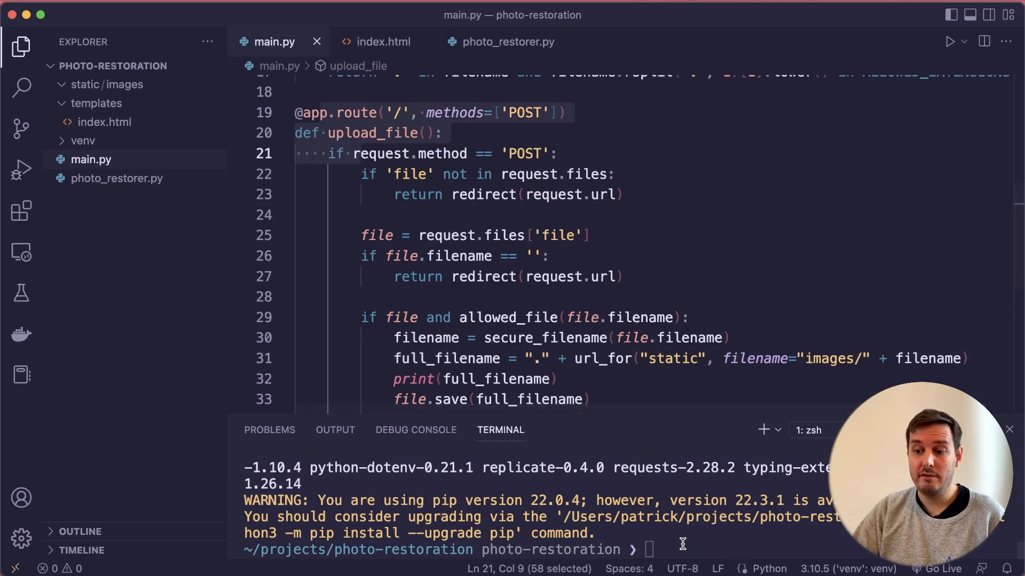
# - Run the Flask app and submit example.jpeg on the local Photo Restoration page
pyautogui.write('python3 -m venv venv')
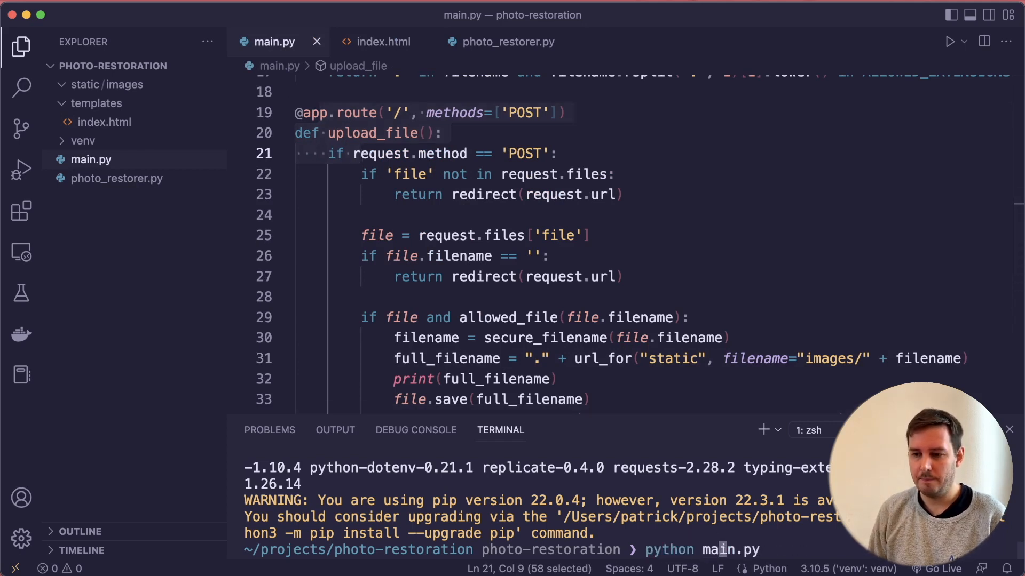
pyautogui.press('Return')
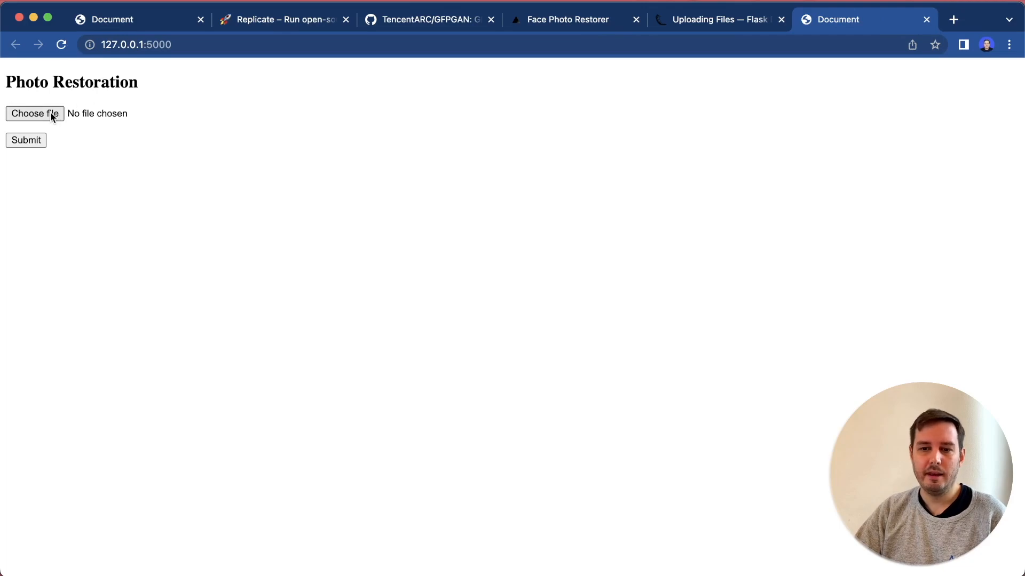
pyautogui.click(34, 113)
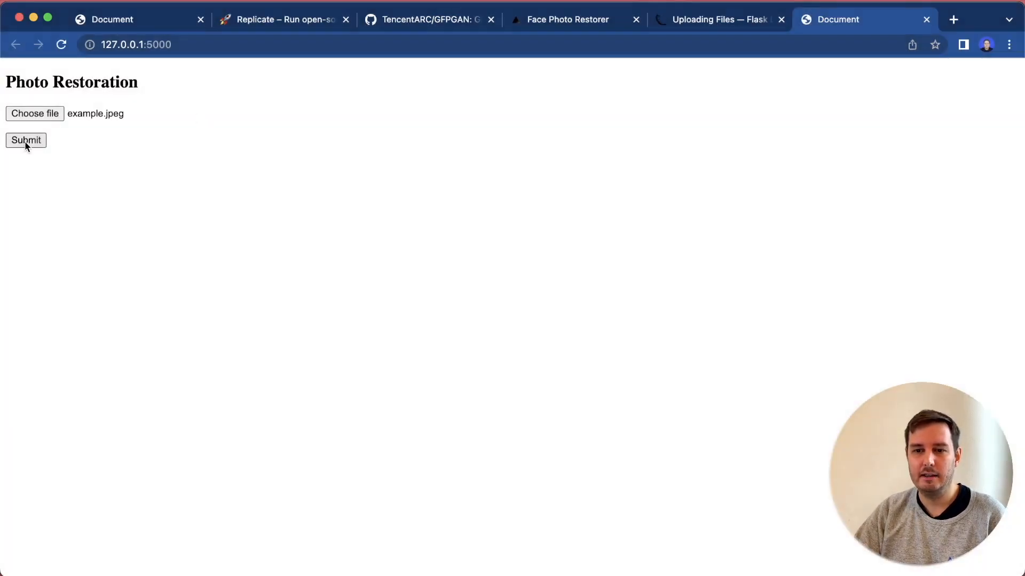
pyautogui.click(25, 139)
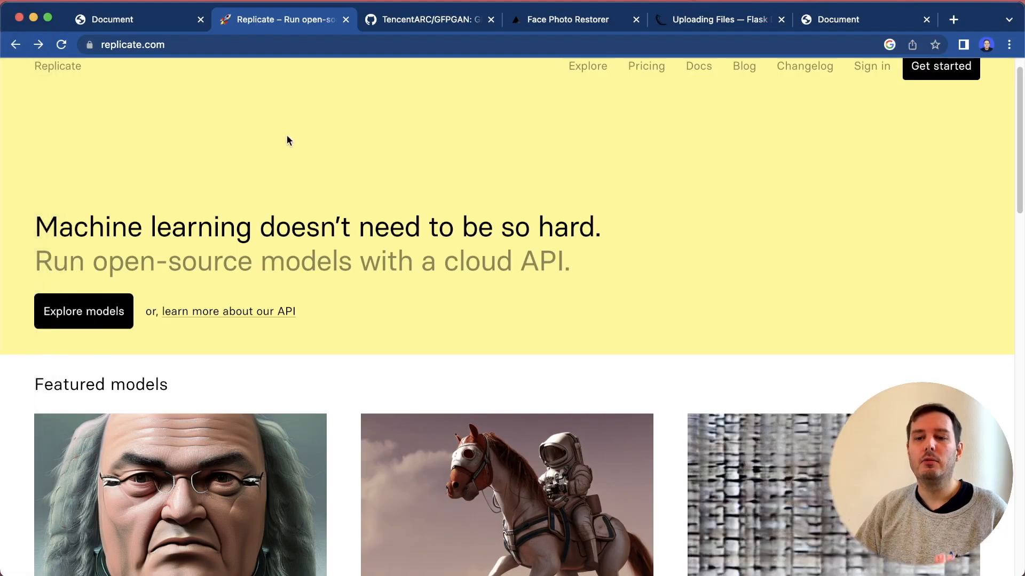
pyautogui.moveTo(160, 210)
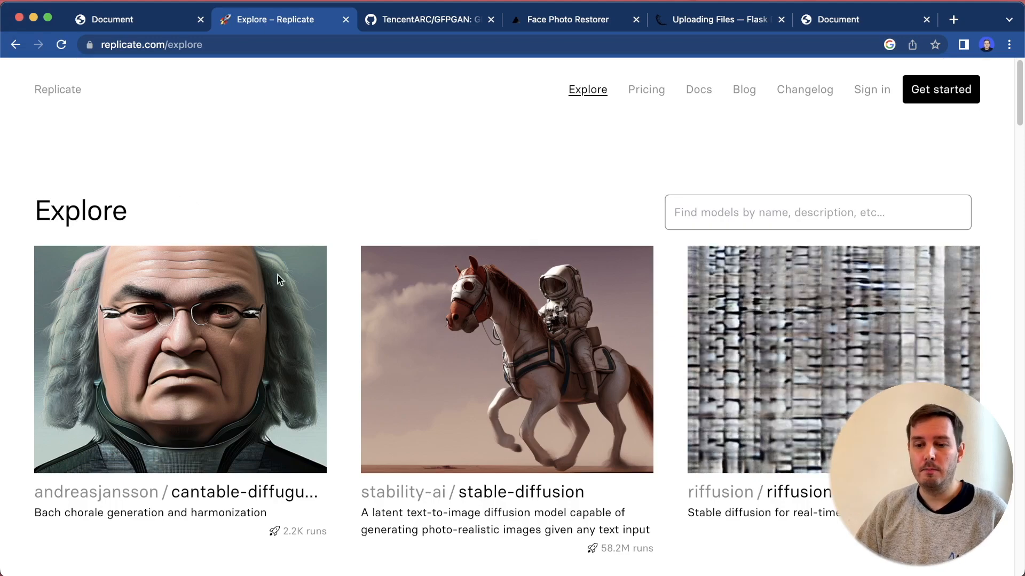
# - Browse Replicate's Image restoration collection to the tencentarc/gfpgan model page
pyautogui.scroll(-3)
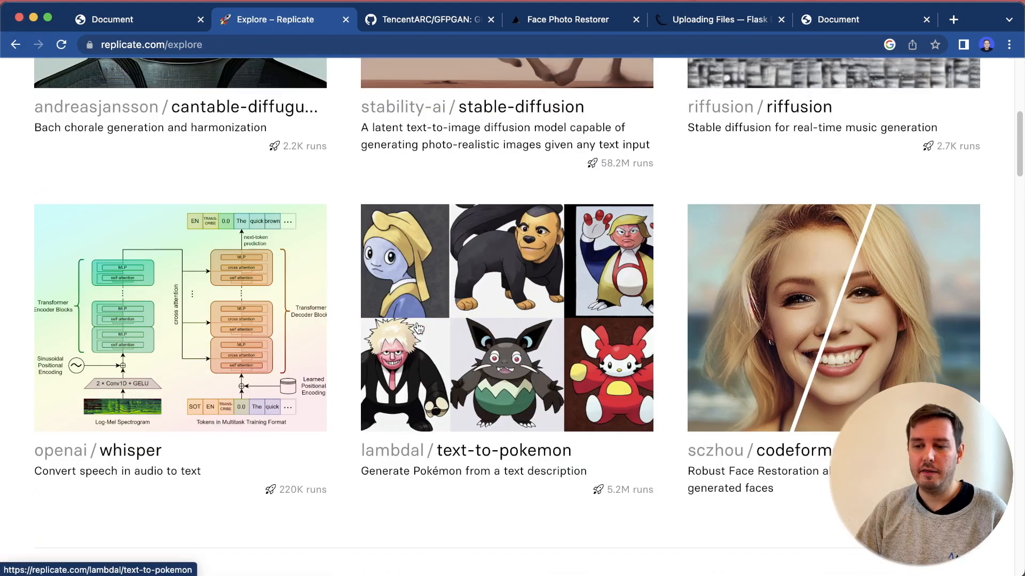
pyautogui.scroll(-3)
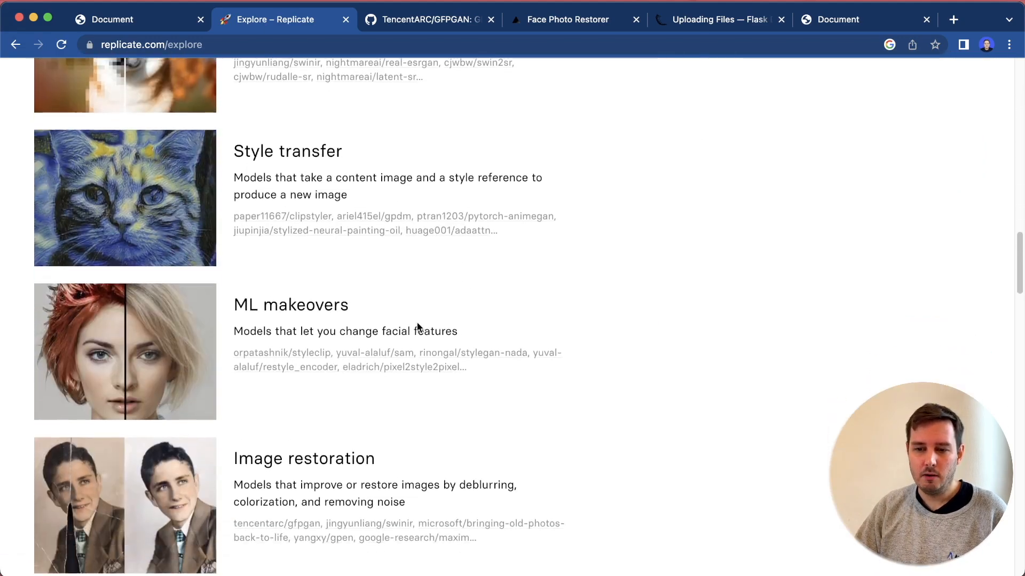
pyautogui.click(303, 457)
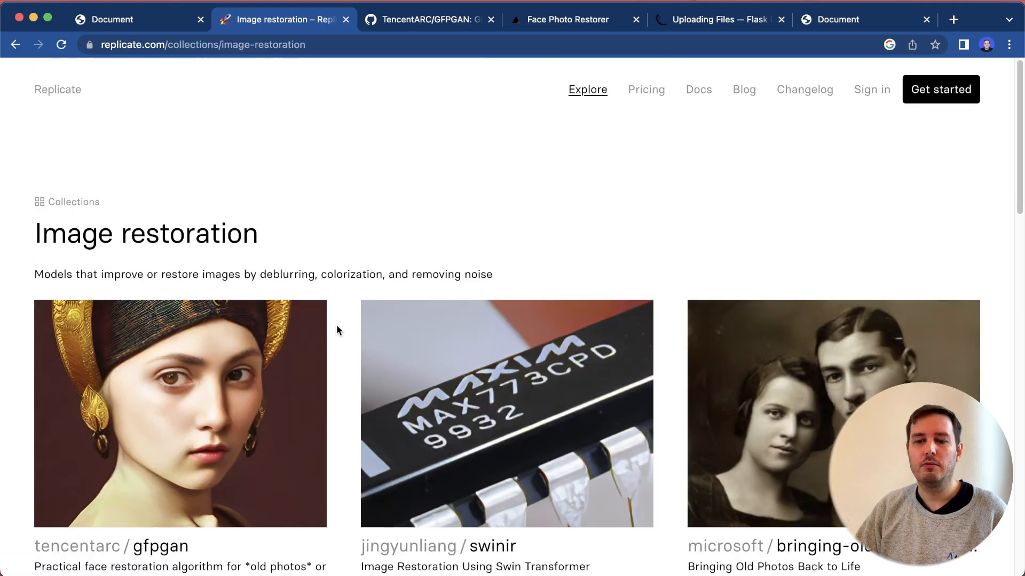
pyautogui.click(180, 413)
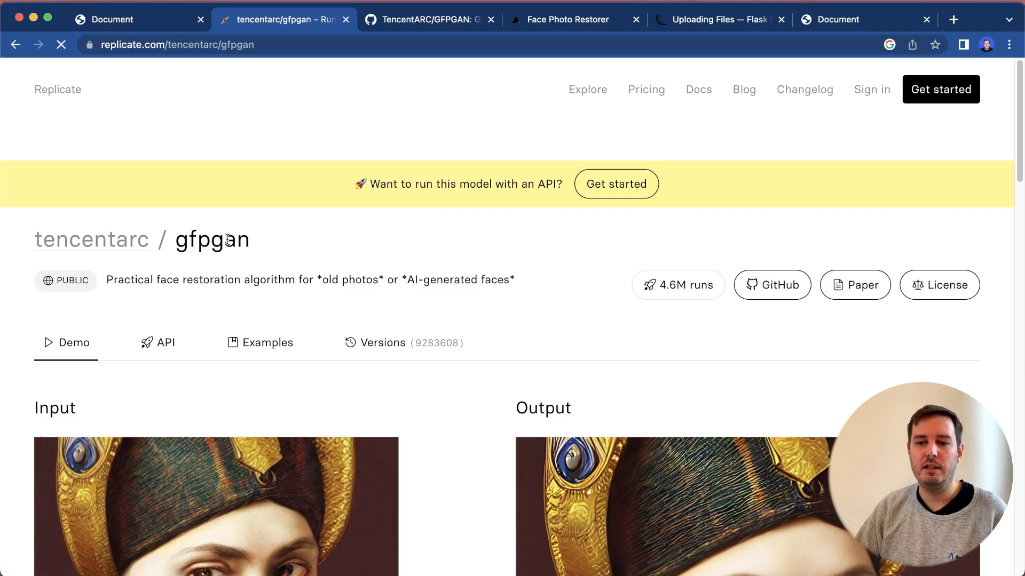
# - Show gfpgan's API instructions and select the pip install and REPLICATE_API_TOKEN lines
pyautogui.scroll(-3)
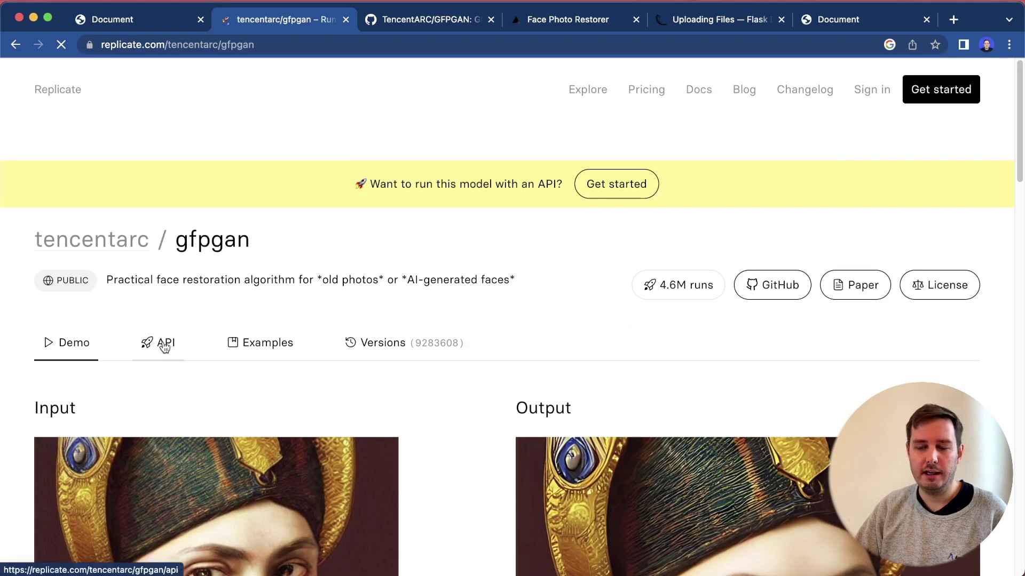
pyautogui.click(166, 342)
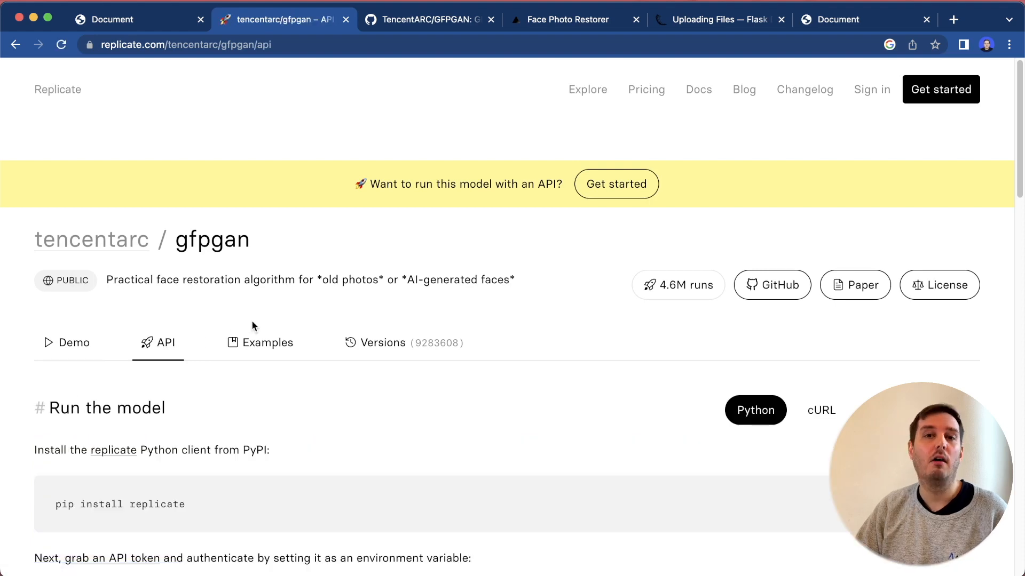
pyautogui.scroll(-3)
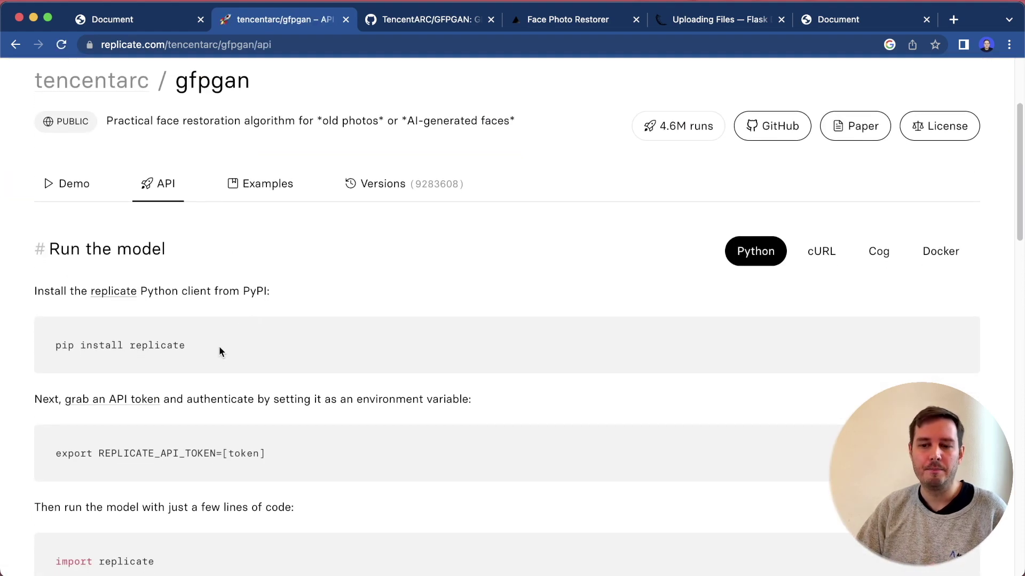
pyautogui.doubleClick(119, 346)
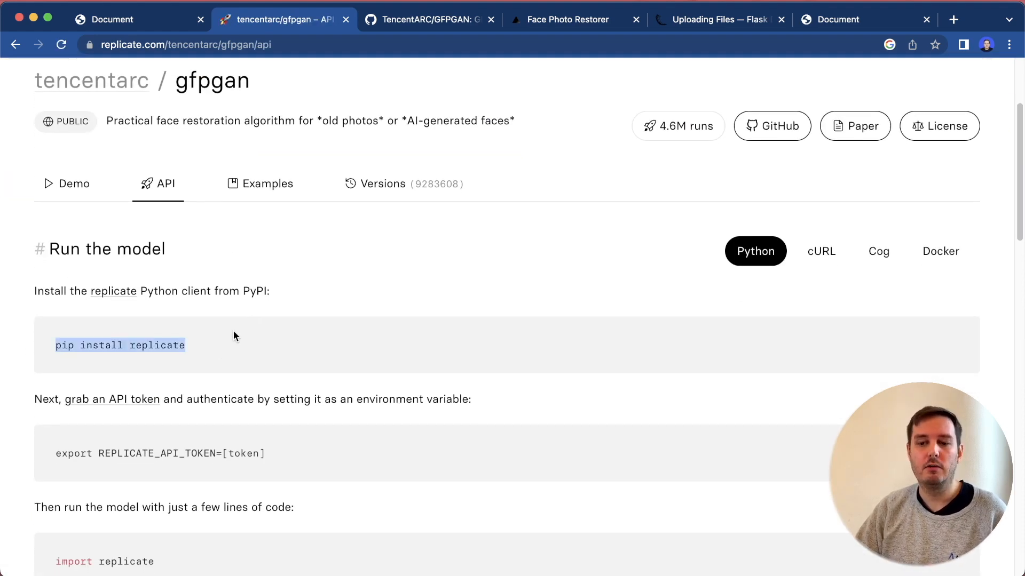
pyautogui.scroll(-3)
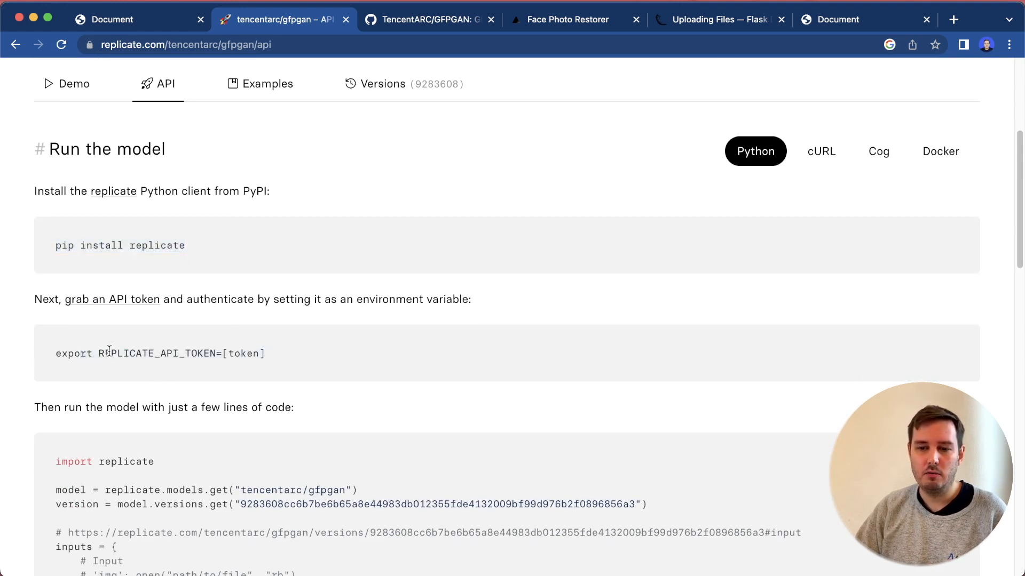
pyautogui.doubleClick(157, 354)
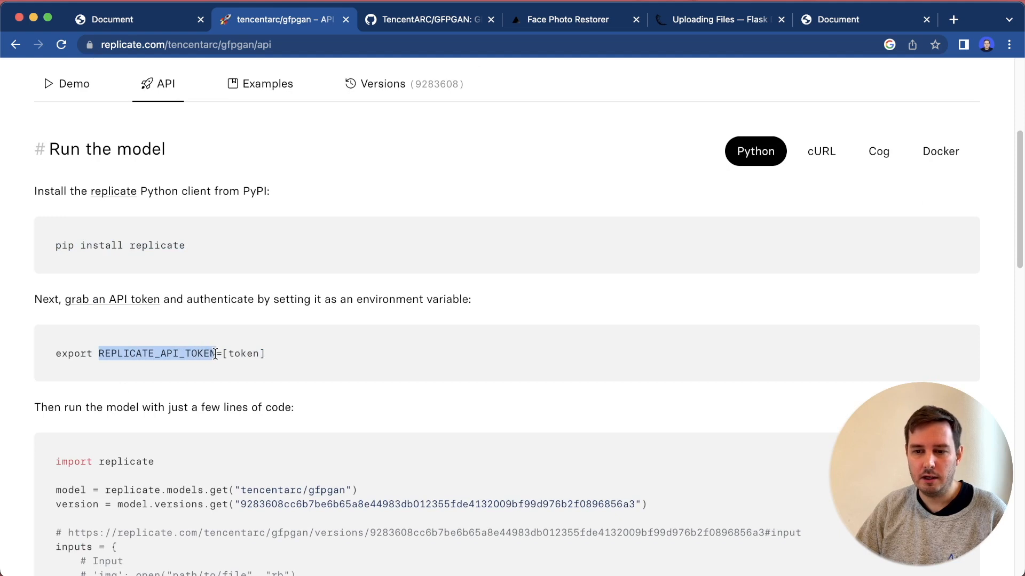
pyautogui.moveTo(23, 298)
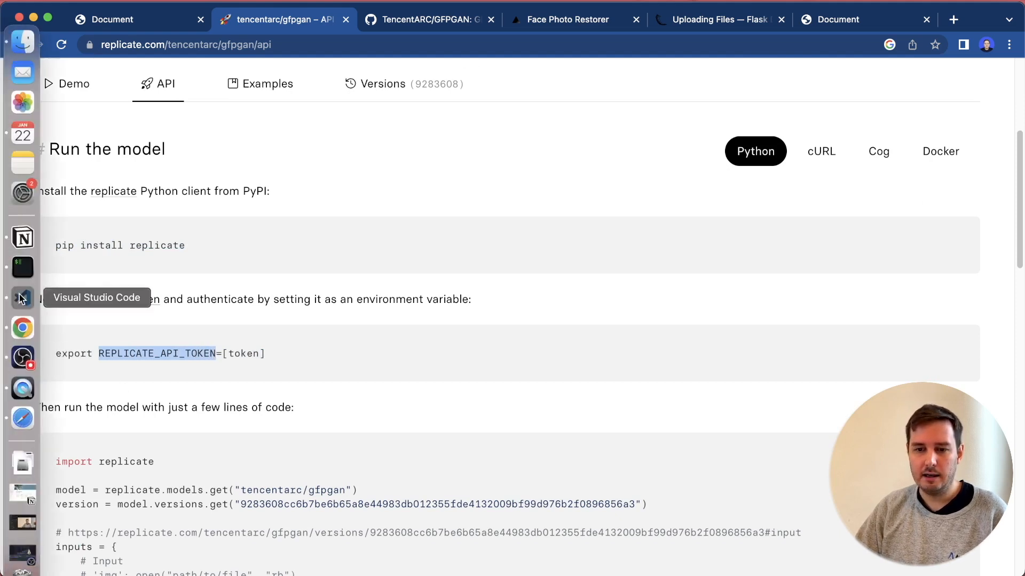
# - Enter REPLICATE_API_TOKEN= on line 1 of the .env file
pyautogui.click(21, 297)
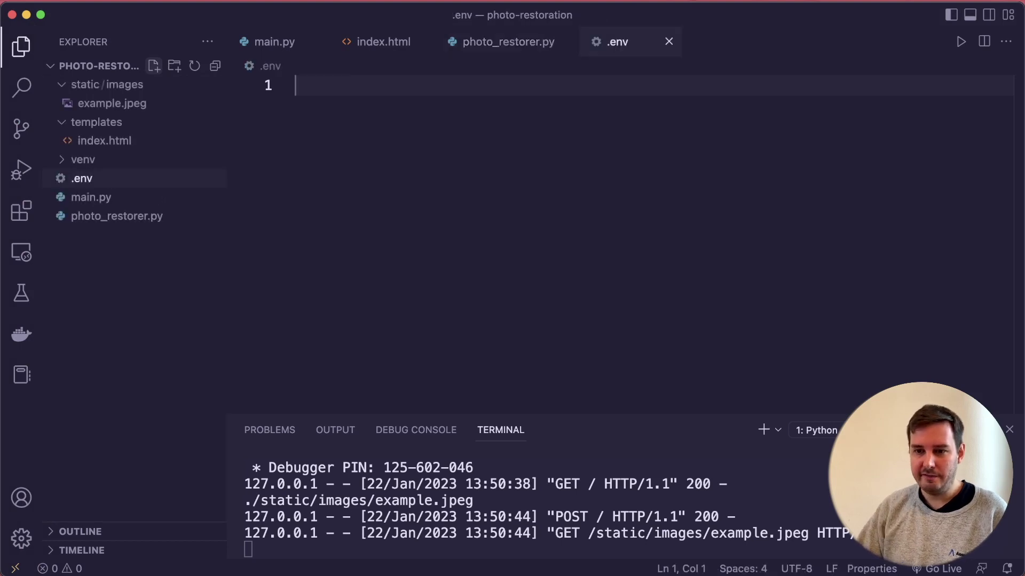
pyautogui.write('REPLICATE_API_TOKEN')
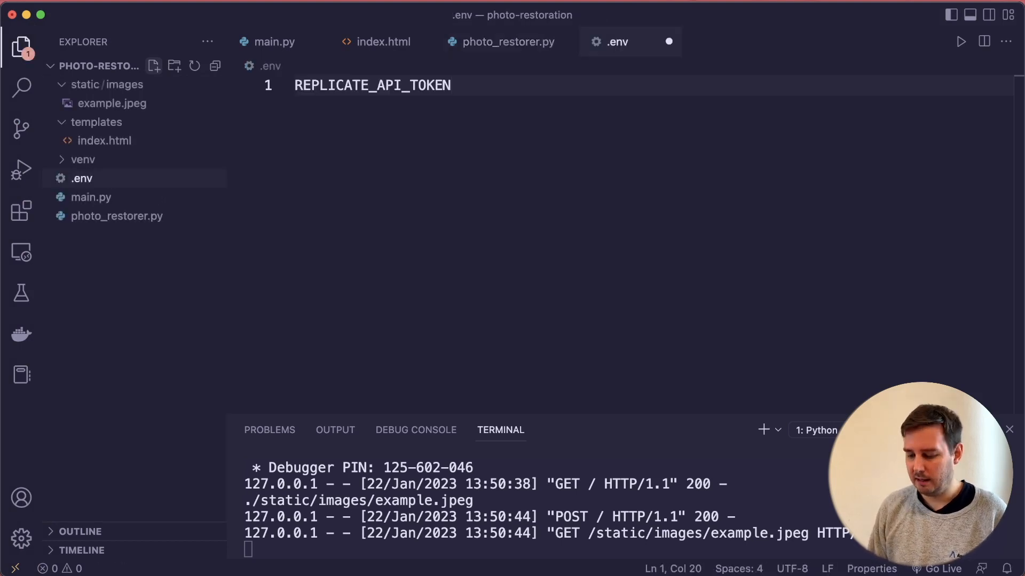
pyautogui.write('=')
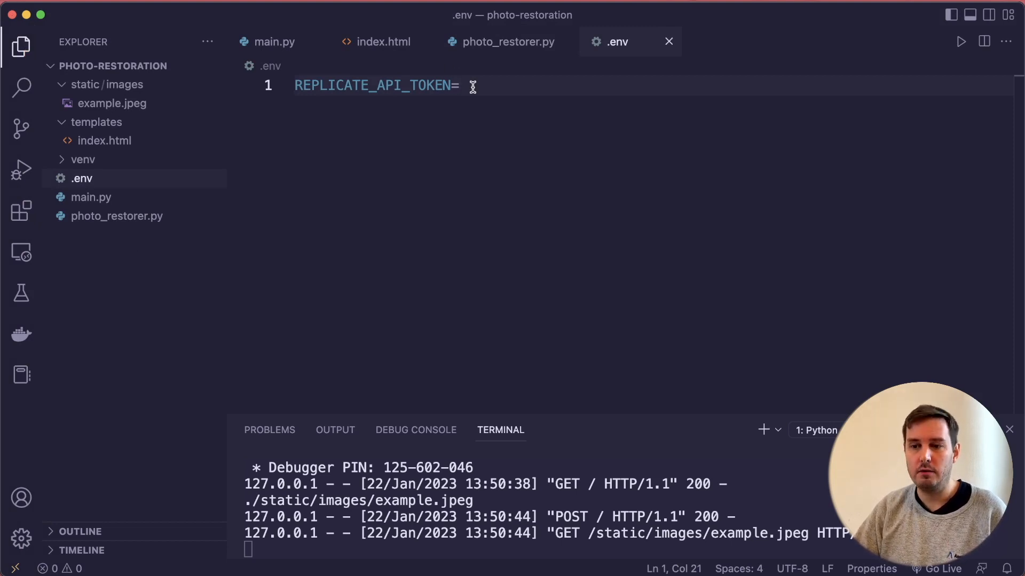
pyautogui.moveTo(21, 163)
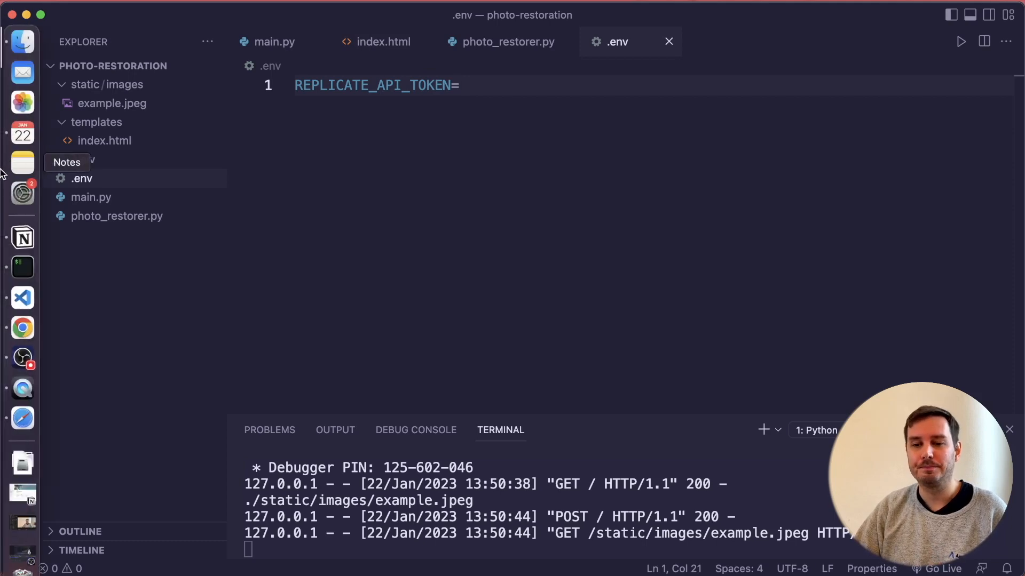
# - Review the model code on Replicate's gfpgan API page in Chrome
pyautogui.click(21, 327)
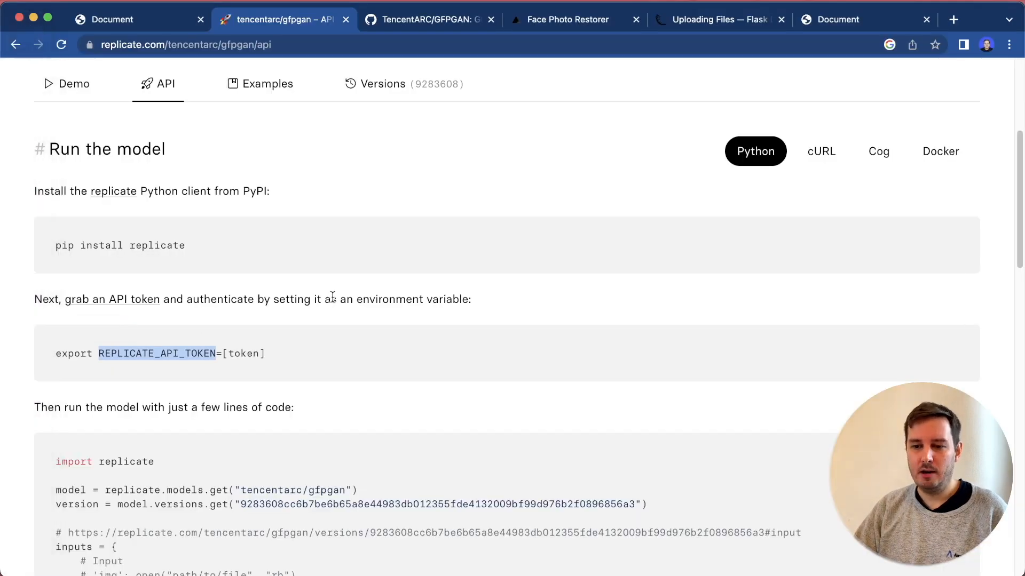
pyautogui.scroll(-3)
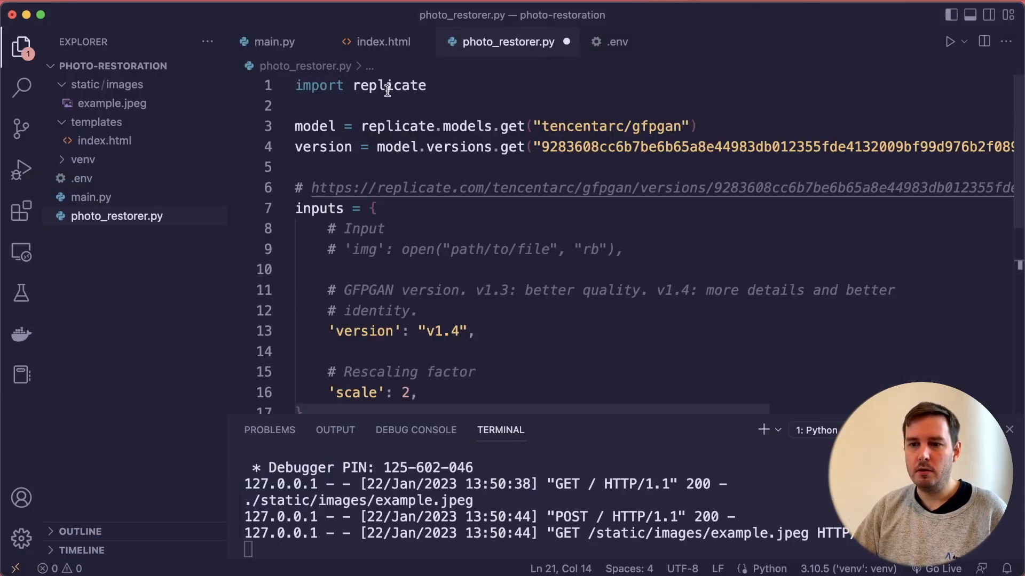
pyautogui.doubleClick(314, 126)
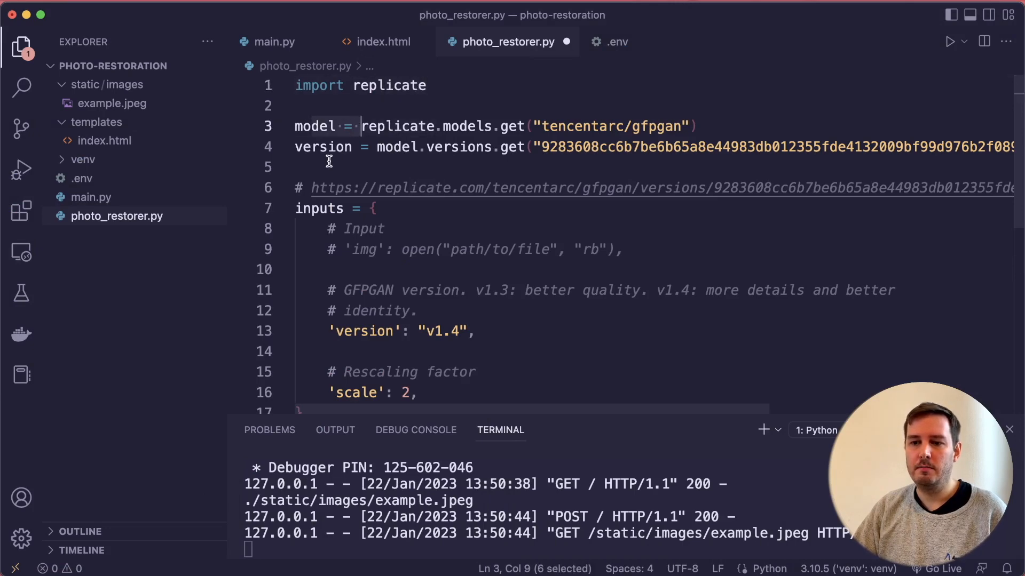
pyautogui.scroll(-3)
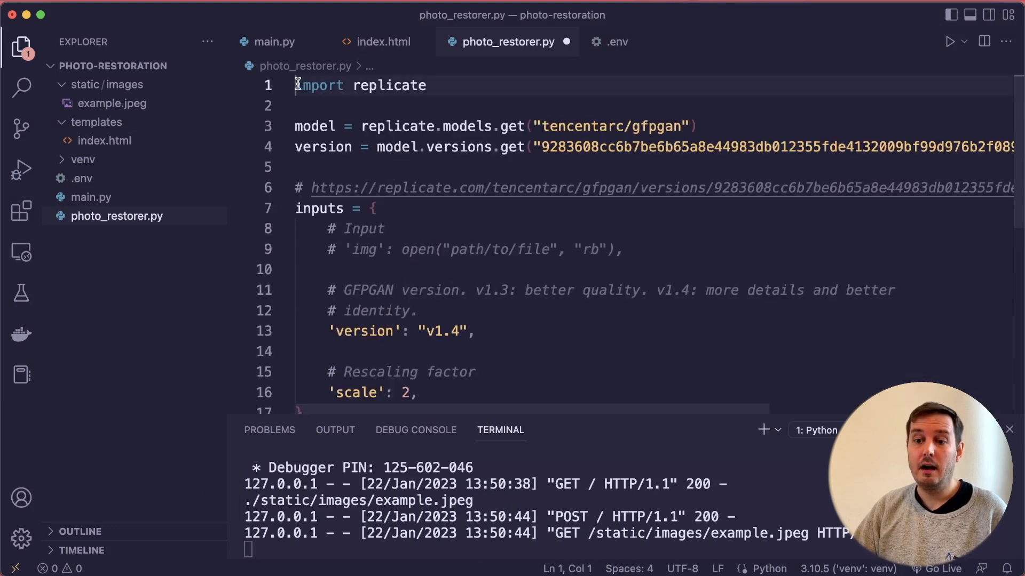
# - Add 'from dotenv import load_dotenv' and 'load_dotenv()' atop photo_restorer.py
pyautogui.write('fro')
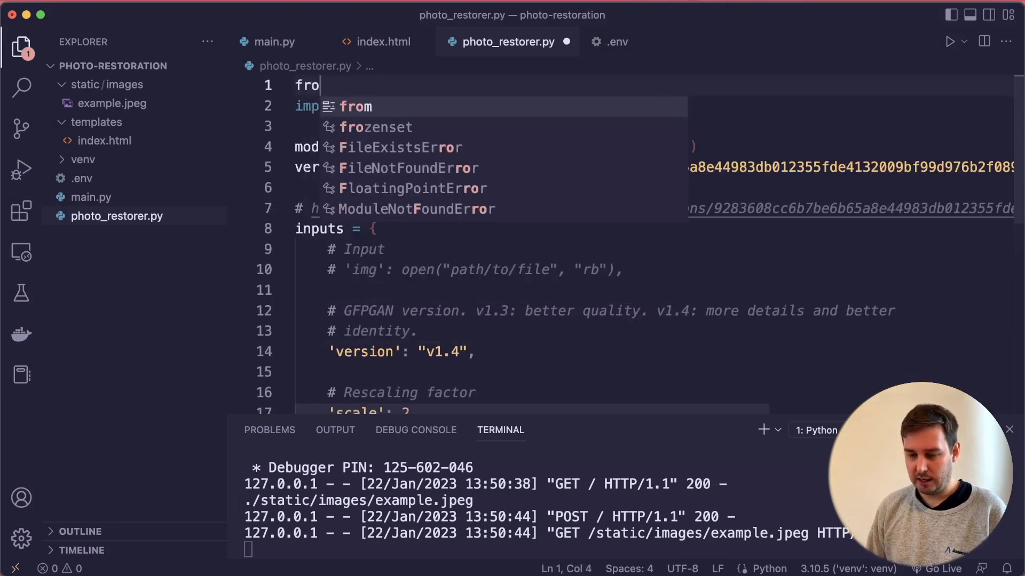
pyautogui.write('m dotenv l')
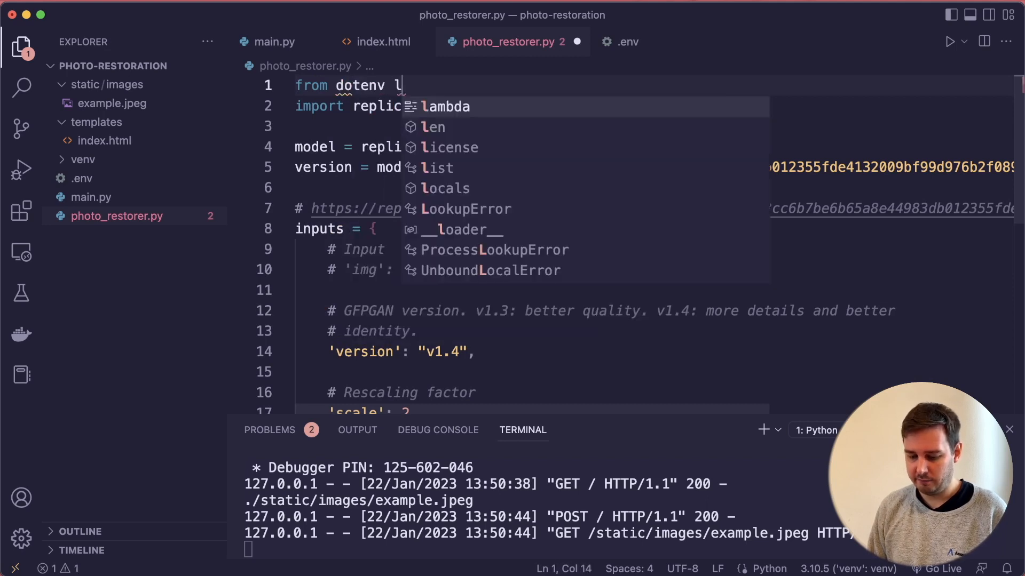
pyautogui.write('o')
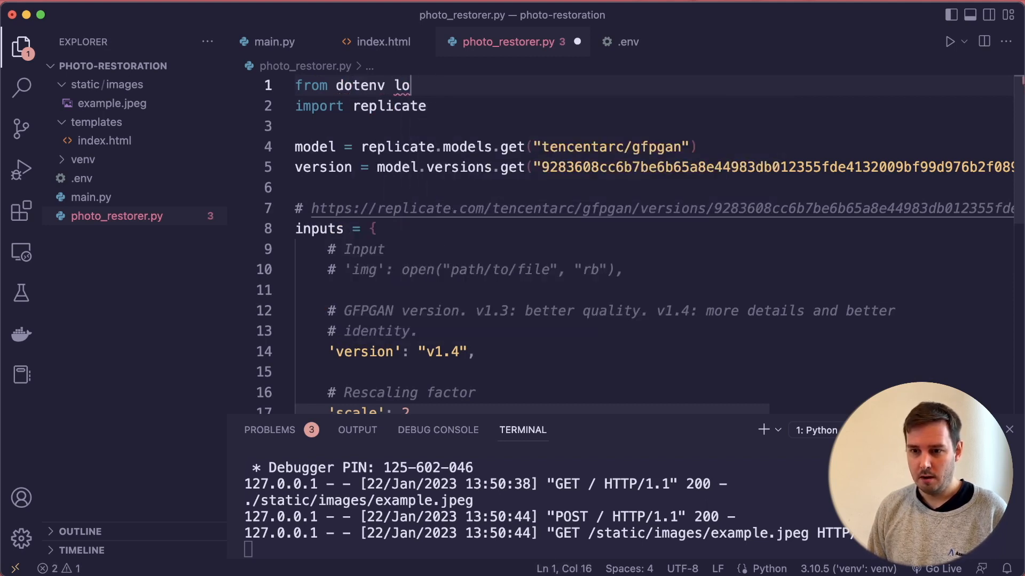
pyautogui.write('import load_dotenv')
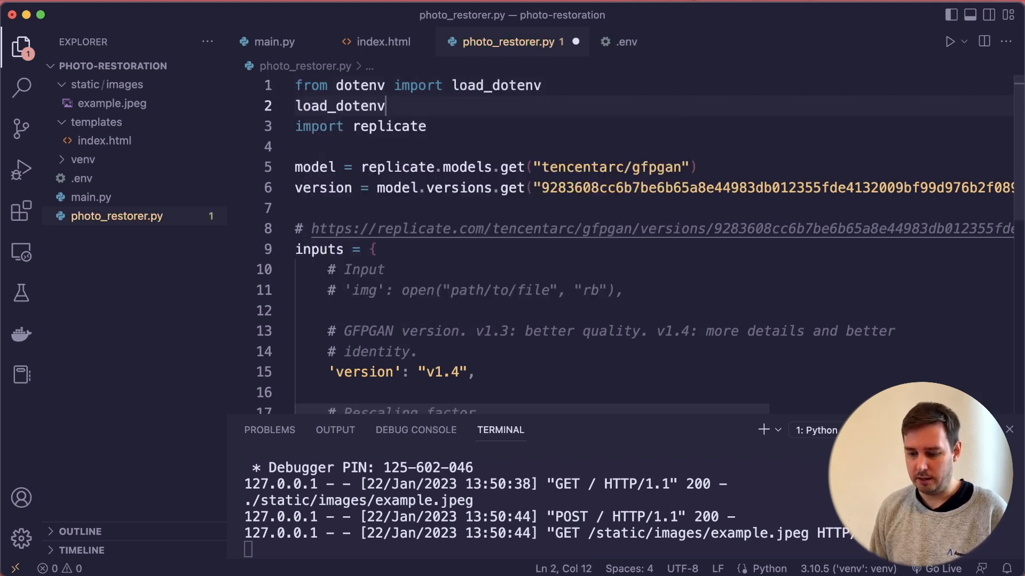
pyautogui.write('()')
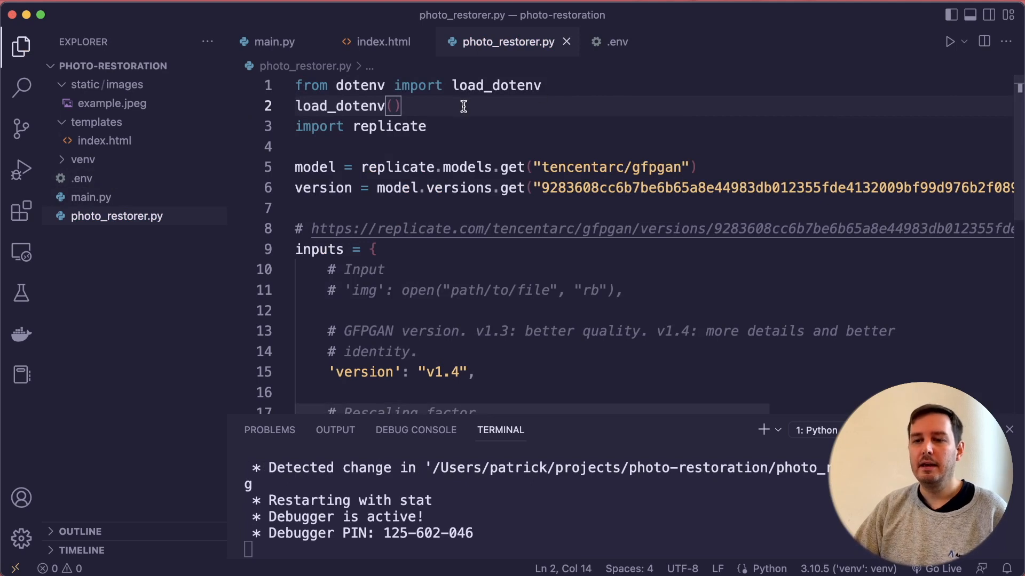
# - Define 'def predict_image(filename):' around the gfpgan call
pyautogui.scroll(-3)
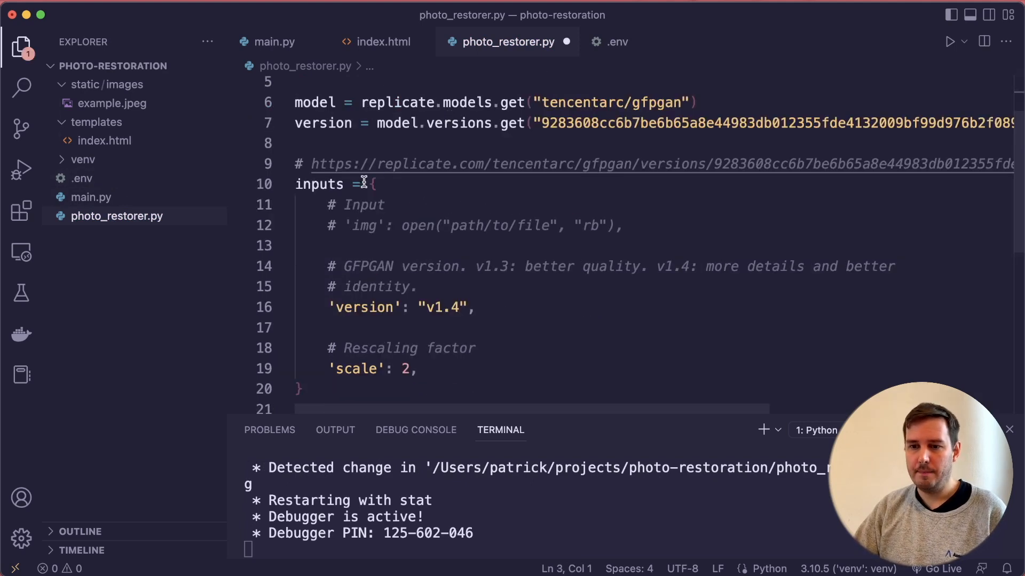
pyautogui.write('def')
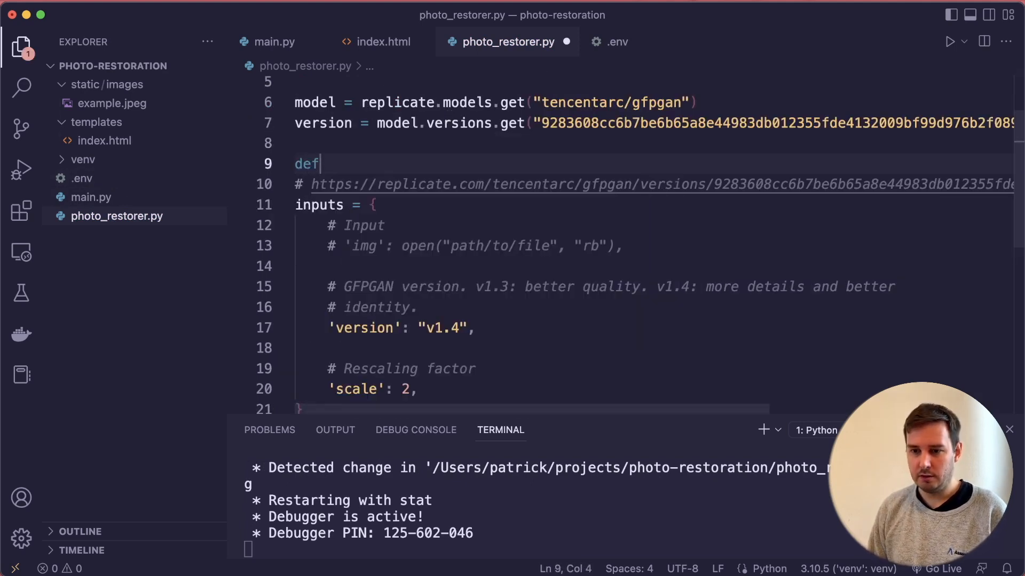
pyautogui.write('predict_')
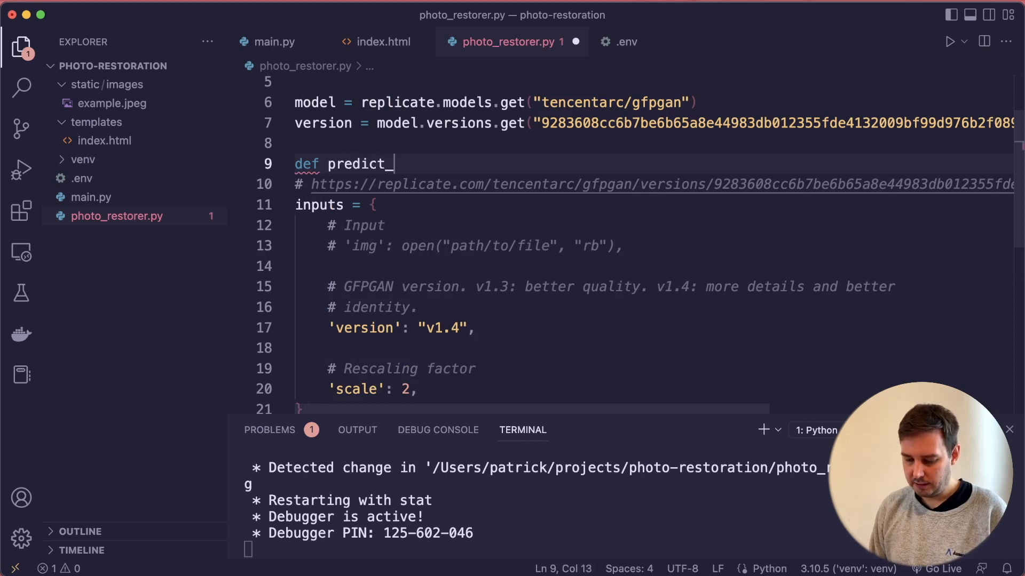
pyautogui.write('image')
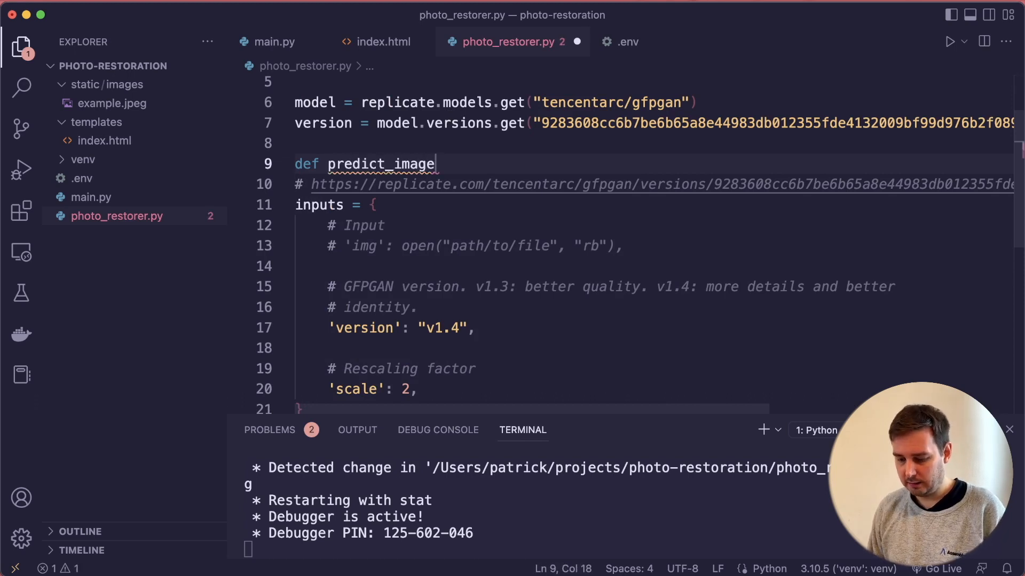
pyautogui.write('(filename):')
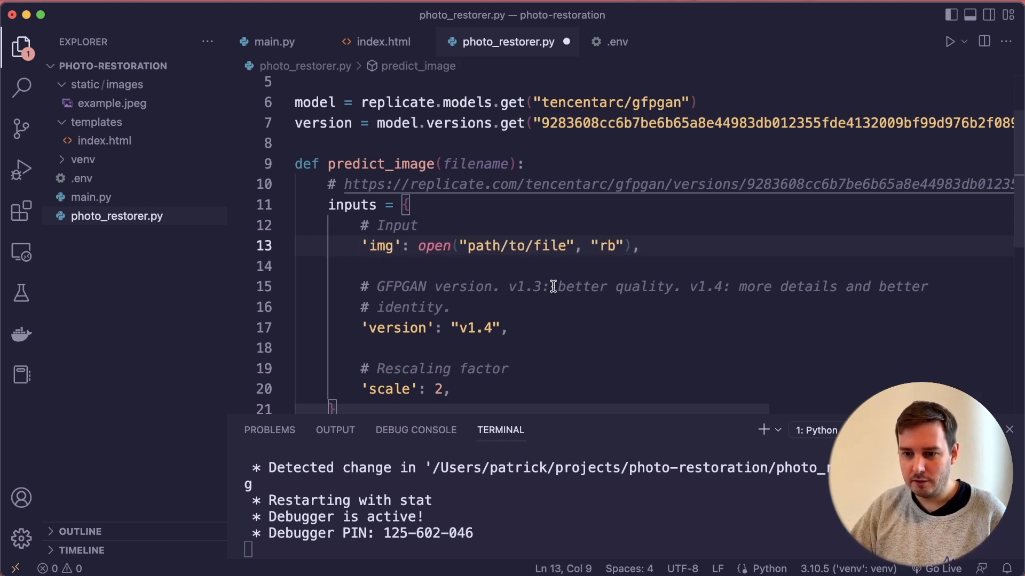
# - Open filename instead of the placeholder path and add 'return output'
pyautogui.click(459, 245)
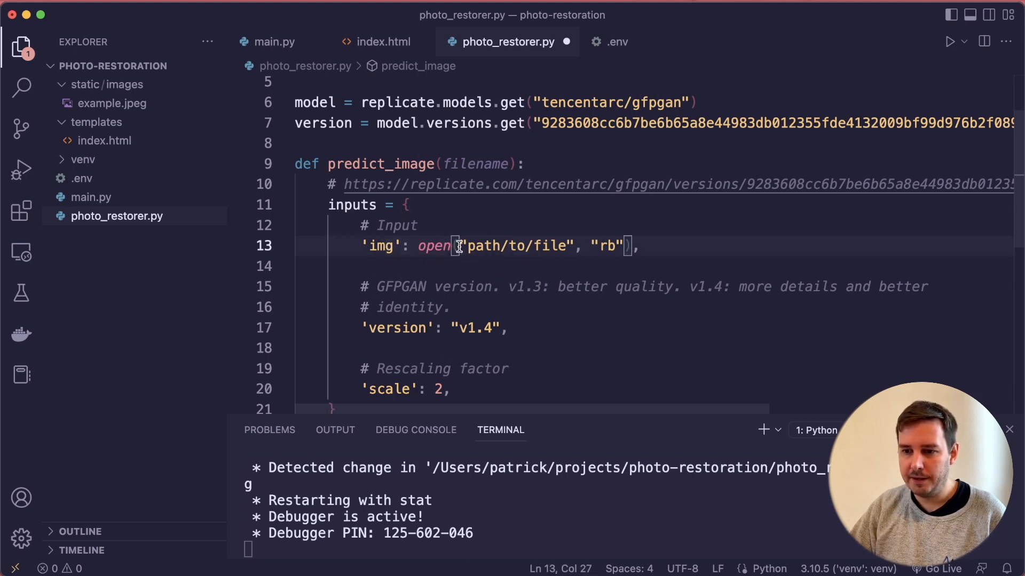
pyautogui.write('fi')
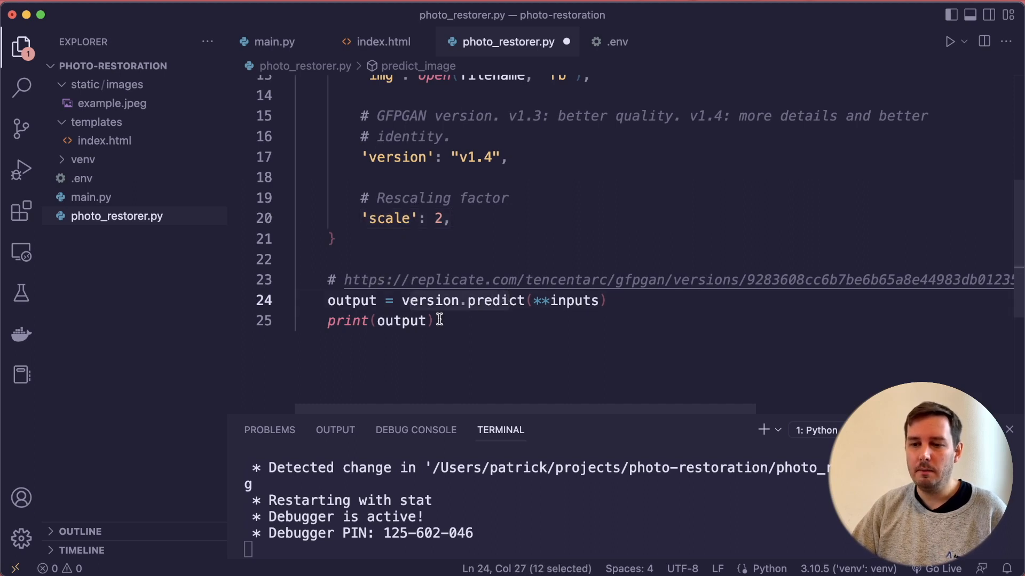
pyautogui.write('r')
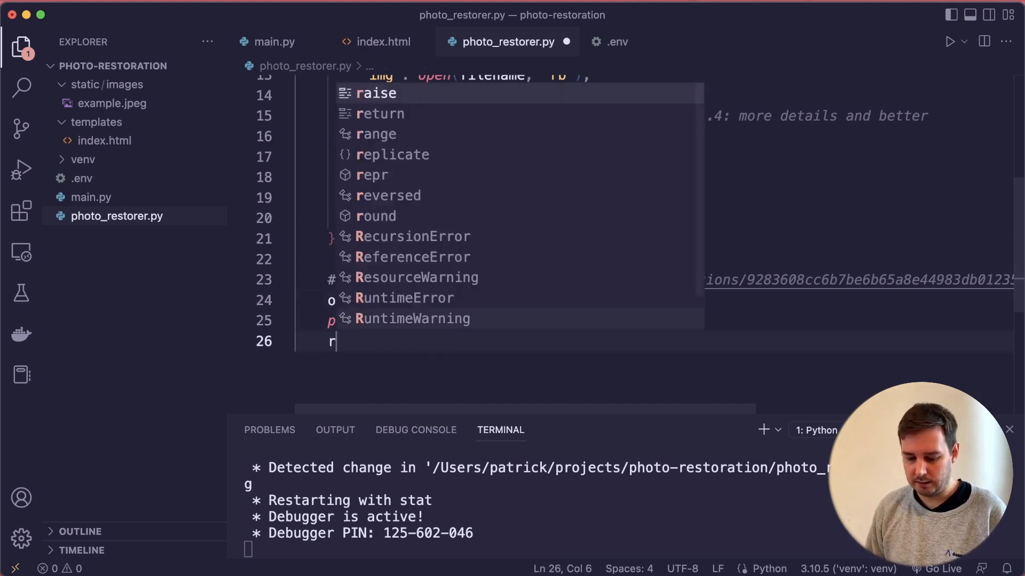
pyautogui.write('eturn output')
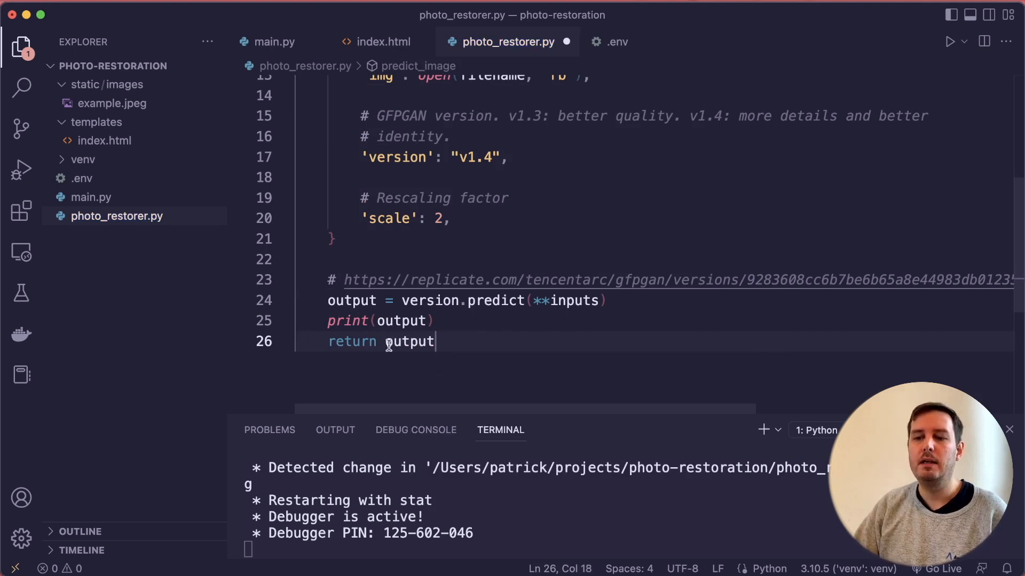
pyautogui.doubleClick(409, 341)
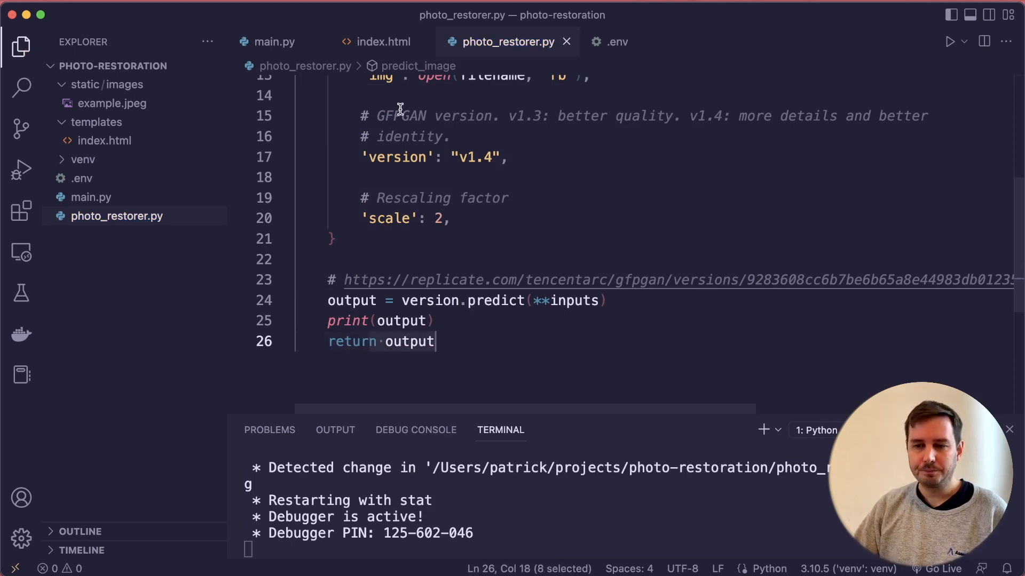
# - Add 'from photo_restorer import predict_image' to main.py
pyautogui.click(274, 41)
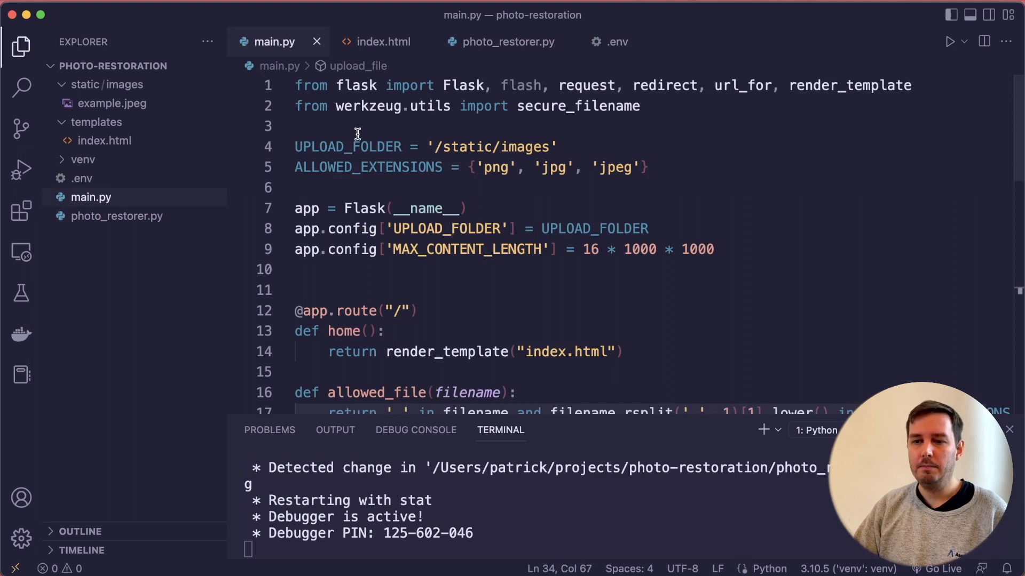
pyautogui.write('from p')
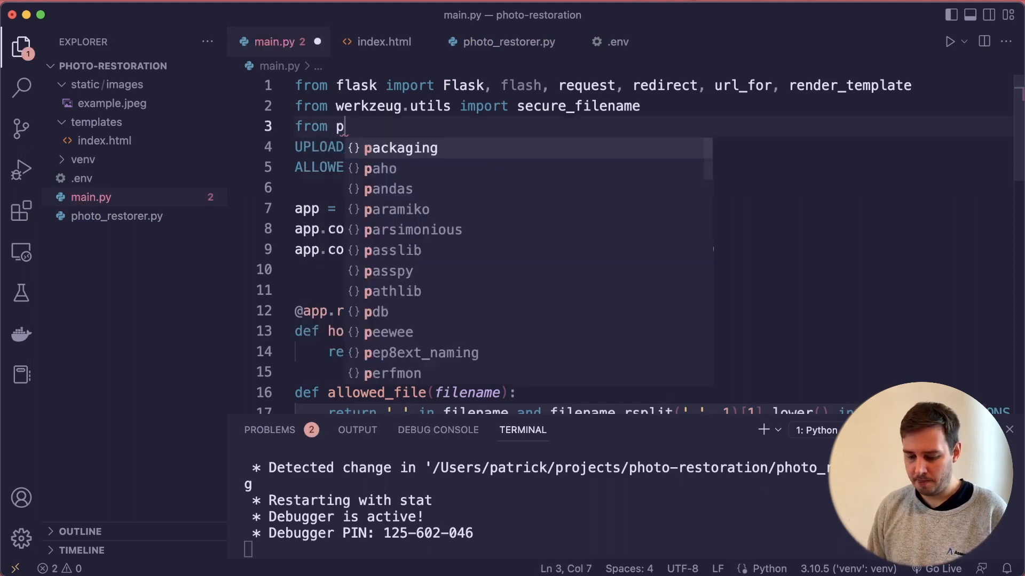
pyautogui.write('hoto_restorer import')
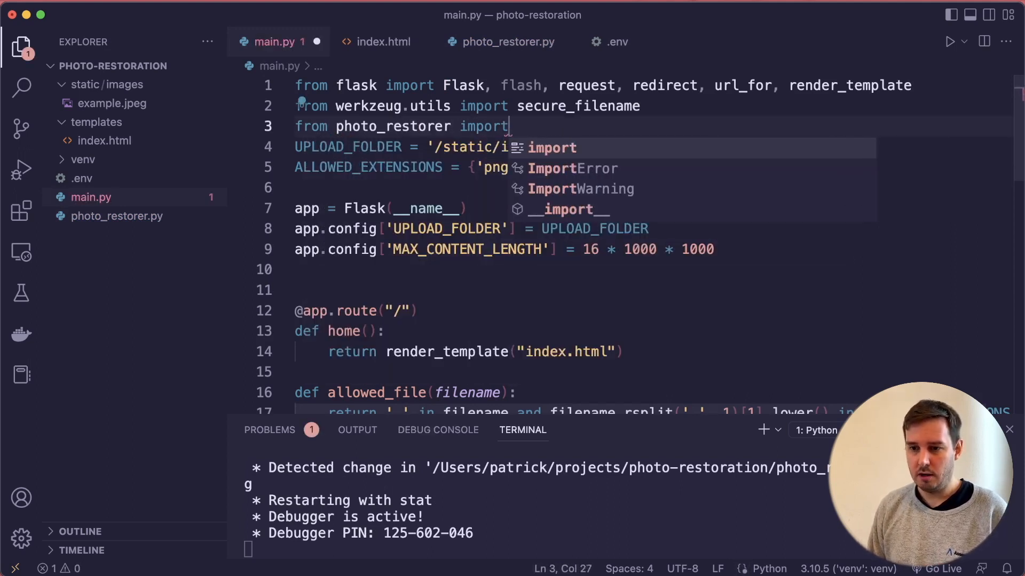
pyautogui.write('predict_image')
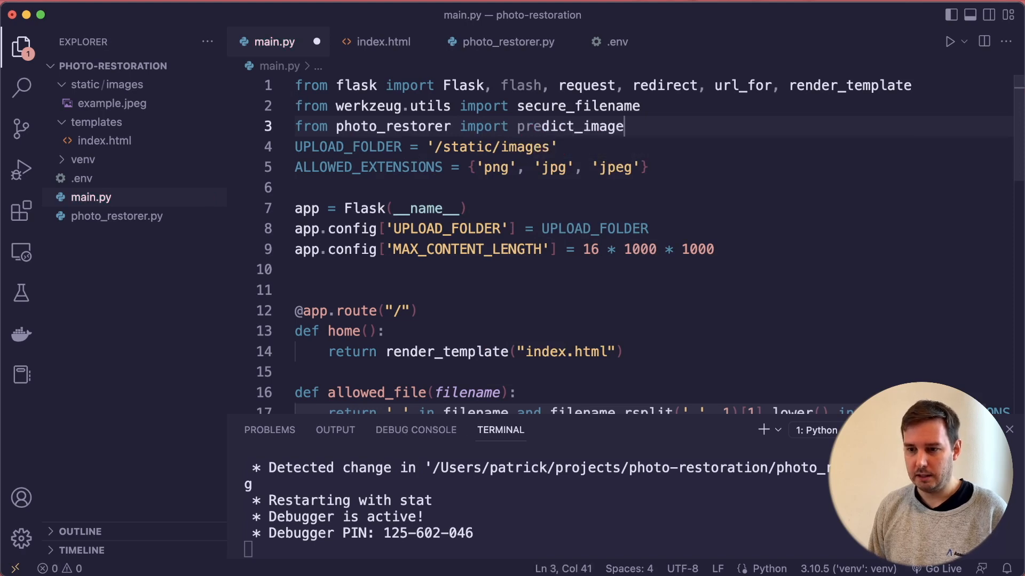
# - Assign predicted_img_url = predict_image(...) after file.save in the upload handler
pyautogui.scroll(-3)
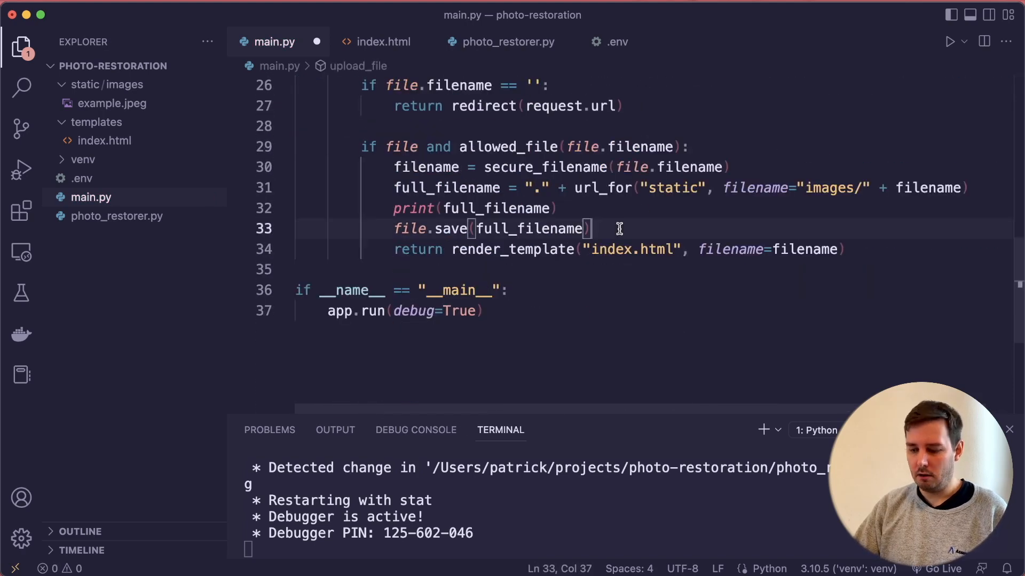
pyautogui.write('predicted_img')
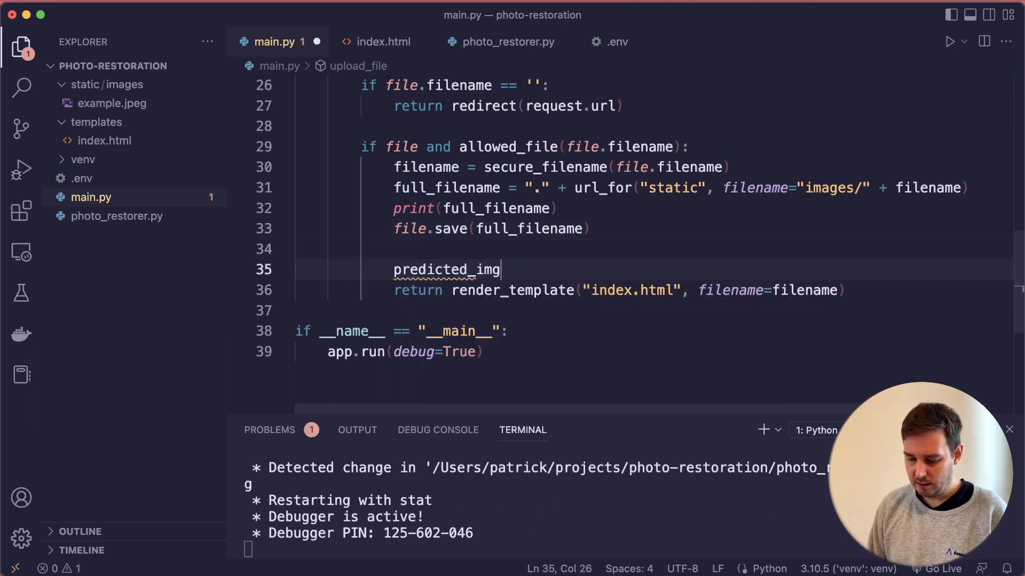
pyautogui.write('_url =')
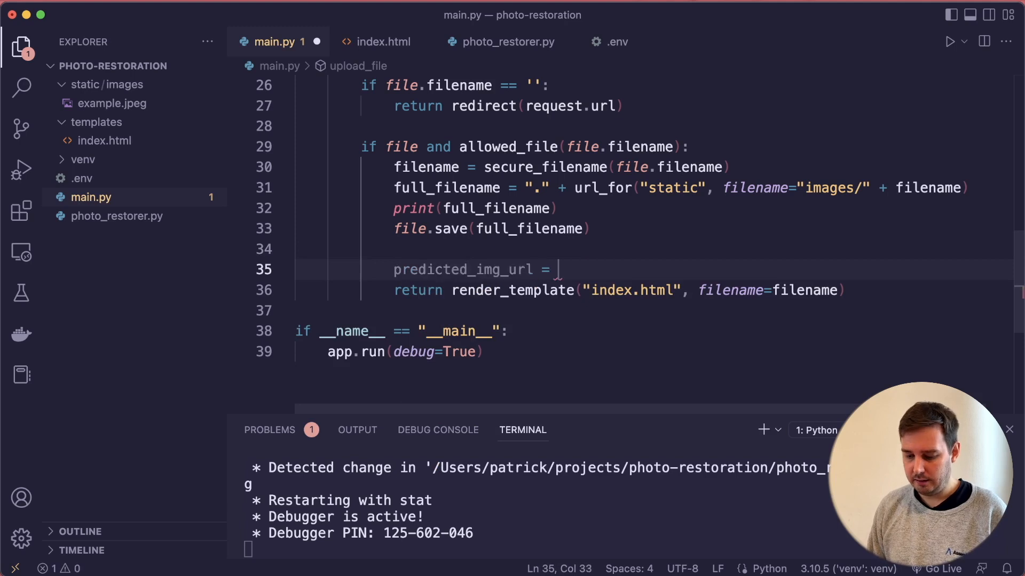
pyautogui.write('predict_image(')
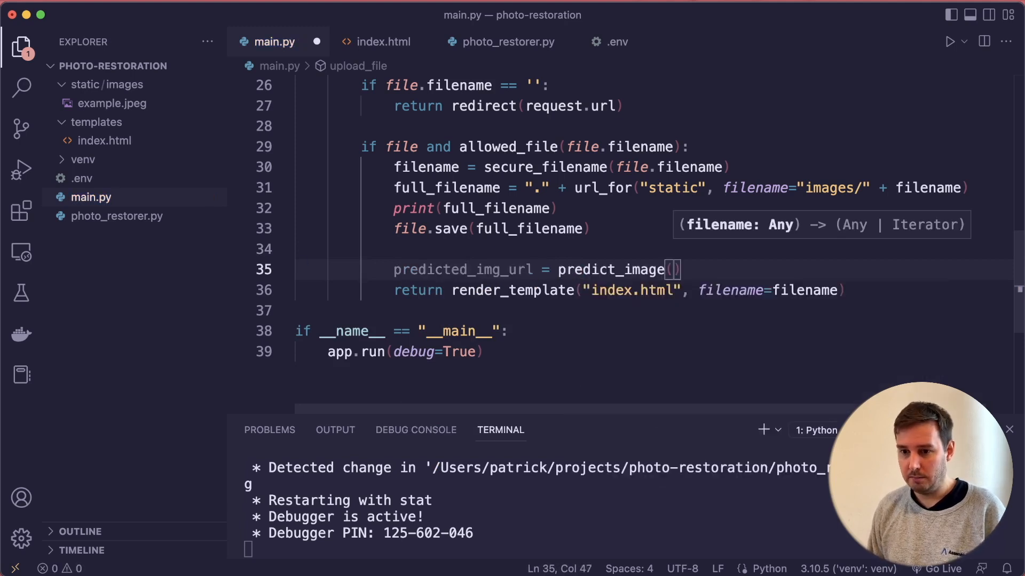
# - Pass full_filename to predict_image and check the restored image block in index.html
pyautogui.write('full_filename')
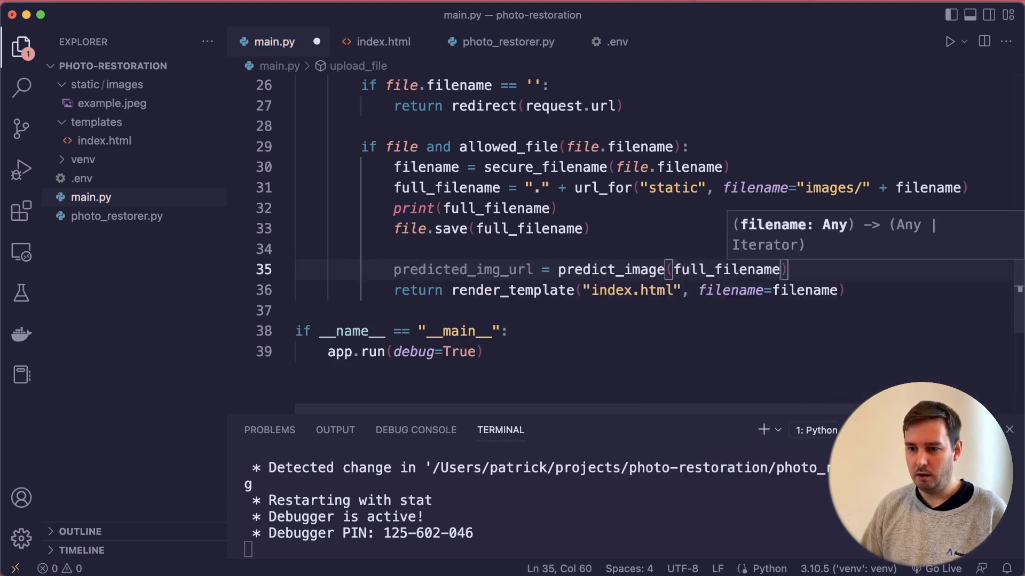
pyautogui.click(104, 141)
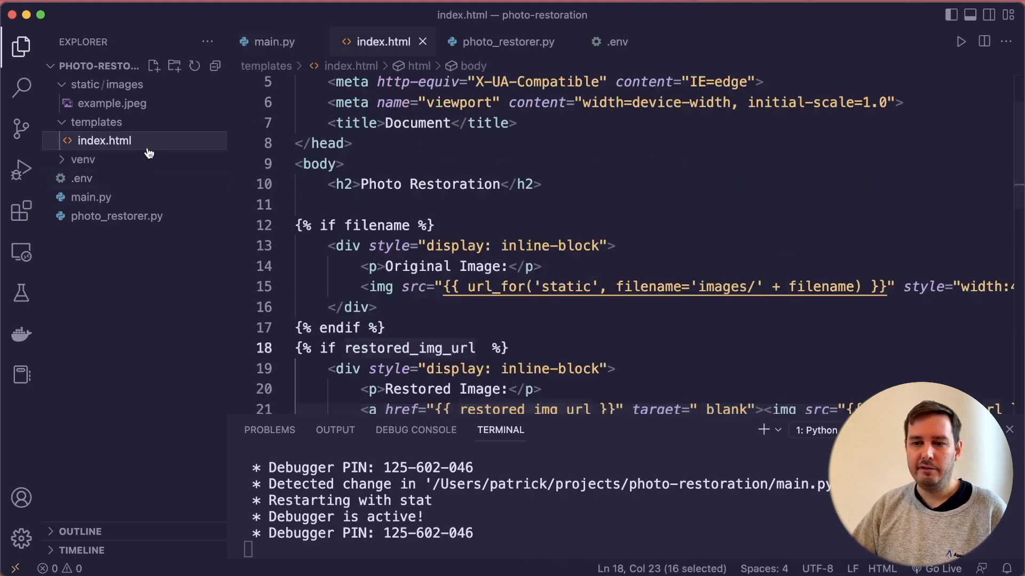
pyautogui.scroll(-3)
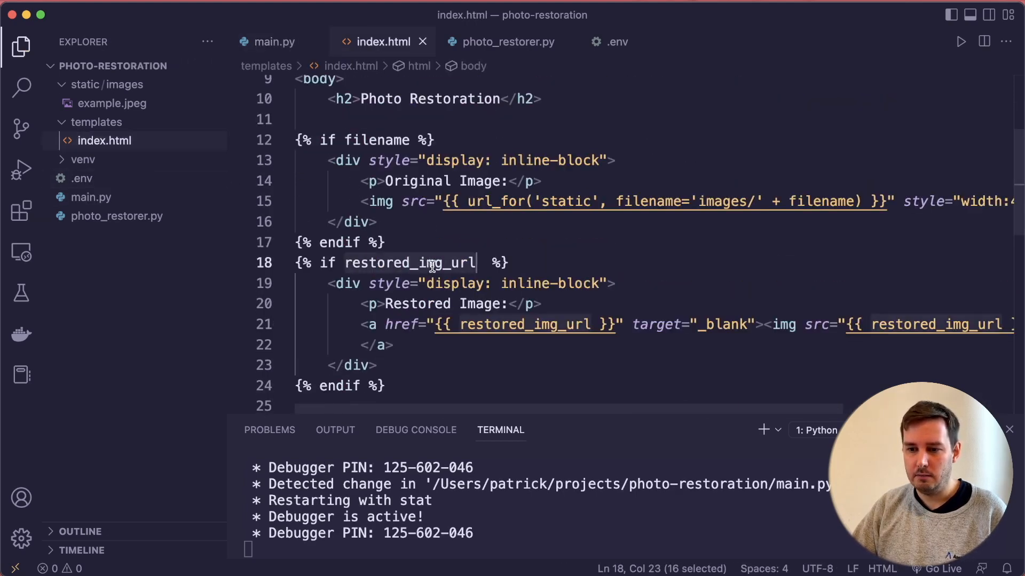
pyautogui.click(353, 282)
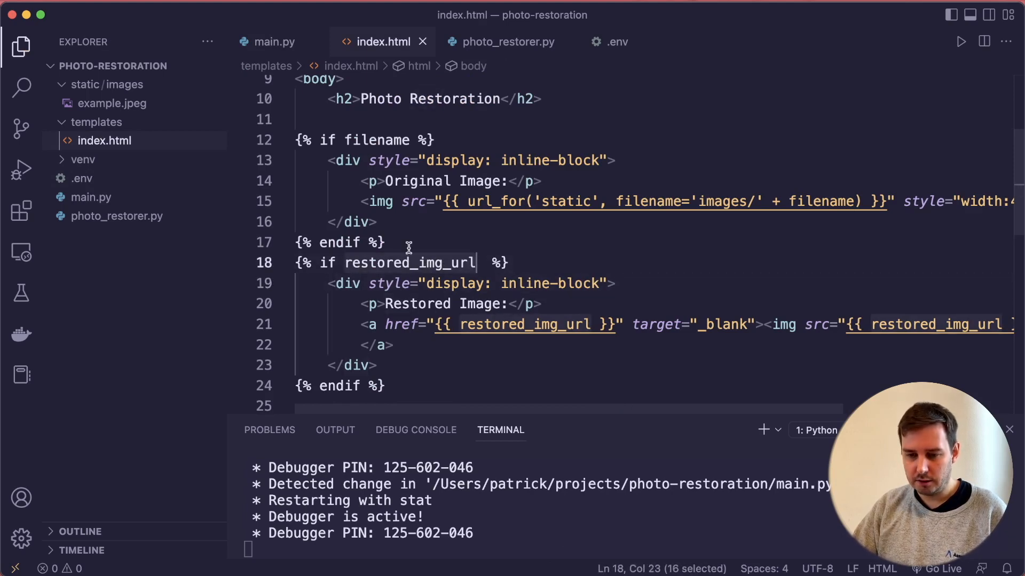
# - Add restored_img_url=predicted_img_url to main.py's render_template call
pyautogui.click(273, 42)
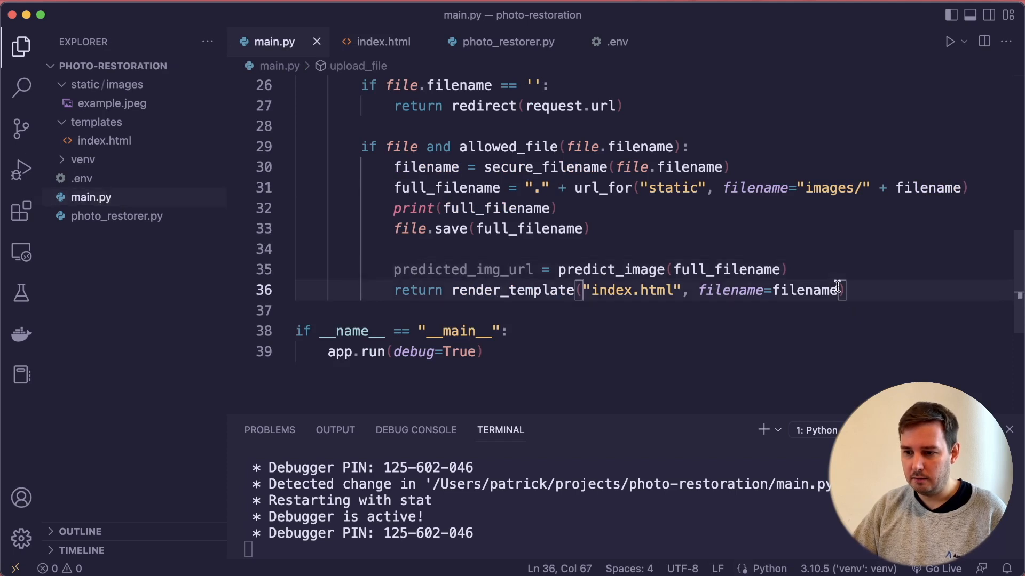
pyautogui.write(', restored_img_url')
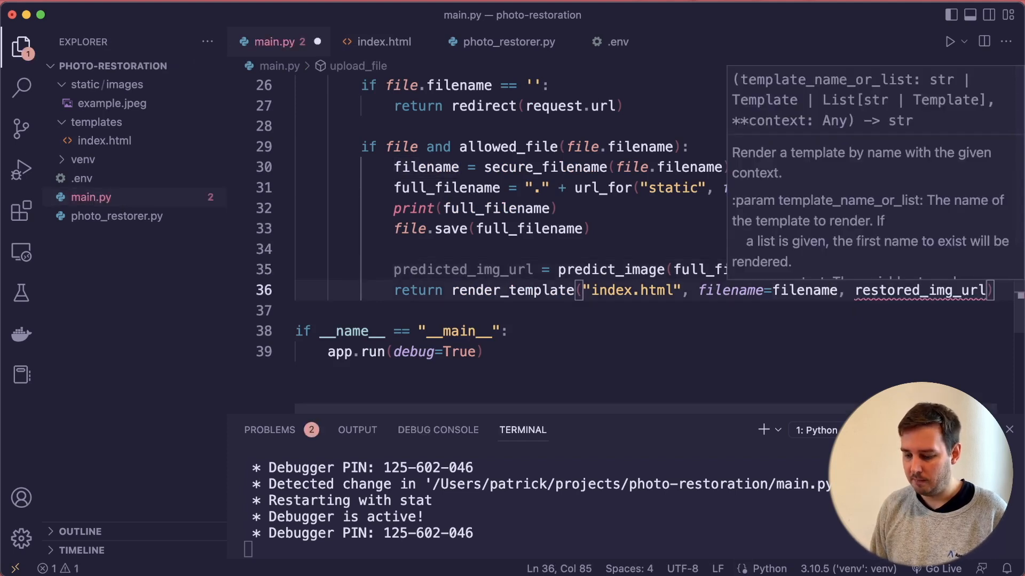
pyautogui.write('predicted_img_url')
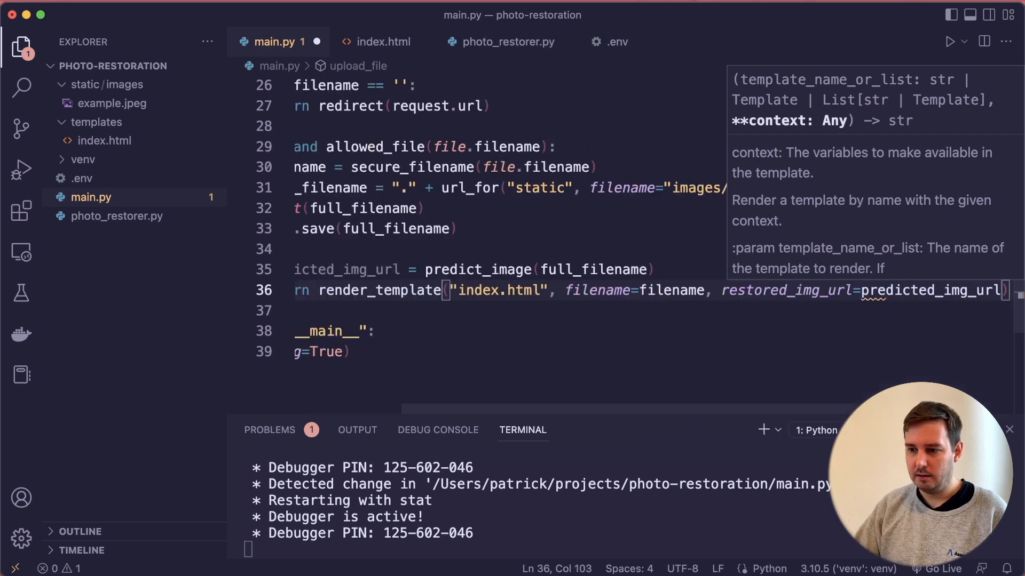
pyautogui.scroll(3)
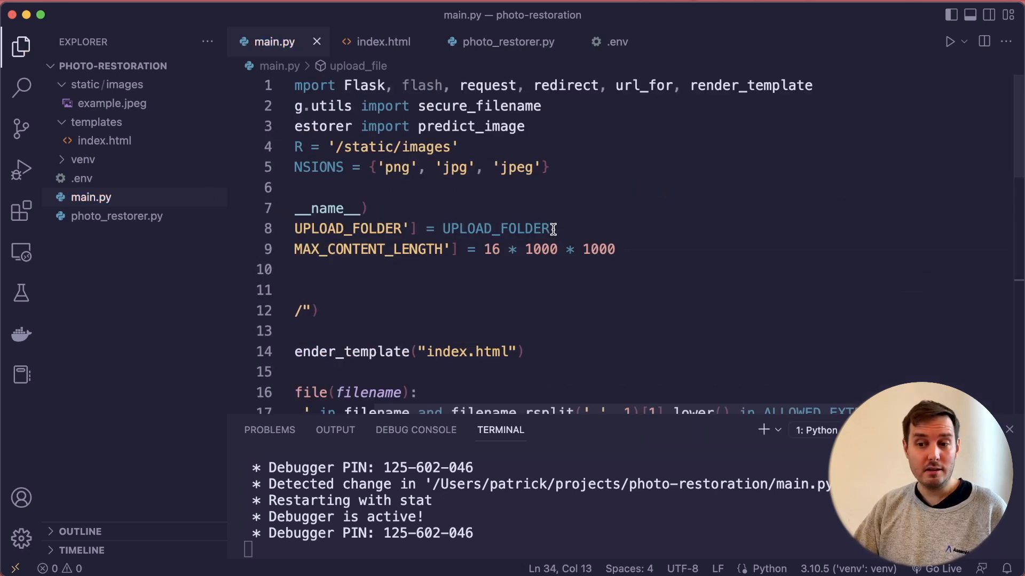
pyautogui.moveTo(21, 312)
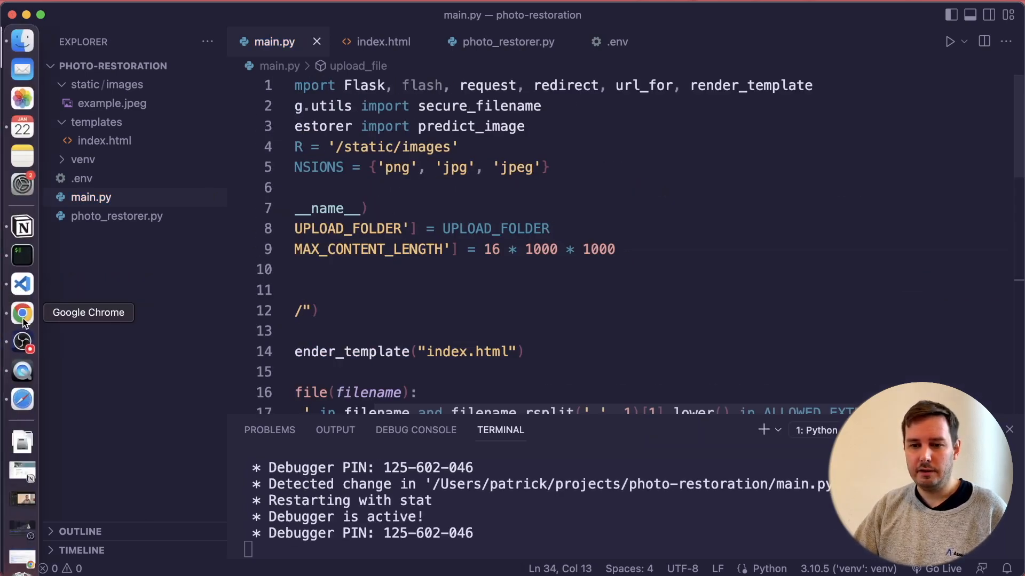
# - Upload example.jpeg to the local Photo Restoration app at 127.0.0.1:5000 and submit it
pyautogui.click(22, 313)
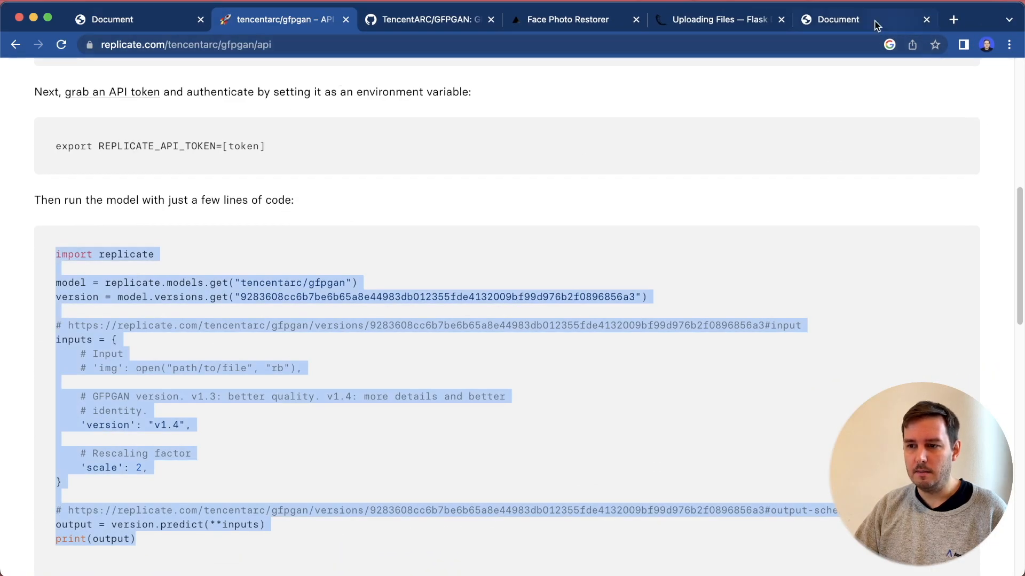
pyautogui.click(838, 19)
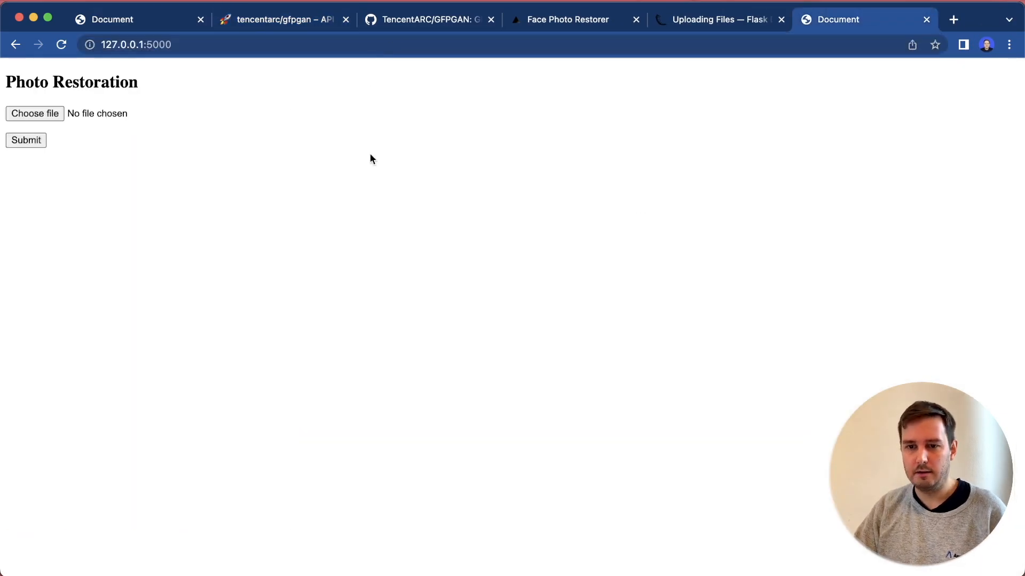
pyautogui.click(35, 113)
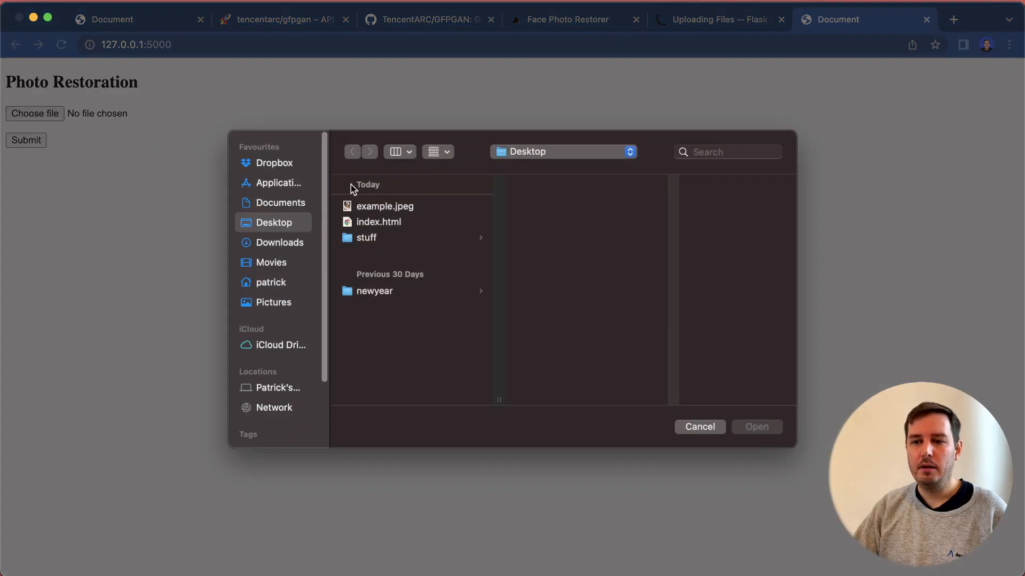
pyautogui.click(26, 140)
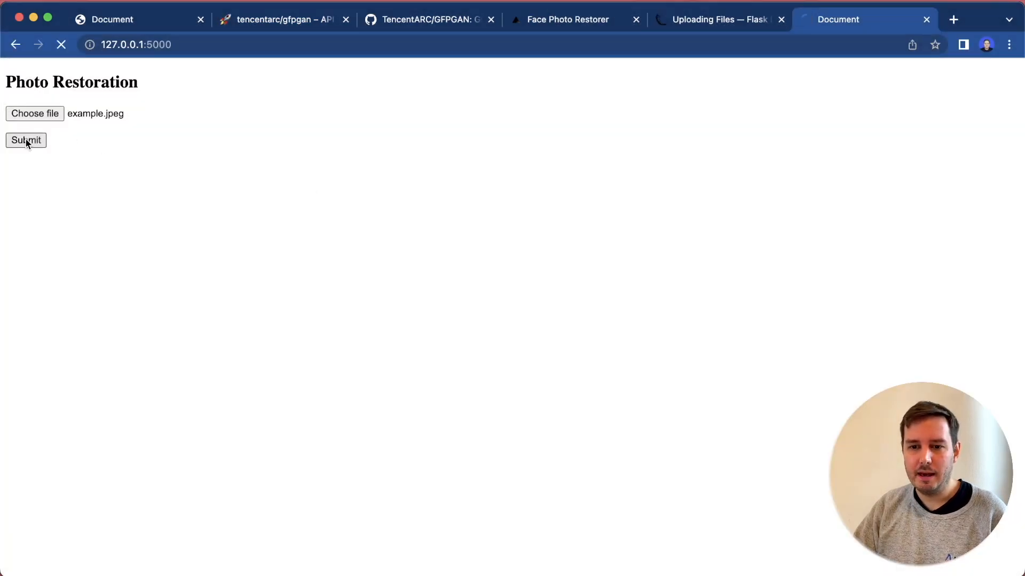
pyautogui.click(27, 139)
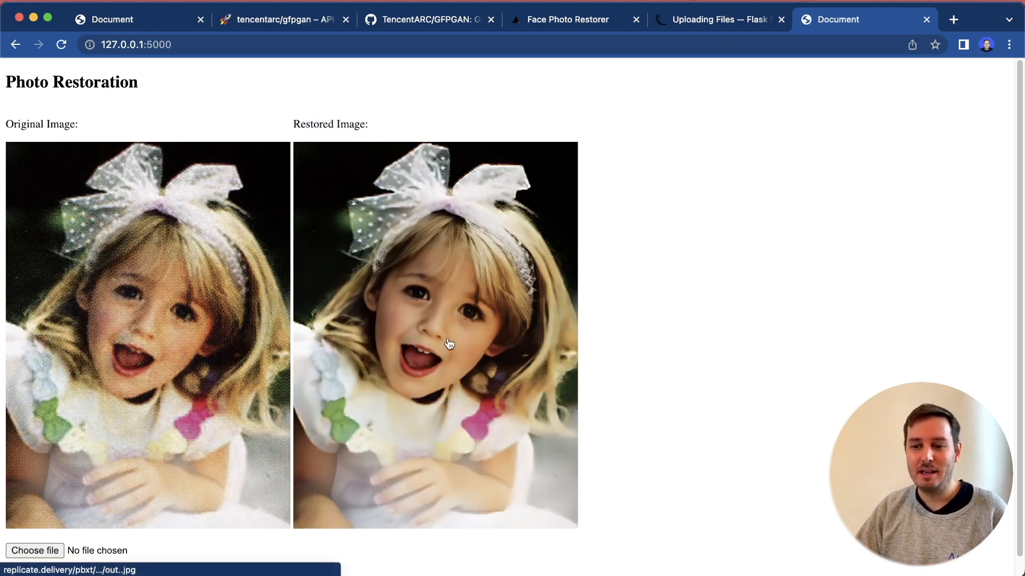
pyautogui.moveTo(444, 293)
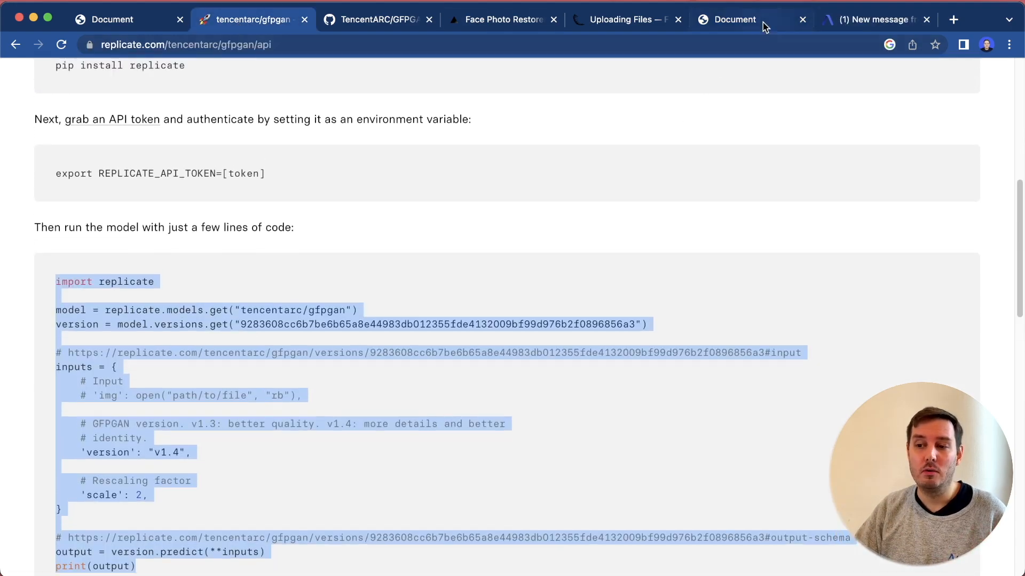
# - Open the GFPGAN-restored image on its own and bring up its context menu
pyautogui.click(734, 19)
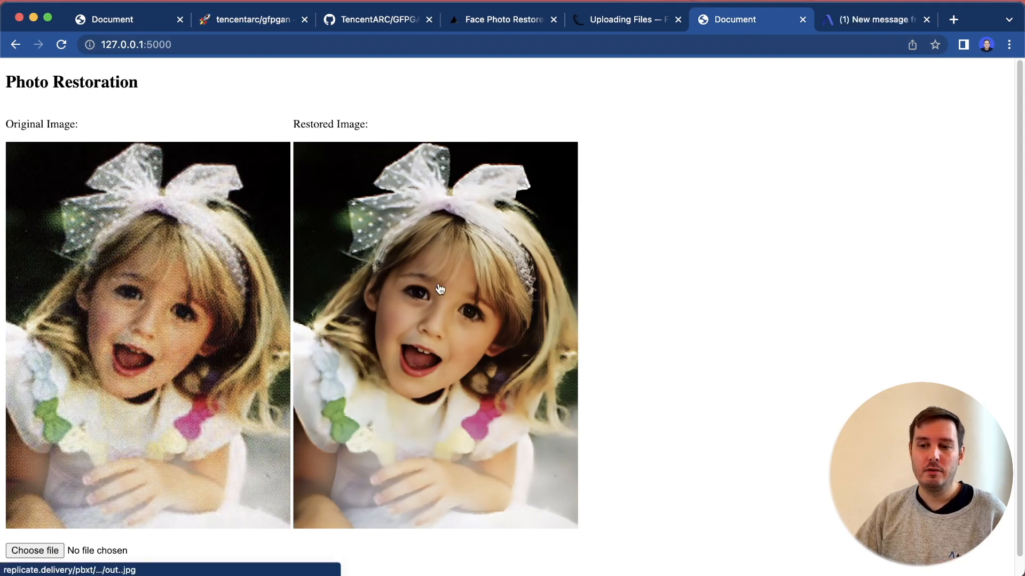
pyautogui.click(434, 289)
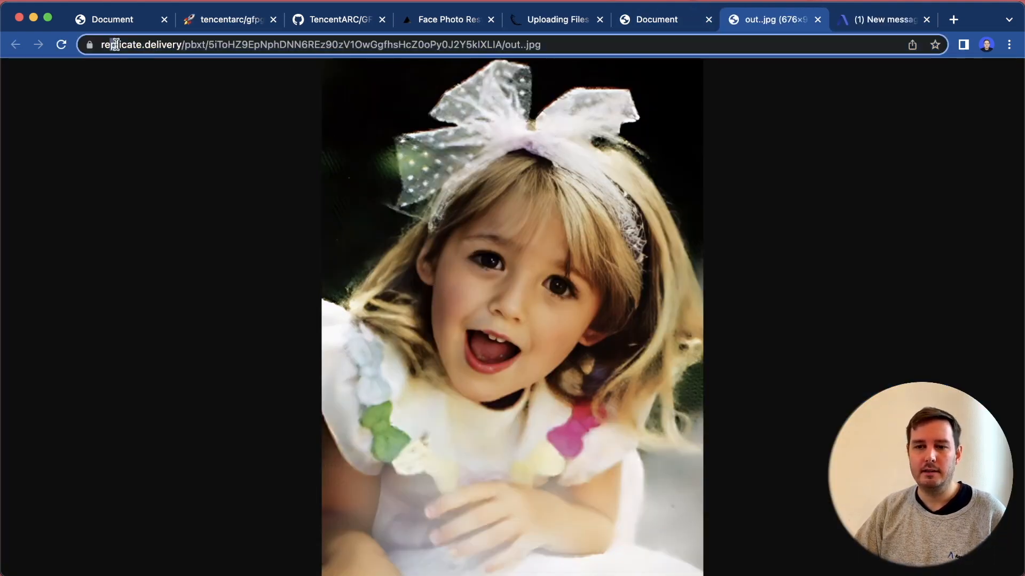
pyautogui.rightClick(490, 245)
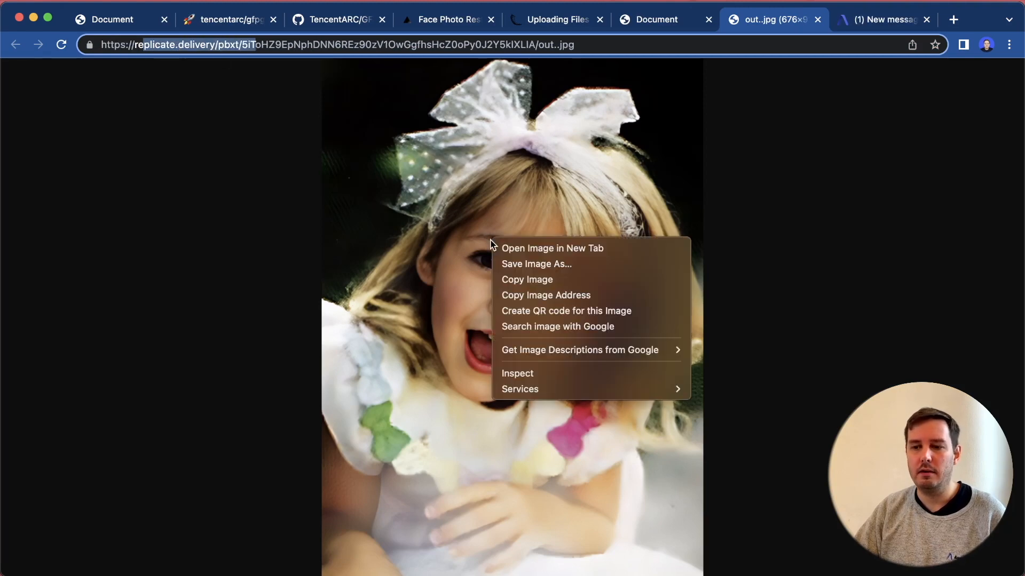
pyautogui.moveTo(676, 61)
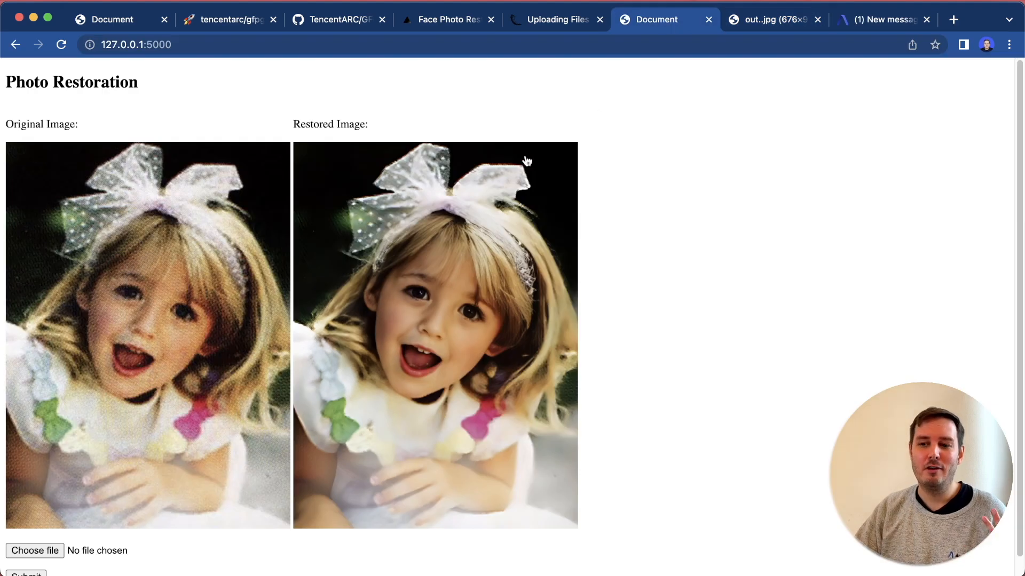
pyautogui.moveTo(526, 168)
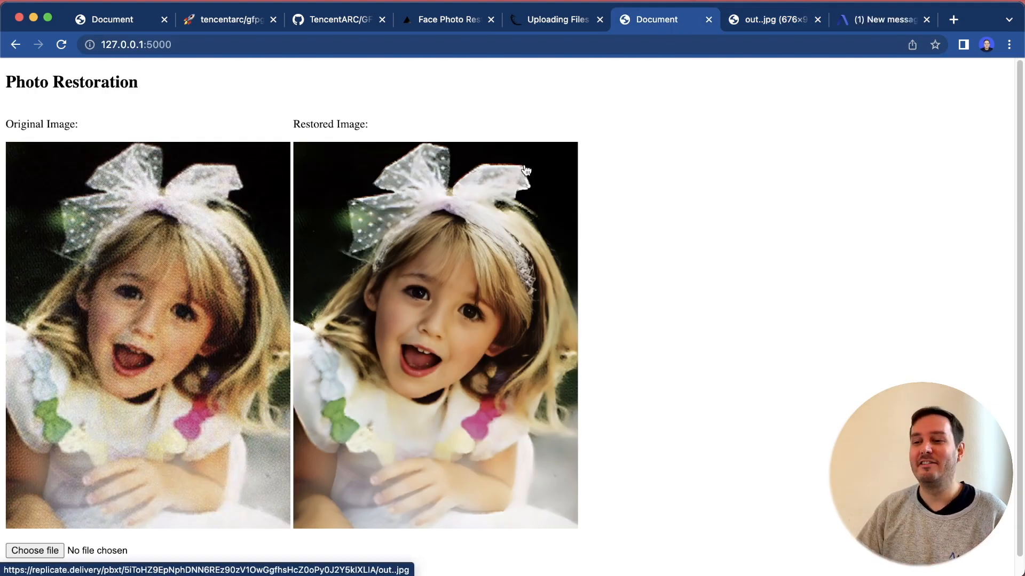
pyautogui.moveTo(883, 19)
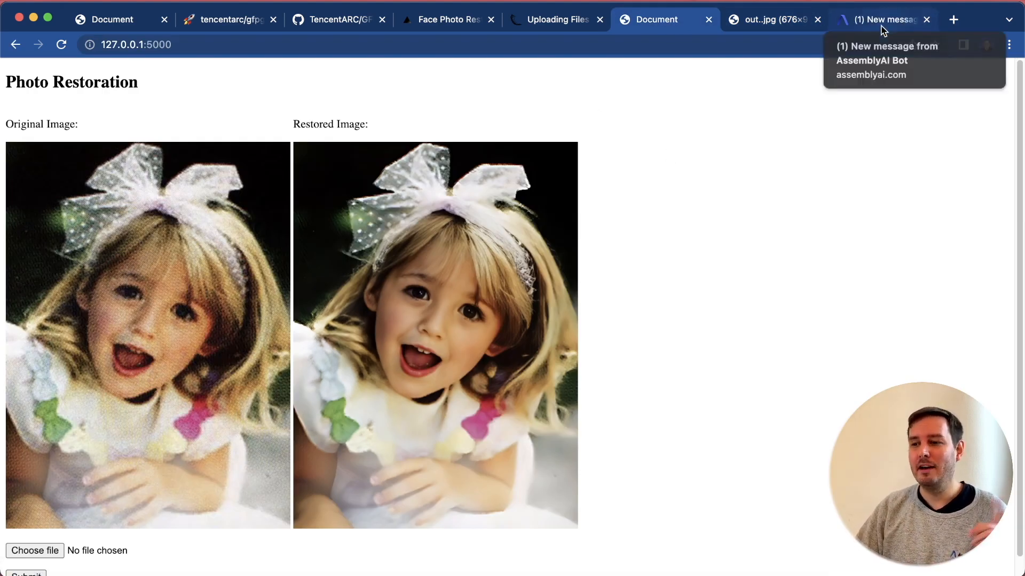
# - Submit a YouTube link in AssemblyAI Playground and proceed to model selection
pyautogui.click(882, 19)
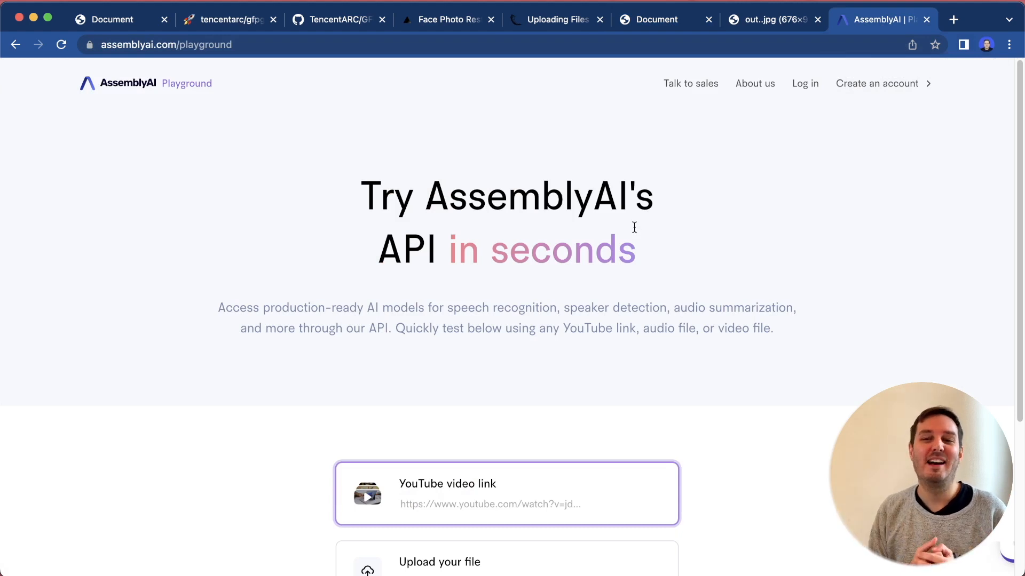
pyautogui.click(183, 44)
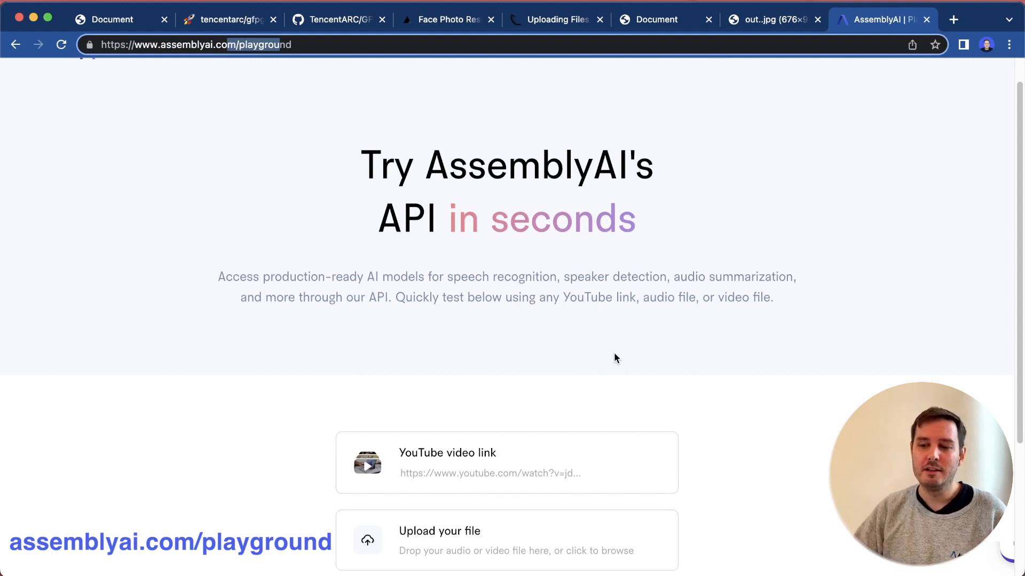
pyautogui.scroll(-3)
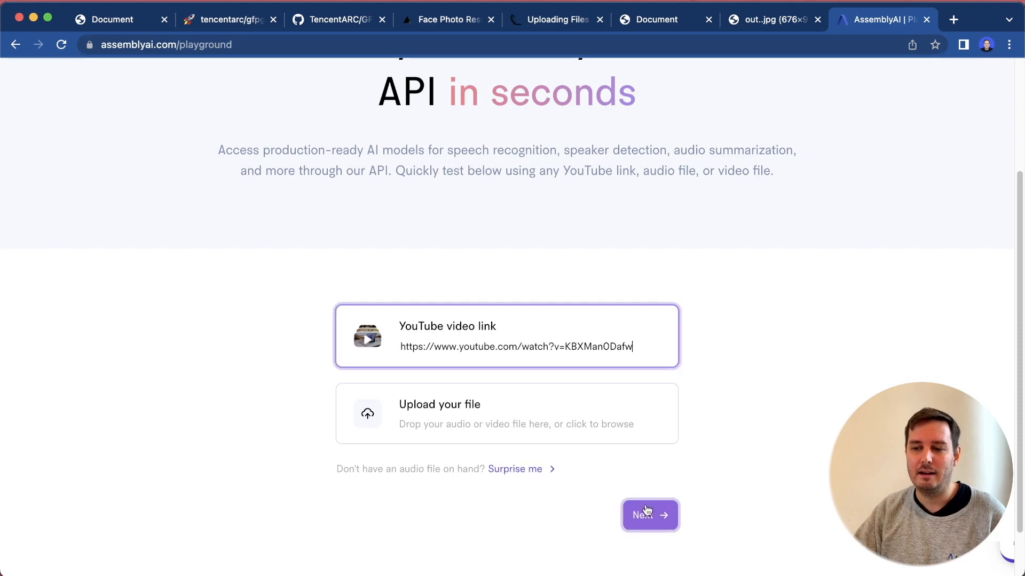
pyautogui.click(649, 515)
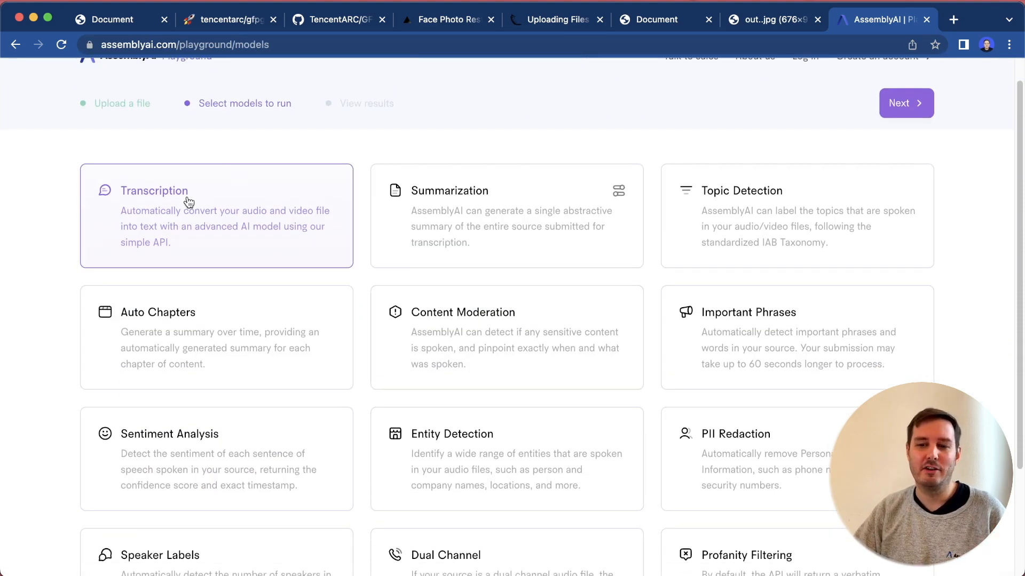
pyautogui.moveTo(484, 282)
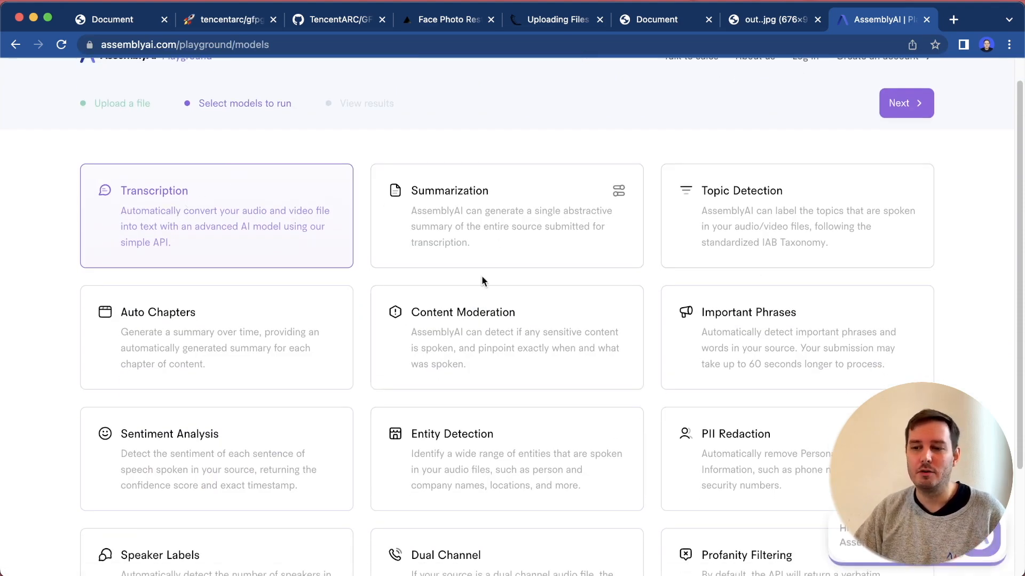
pyautogui.scroll(3)
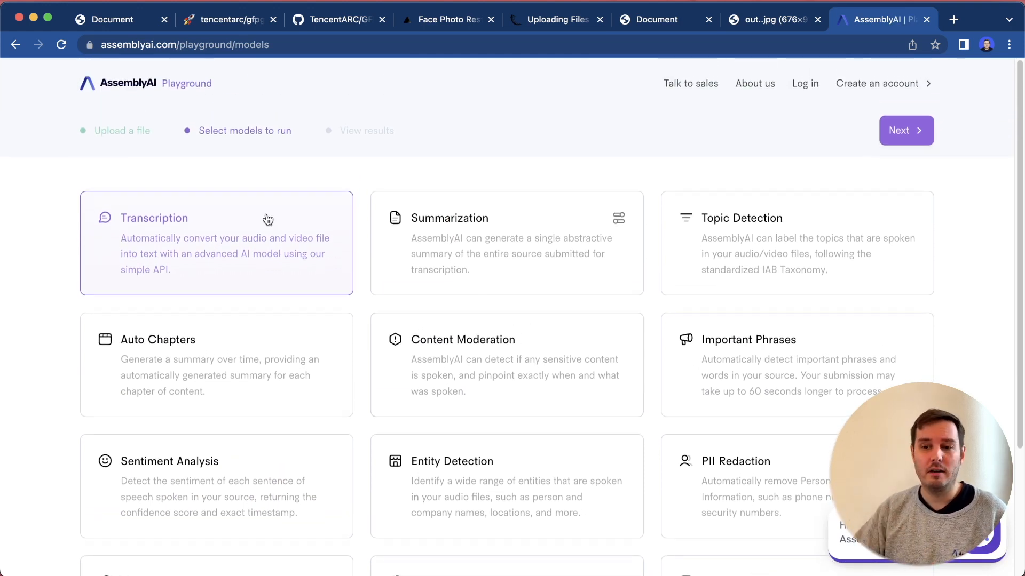
pyautogui.moveTo(274, 177)
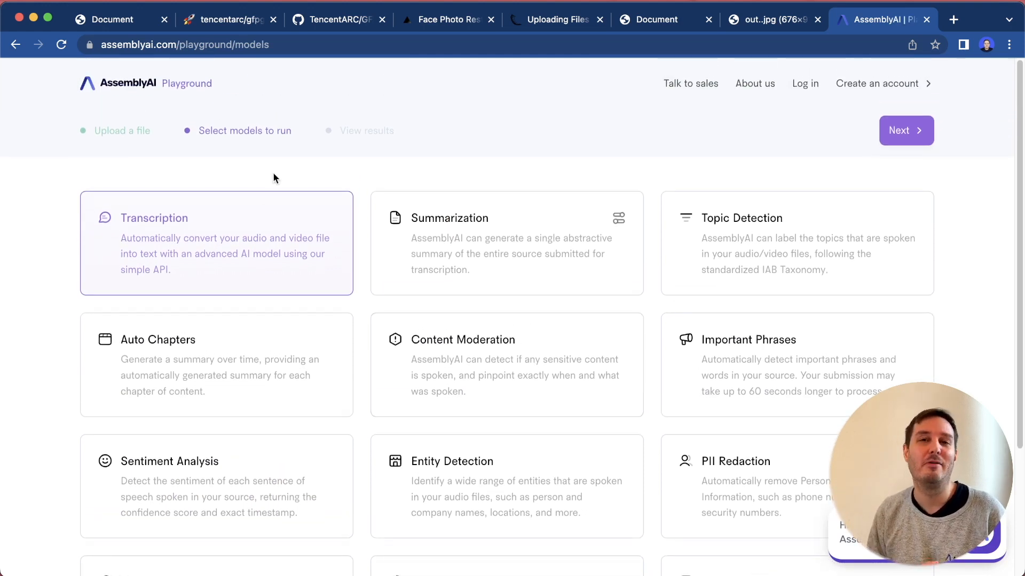